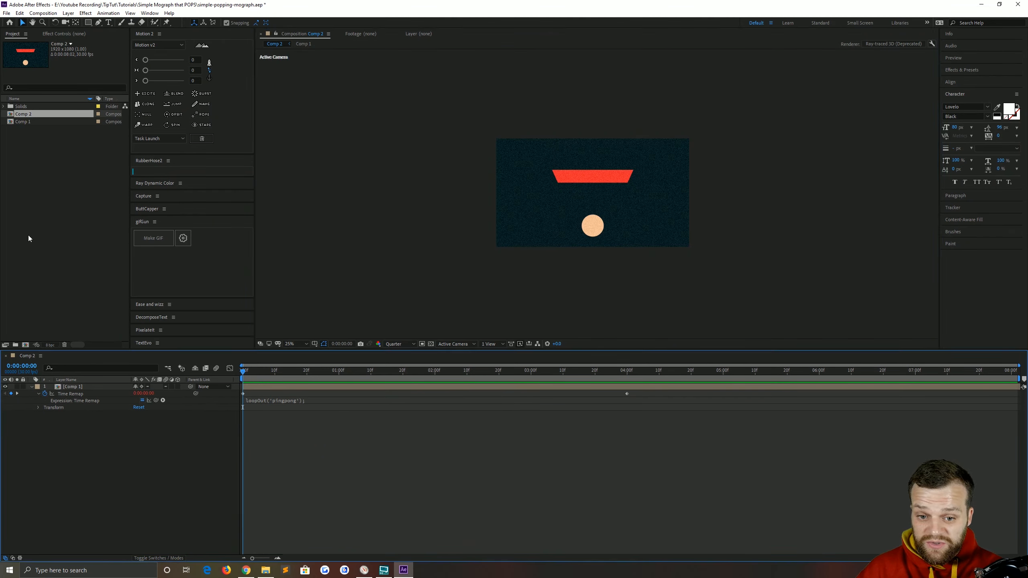
# Preview and stop the ping-pong loop in Comp 2, then enter the nested Comp 1
pyautogui.click(339, 369)
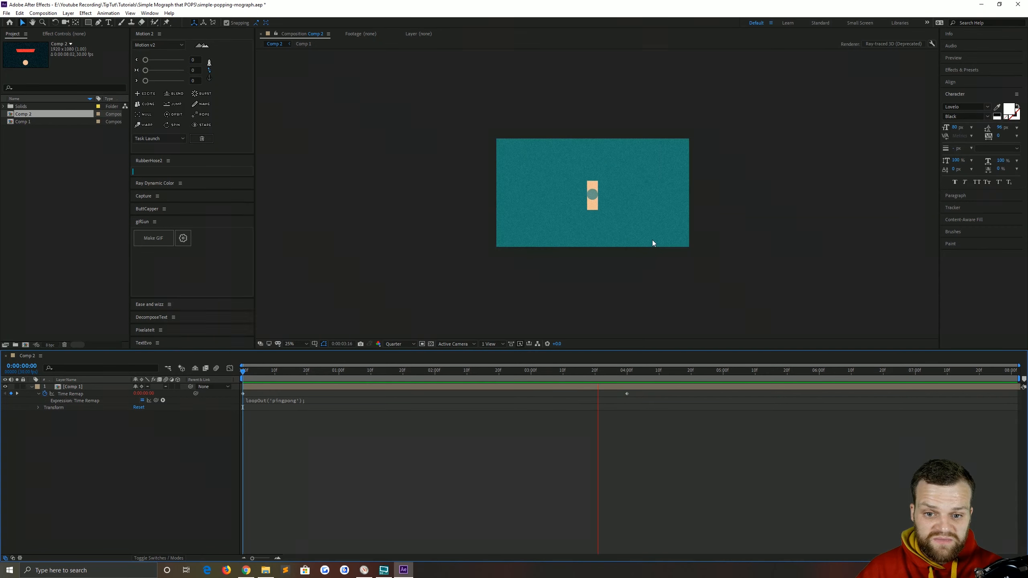
pyautogui.click(794, 370)
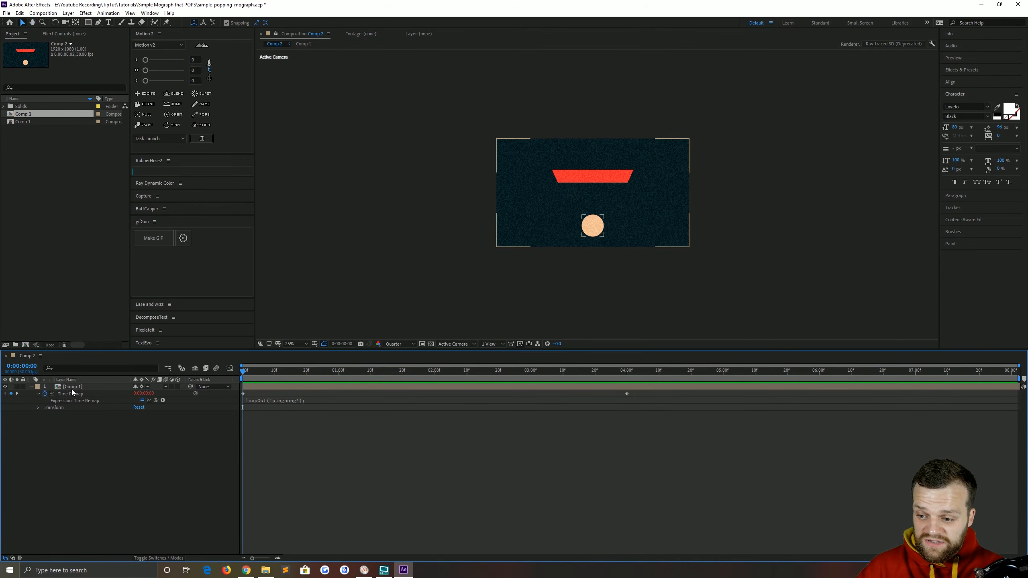
pyautogui.click(303, 44)
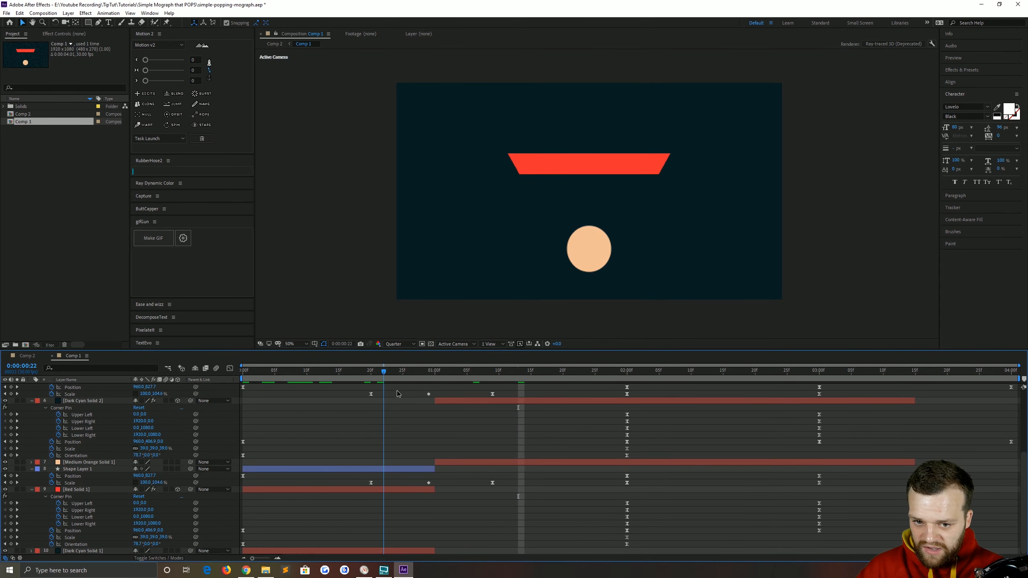
# Scrub Comp 1 and inspect the Red Solid 1, ball shape and Dark Cyan Solid 2 layers
pyautogui.click(857, 371)
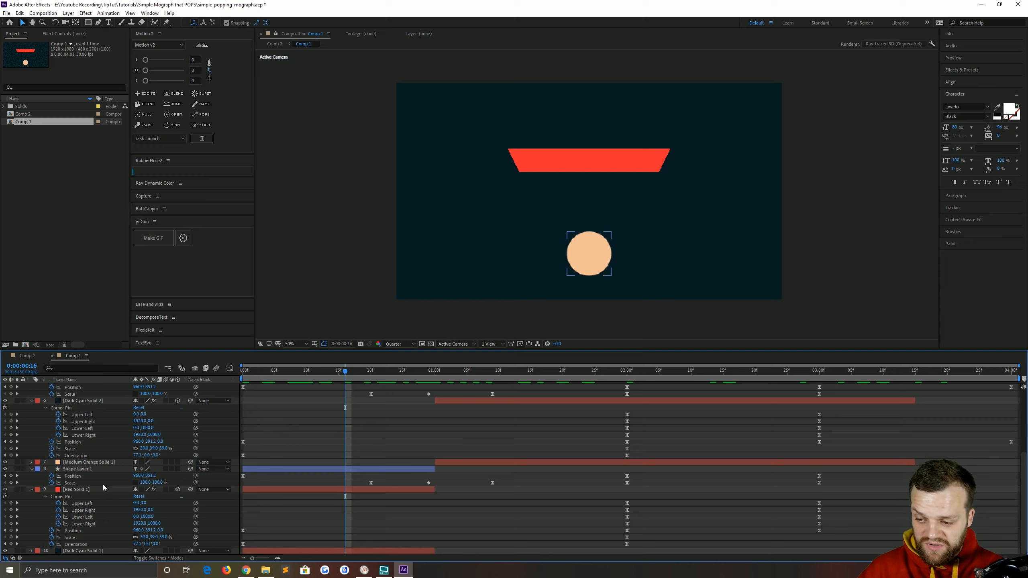
pyautogui.click(255, 371)
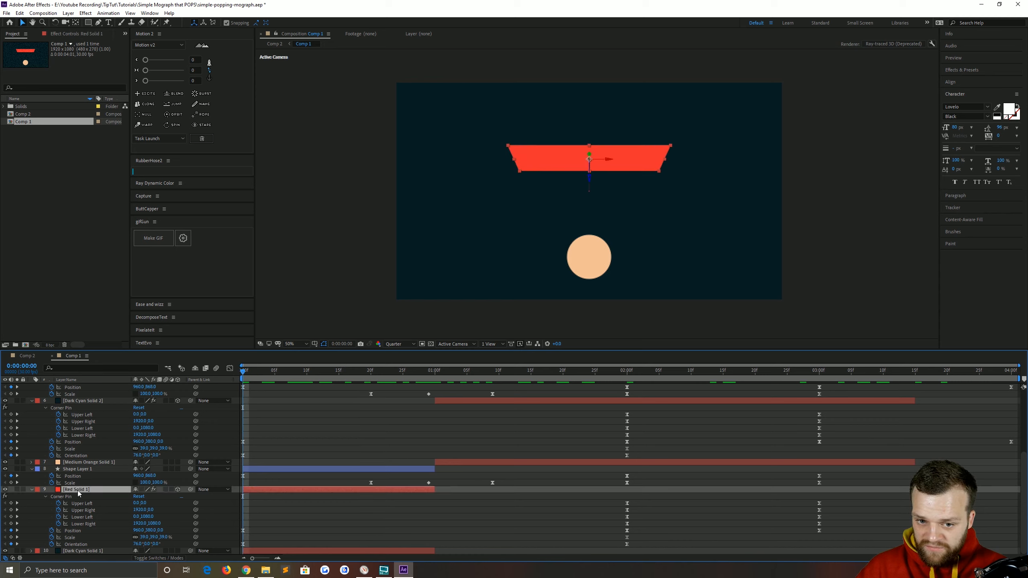
pyautogui.click(77, 469)
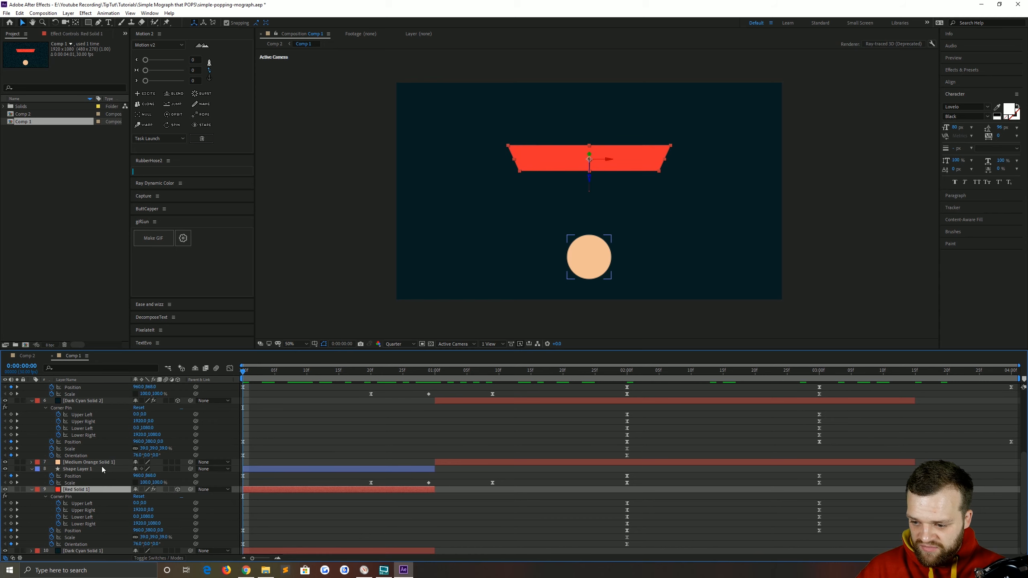
pyautogui.click(401, 369)
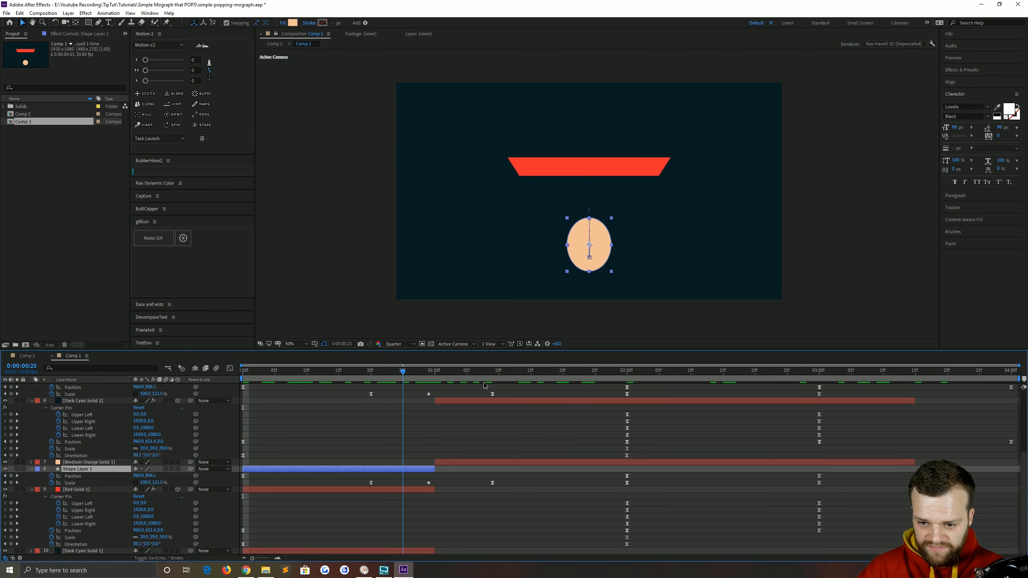
pyautogui.click(767, 370)
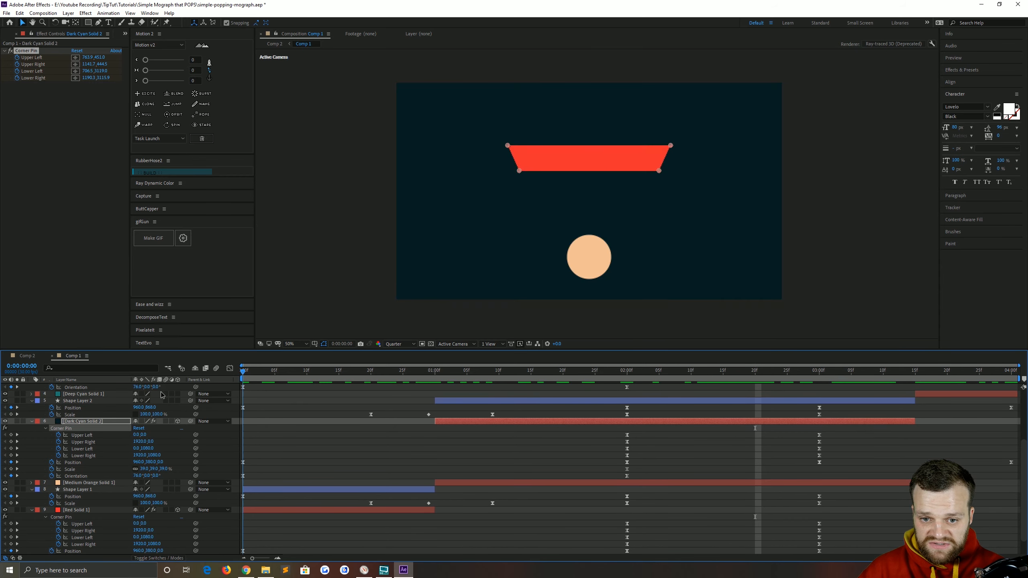
pyautogui.click(12, 34)
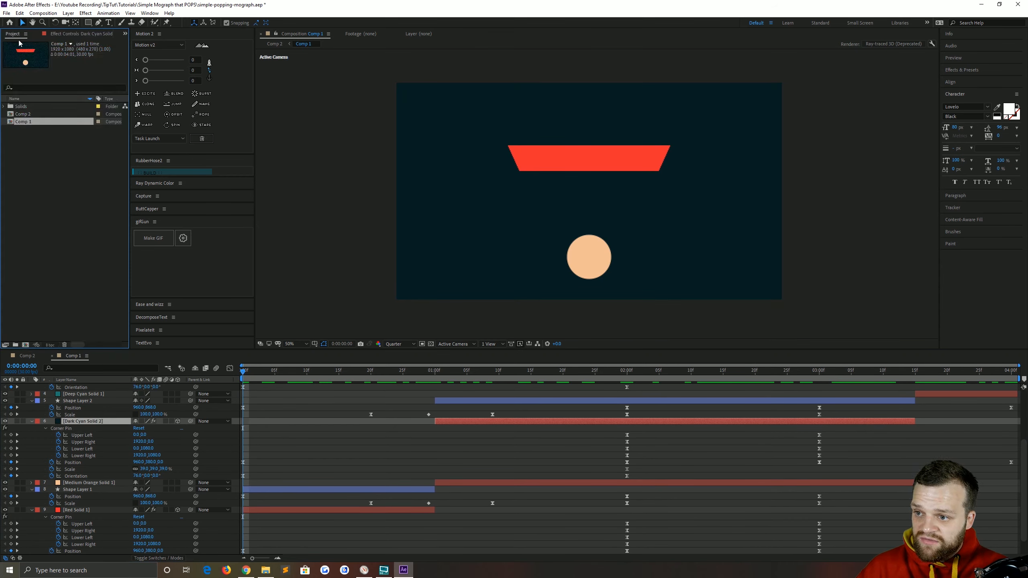
pyautogui.click(42, 13)
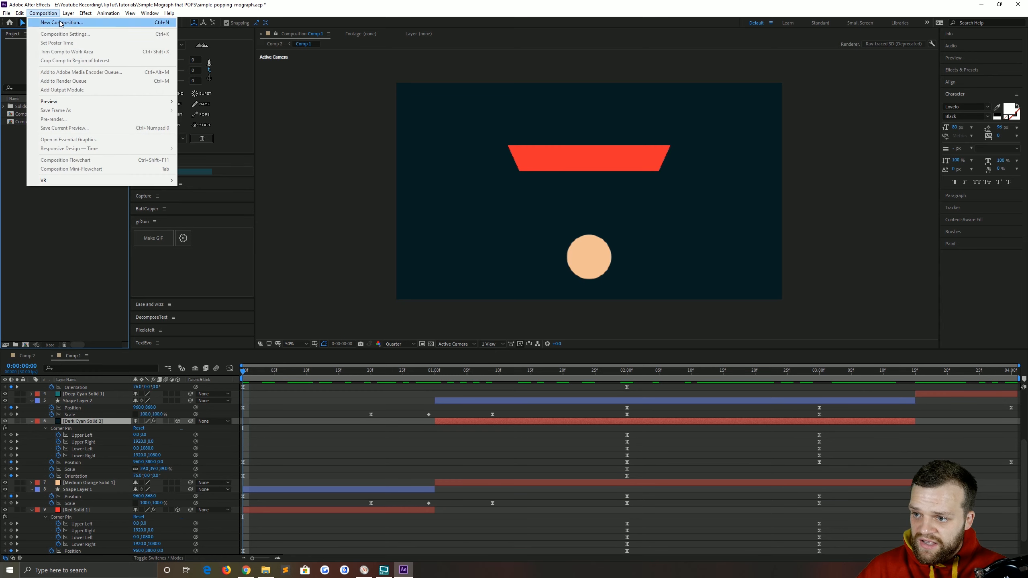
# Create Comp 3 at 1920×1080, 30 fps, 30 seconds long
pyautogui.click(60, 23)
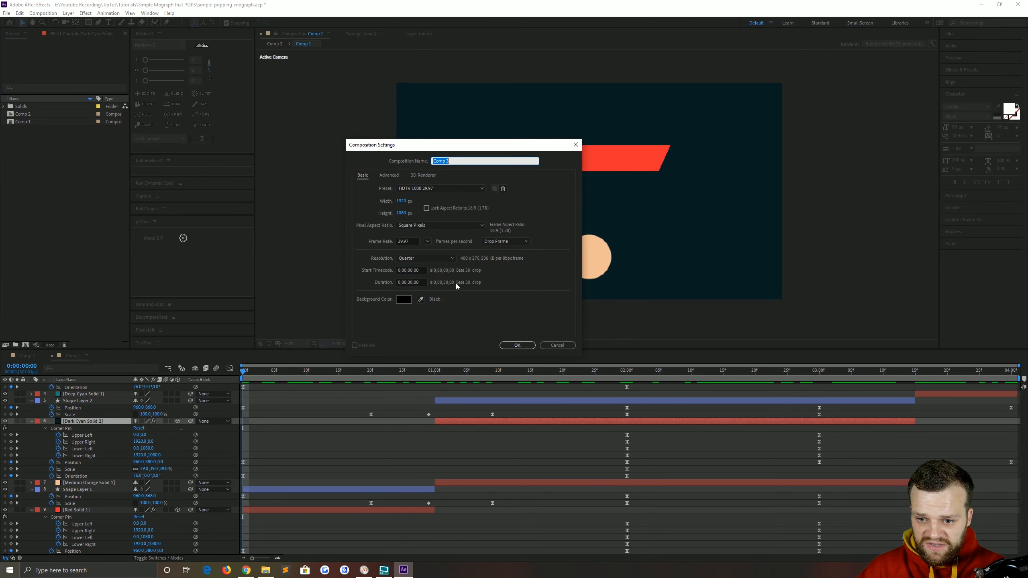
pyautogui.click(407, 240)
pyautogui.write('30')
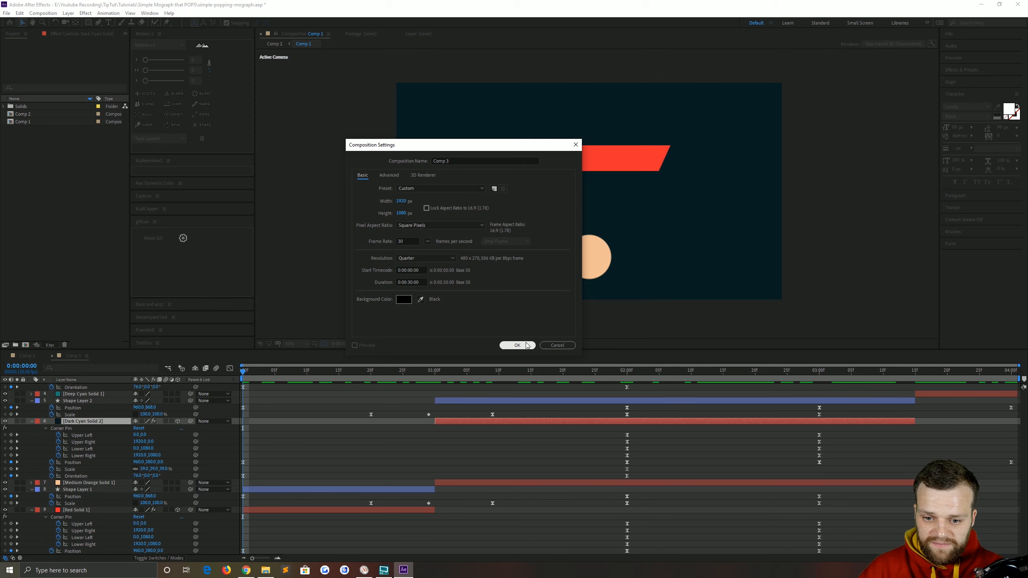
pyautogui.click(517, 345)
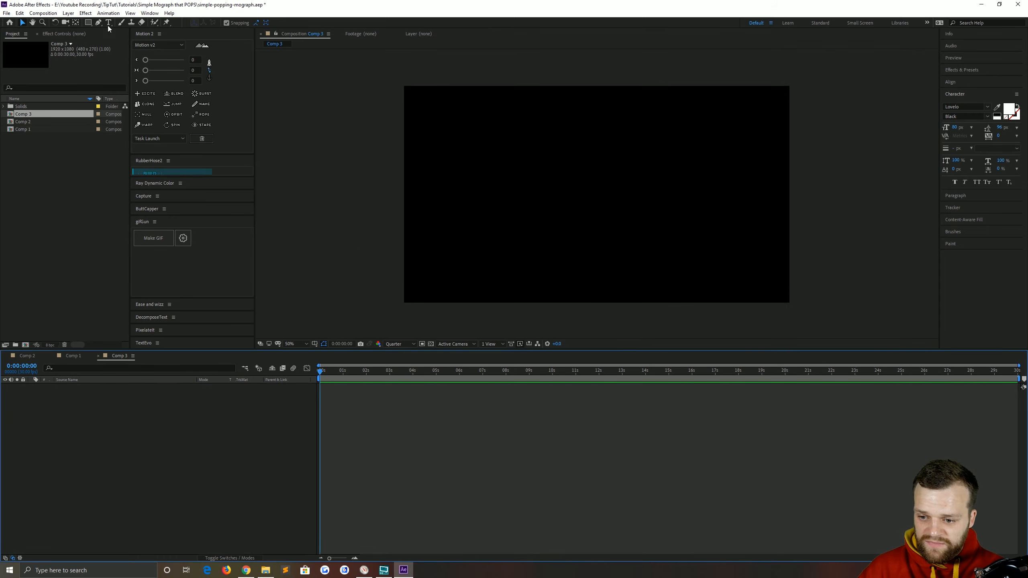
# Add a full-frame solid named BG and recolour it to dark teal in Solid Settings
pyautogui.click(68, 13)
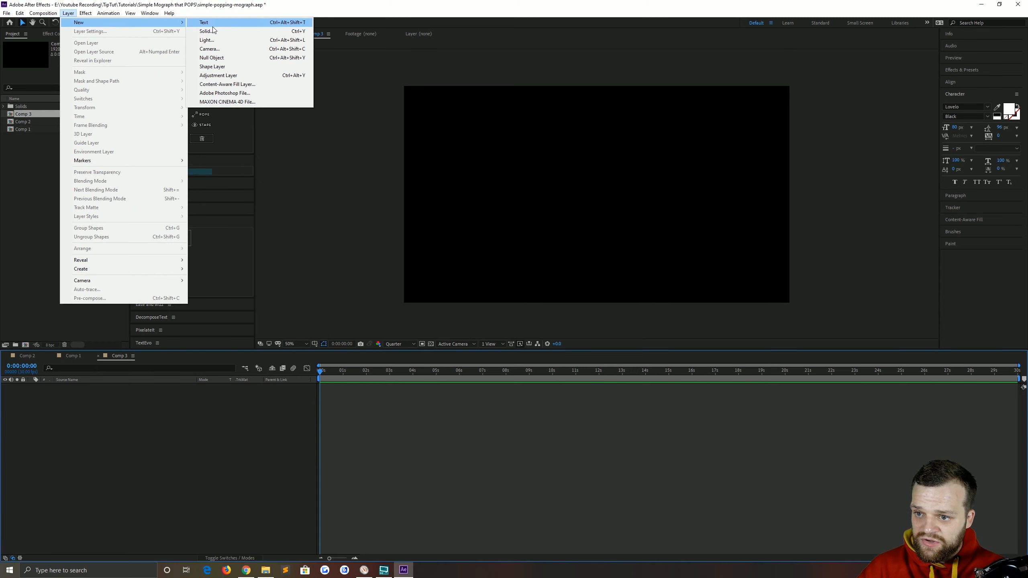
pyautogui.click(206, 31)
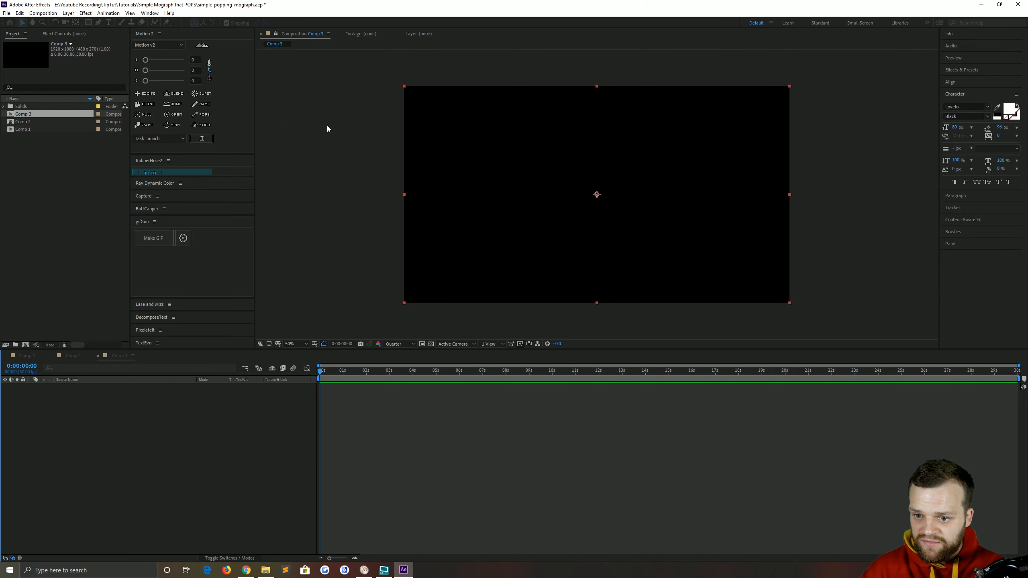
pyautogui.click(67, 12)
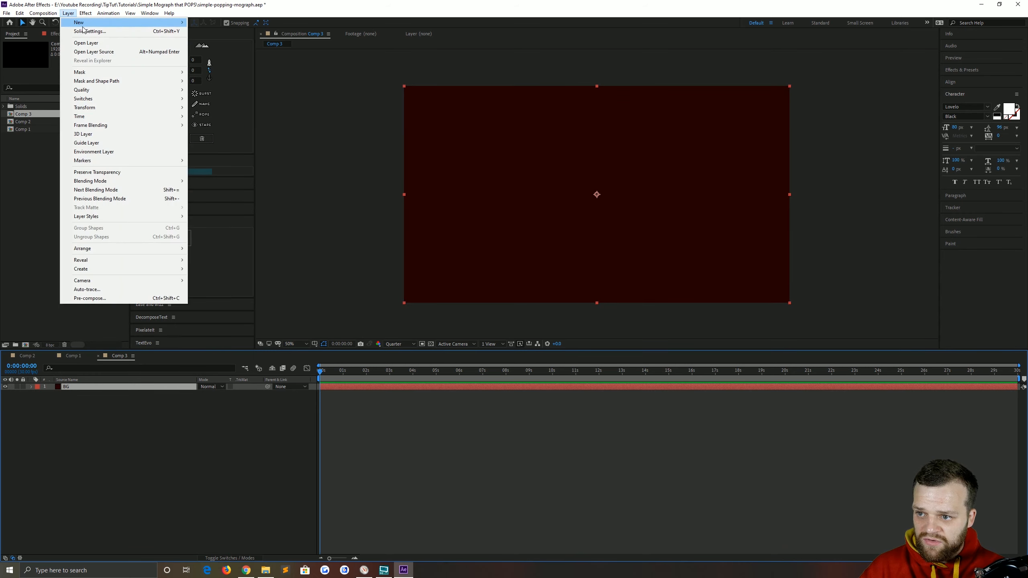
pyautogui.click(89, 30)
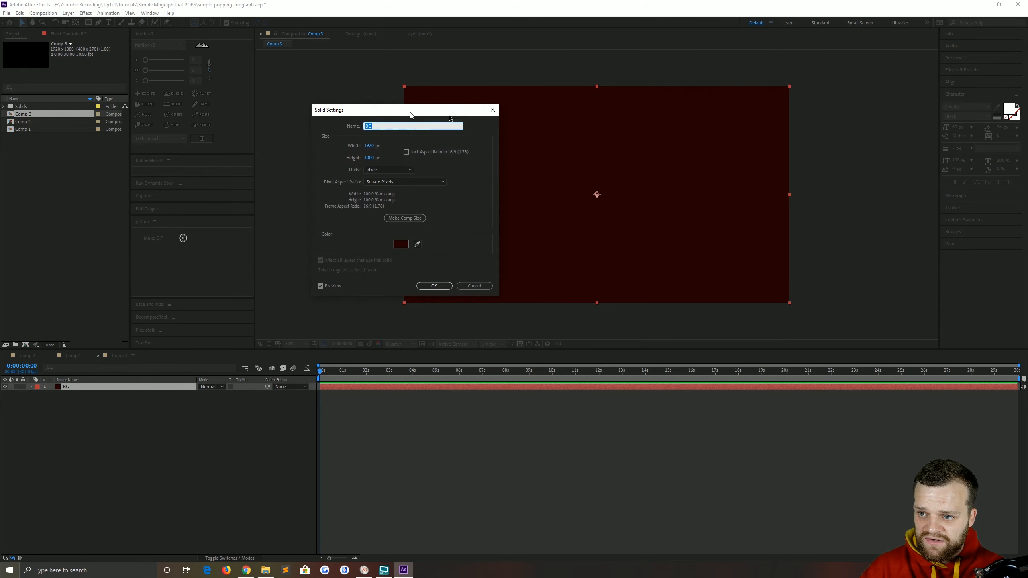
pyautogui.moveTo(409, 109); pyautogui.dragTo(467, 116)
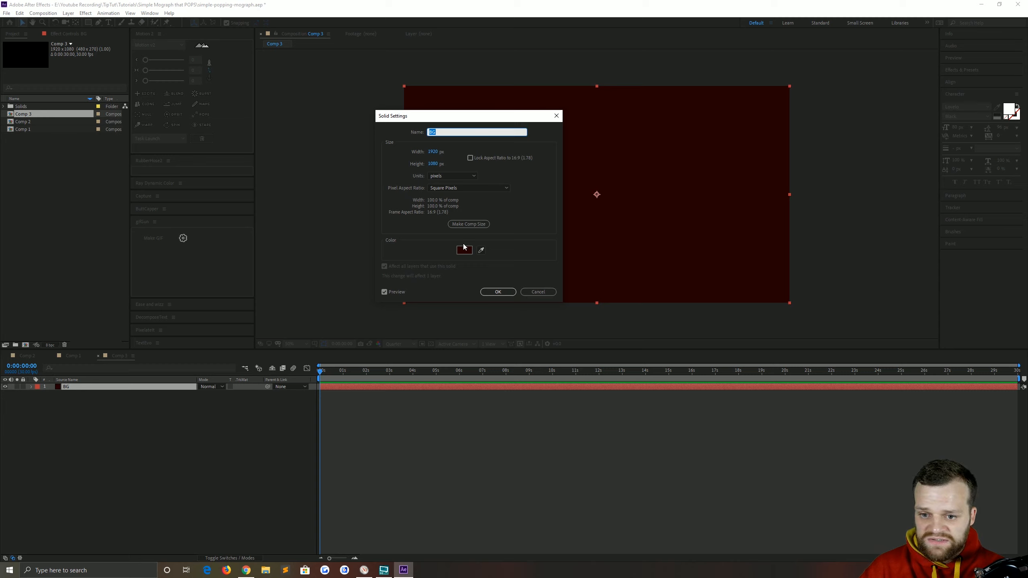
pyautogui.click(464, 250)
pyautogui.write('071E22')
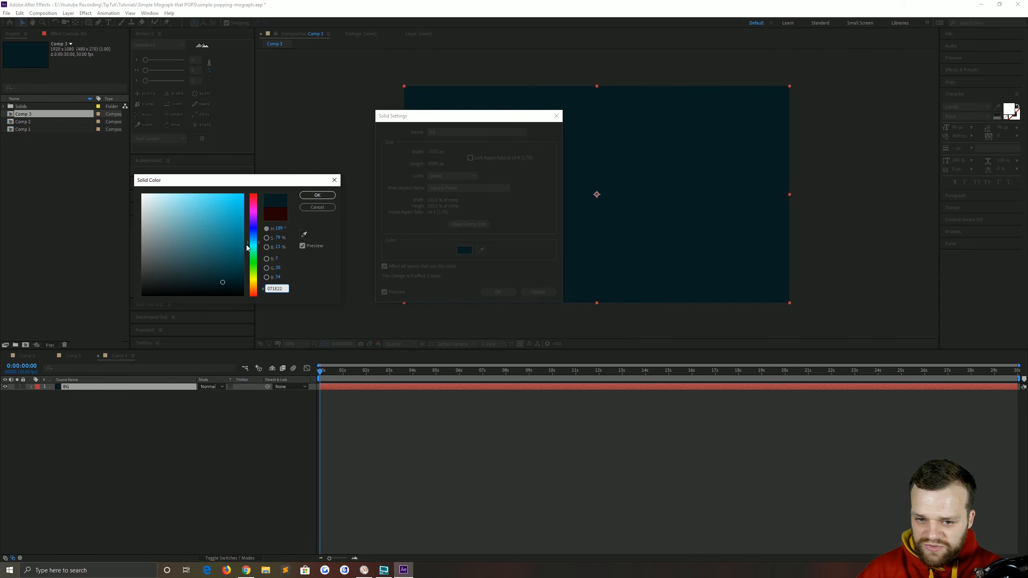
pyautogui.click(317, 195)
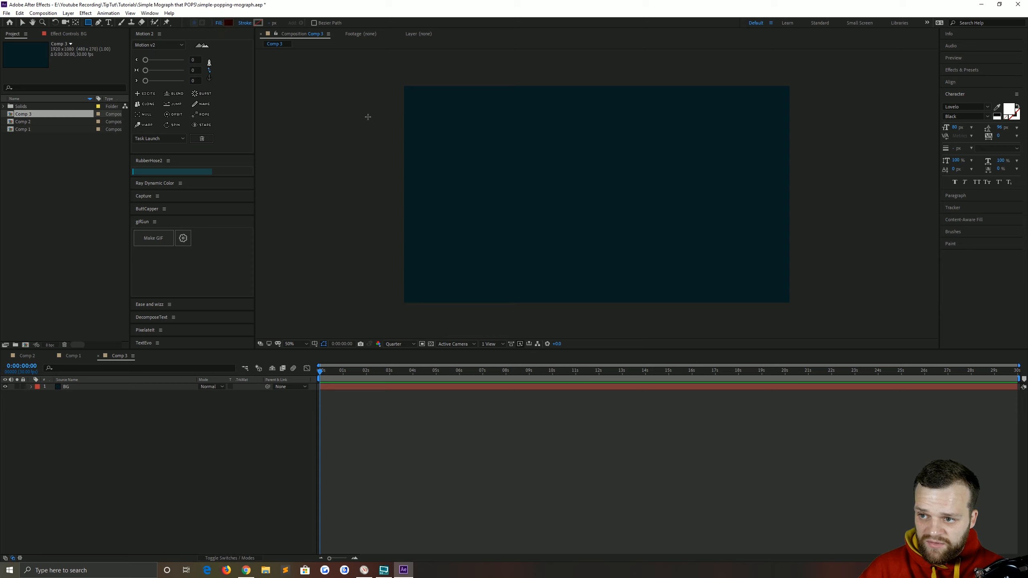
pyautogui.moveTo(47, 187)
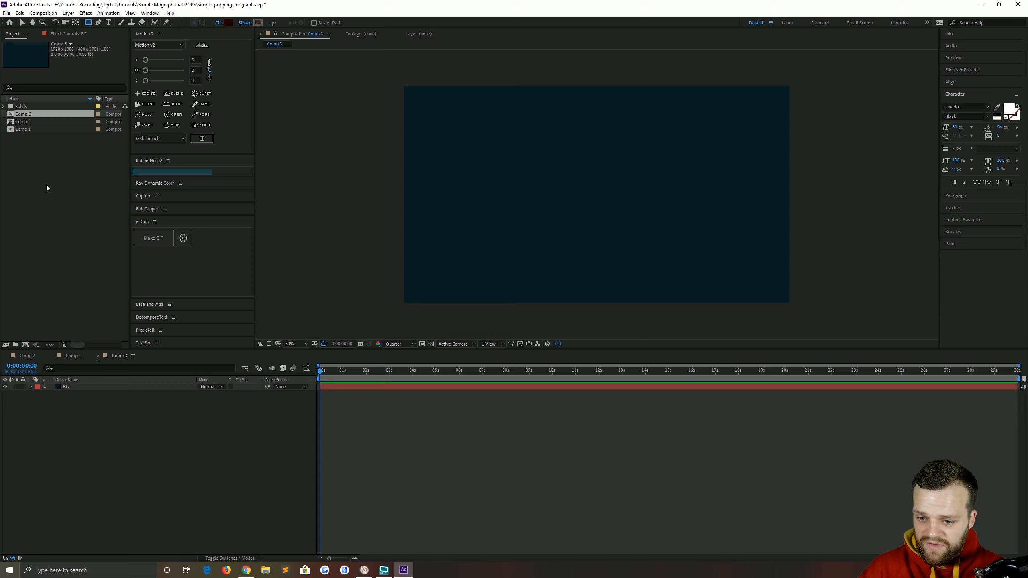
pyautogui.moveTo(164, 466)
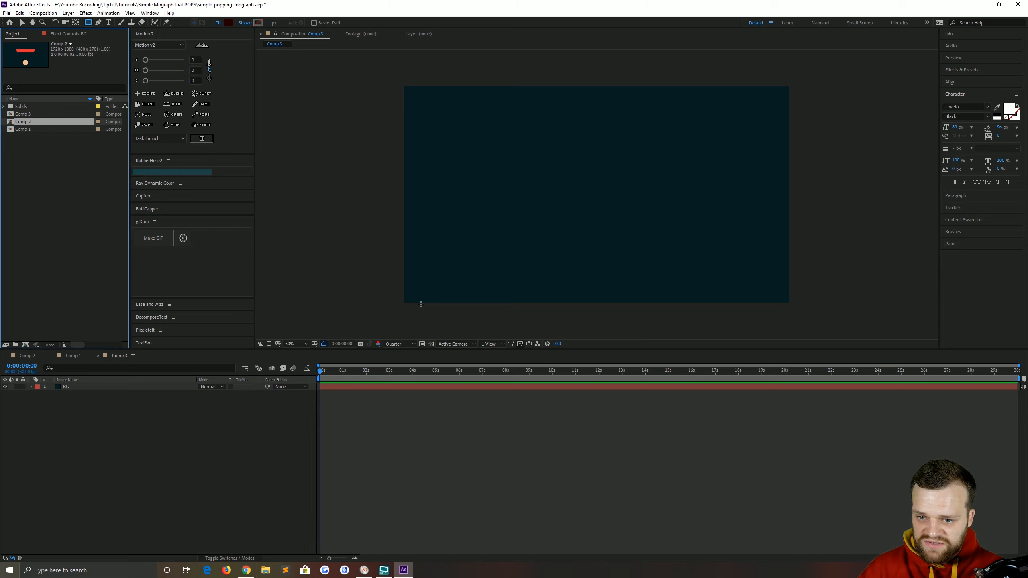
# Draw a rectangle centred in the frame and give it a red-orange fill
pyautogui.moveTo(523, 127); pyautogui.dragTo(662, 184)
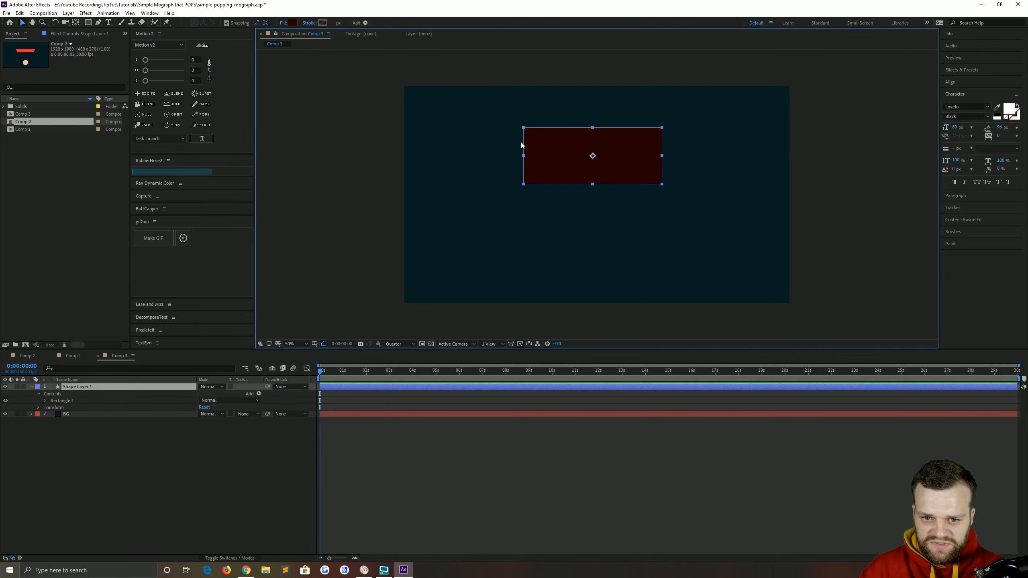
pyautogui.moveTo(592, 155); pyautogui.dragTo(555, 175)
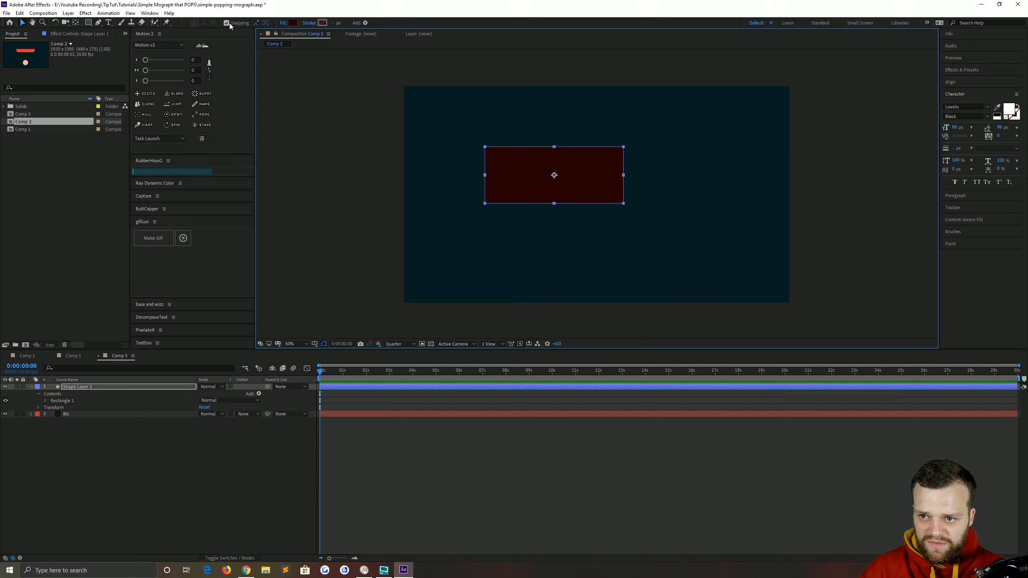
pyautogui.moveTo(554, 175); pyautogui.dragTo(597, 194)
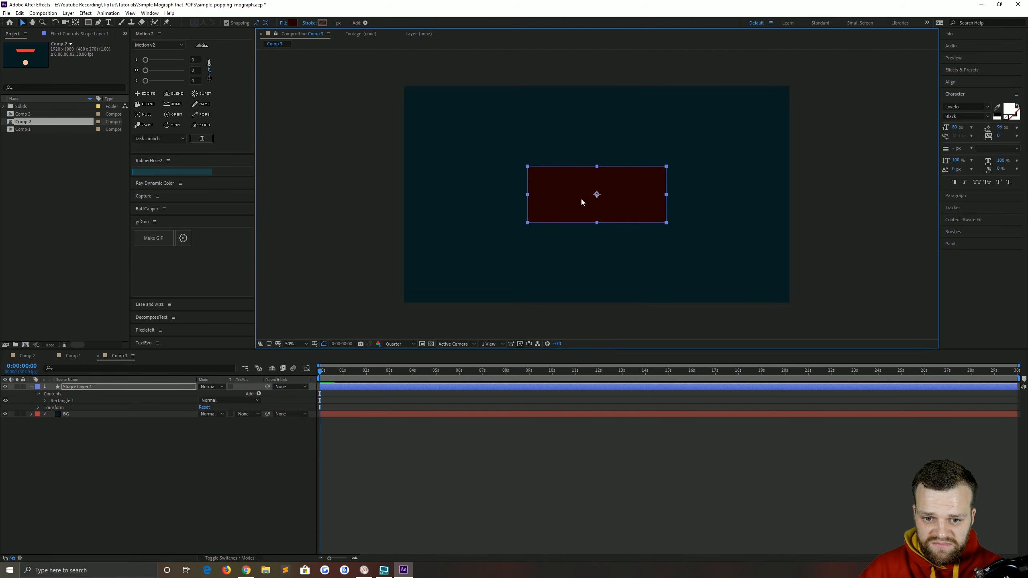
pyautogui.click(226, 22)
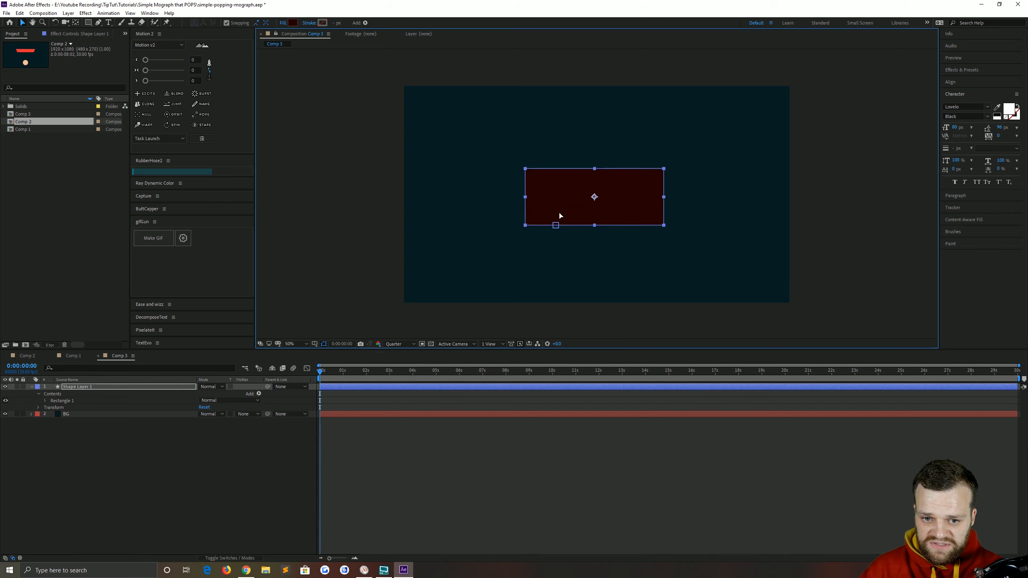
pyautogui.moveTo(595, 197); pyautogui.dragTo(666, 197)
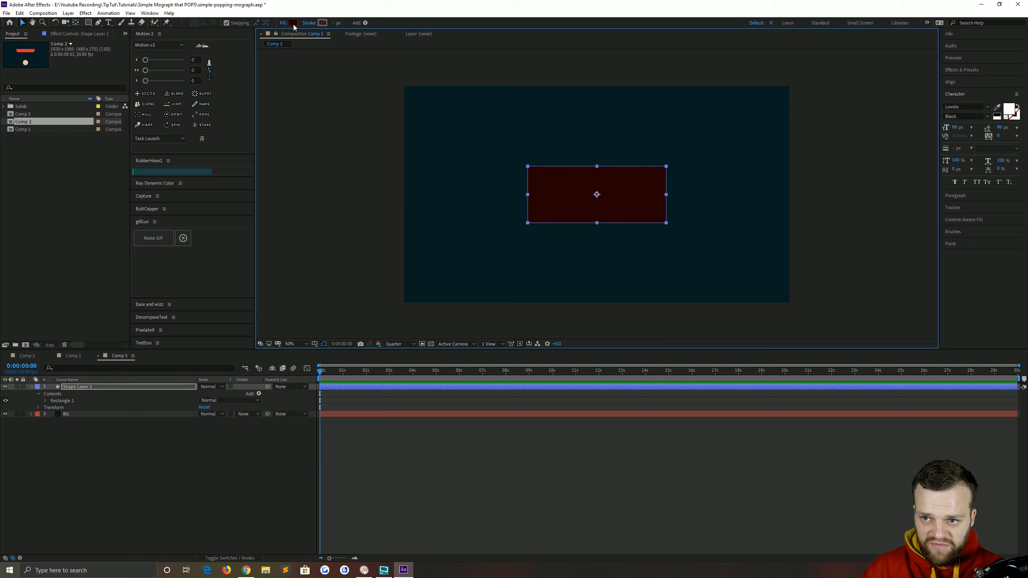
pyautogui.click(290, 22)
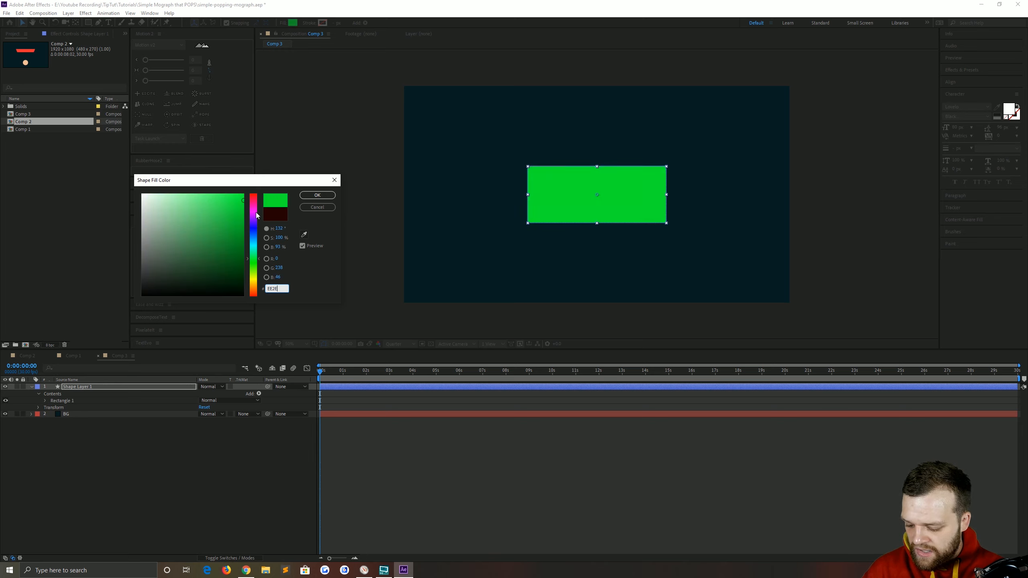
pyautogui.click(317, 194)
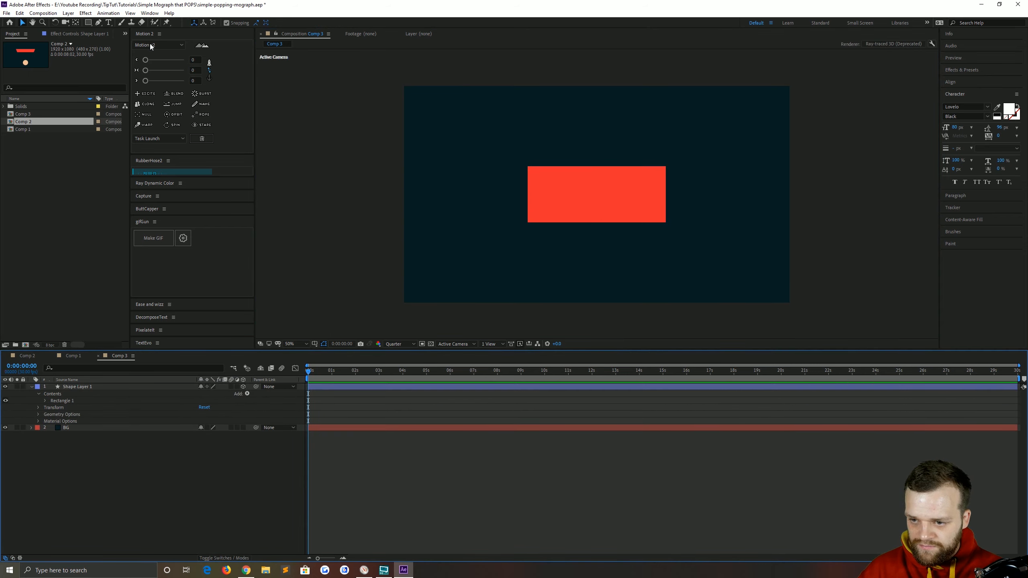
# Draw a small ellipse and centre it on the red rectangle
pyautogui.click(89, 21)
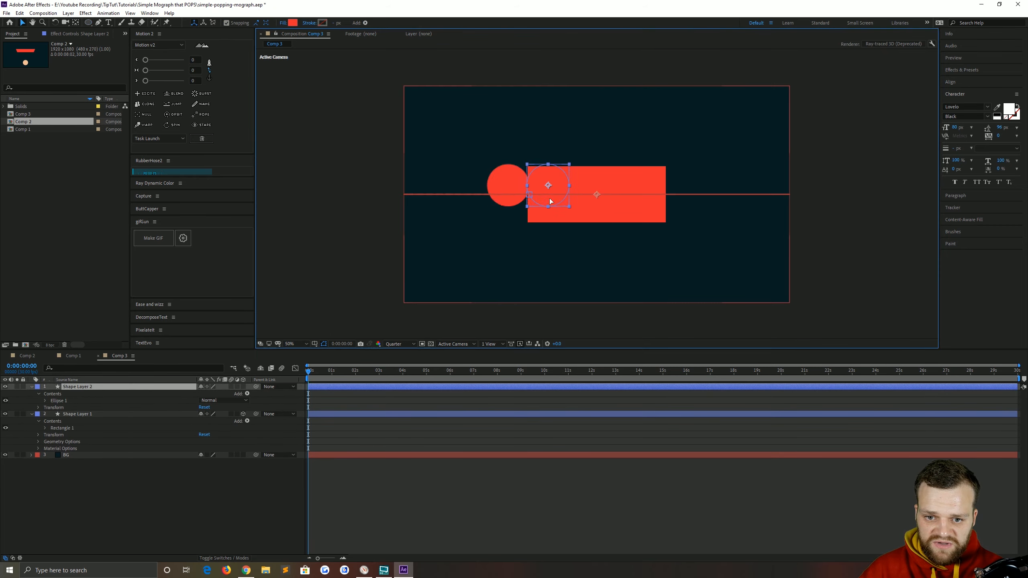
pyautogui.moveTo(547, 182); pyautogui.dragTo(595, 193)
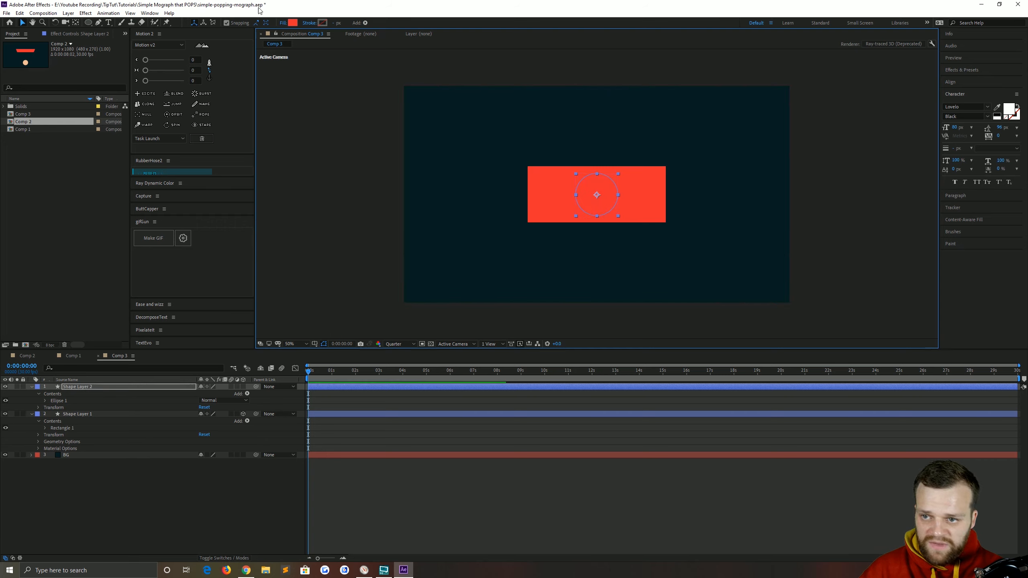
# Set the circle's fill to pale peach via hex value F4C0 in Shape Fill Color
pyautogui.click(293, 23)
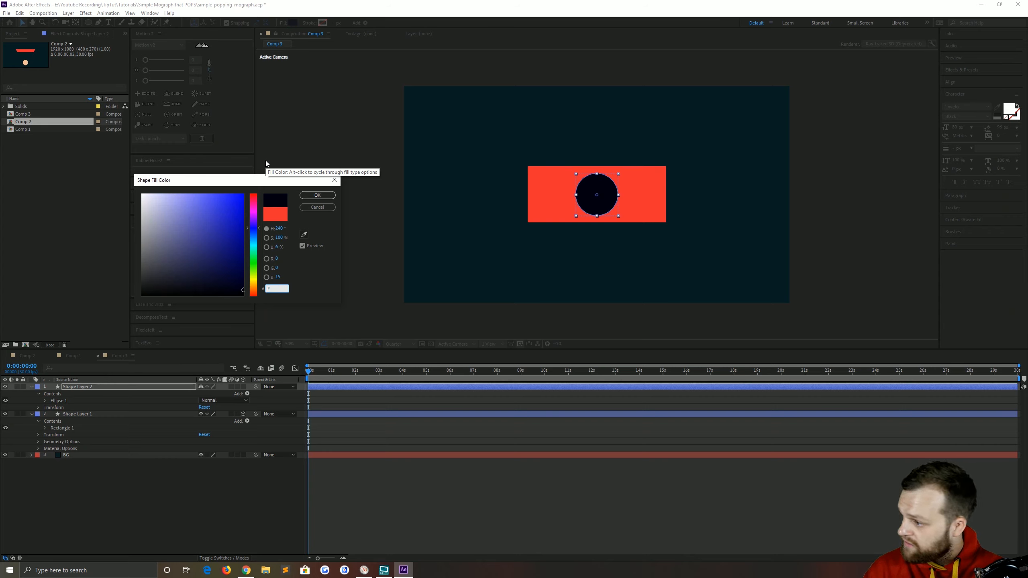
pyautogui.write('F4C0')
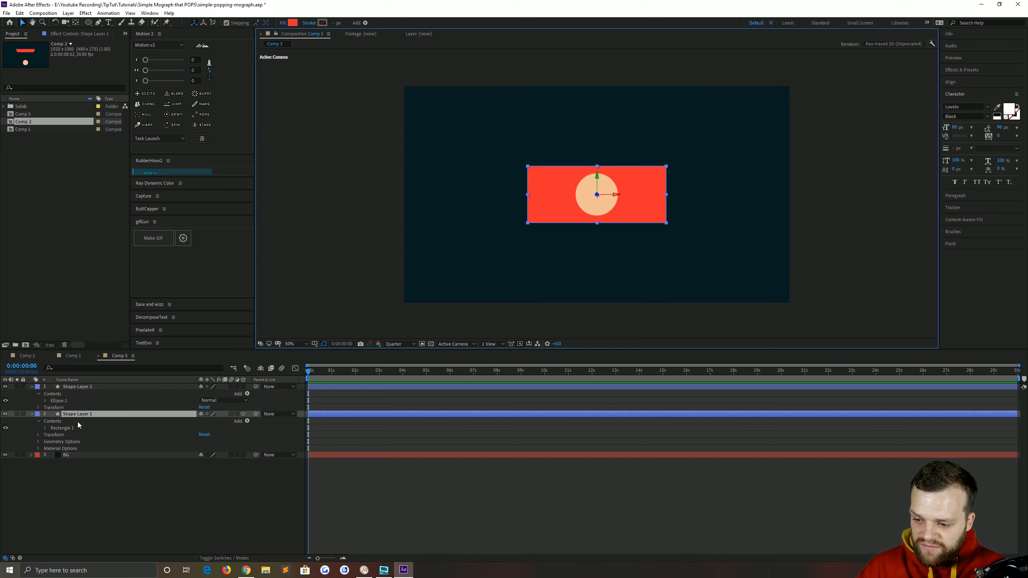
# Rename the layers circle and rect and rotate rect 90° on X
pyautogui.doubleClick(77, 414)
pyautogui.write('rect')
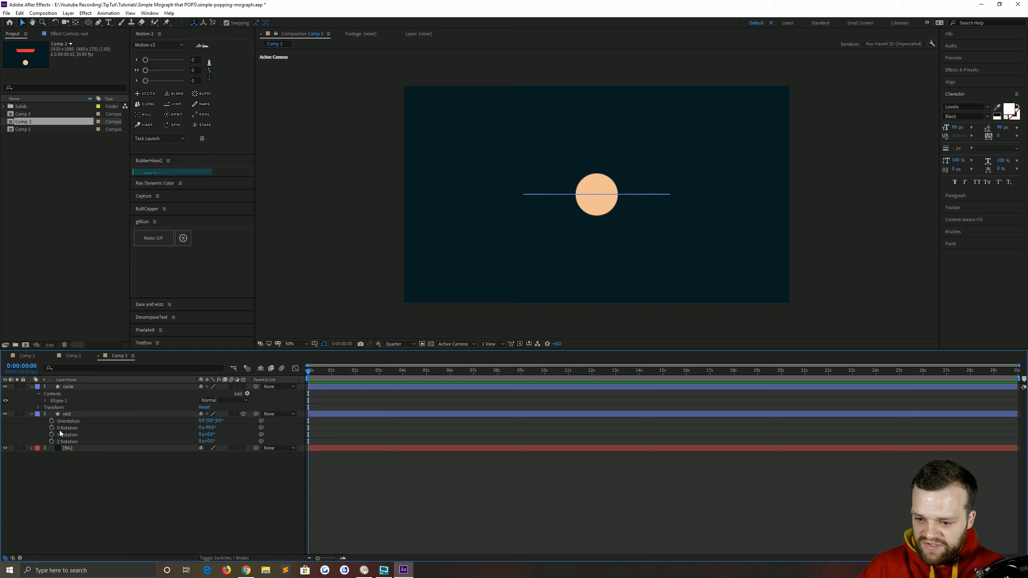
# Check the Comp 2 reference, then move the circle toward the bottom of Comp 3
pyautogui.click(75, 428)
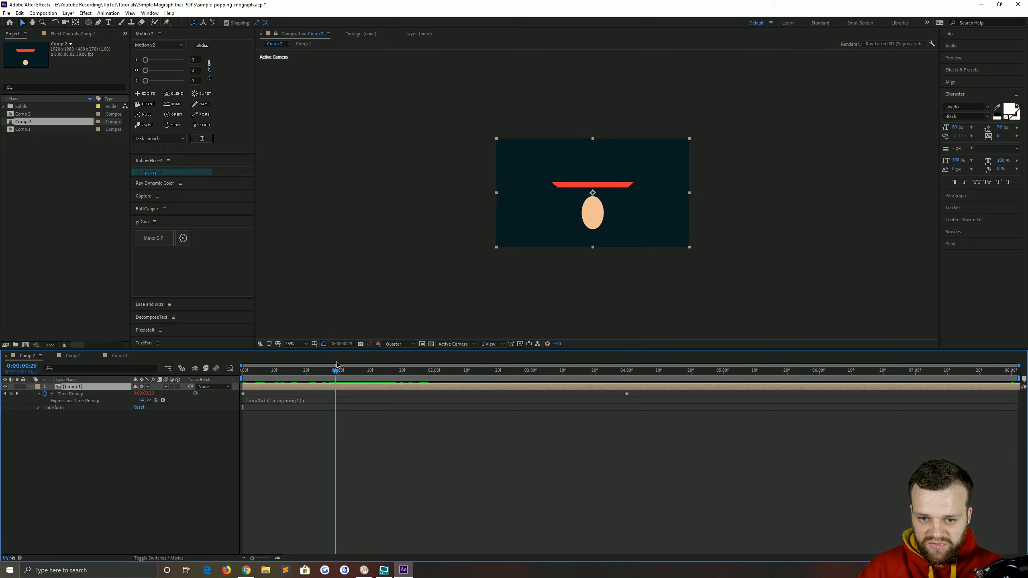
pyautogui.click(339, 370)
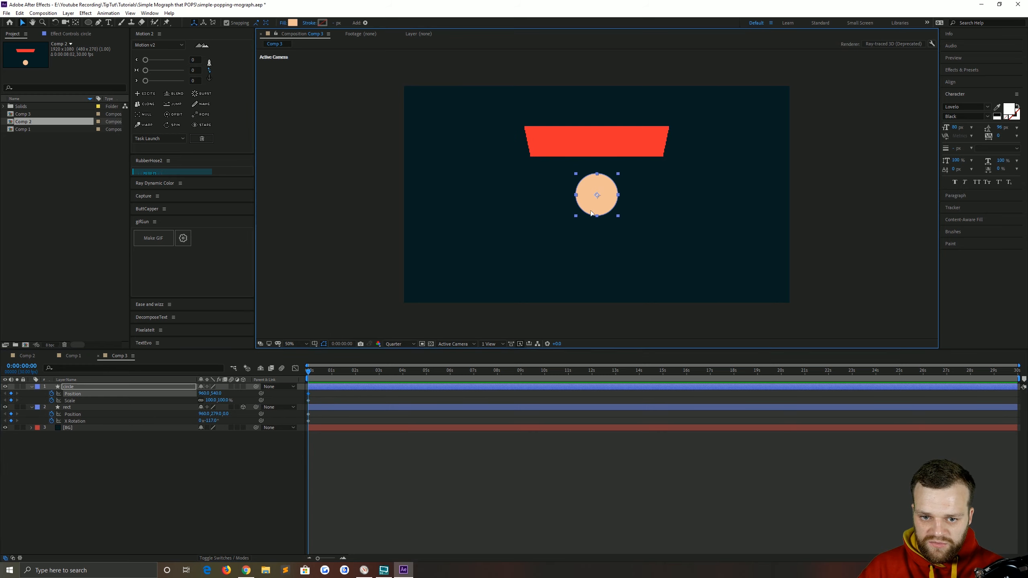
pyautogui.moveTo(595, 194); pyautogui.dragTo(595, 257)
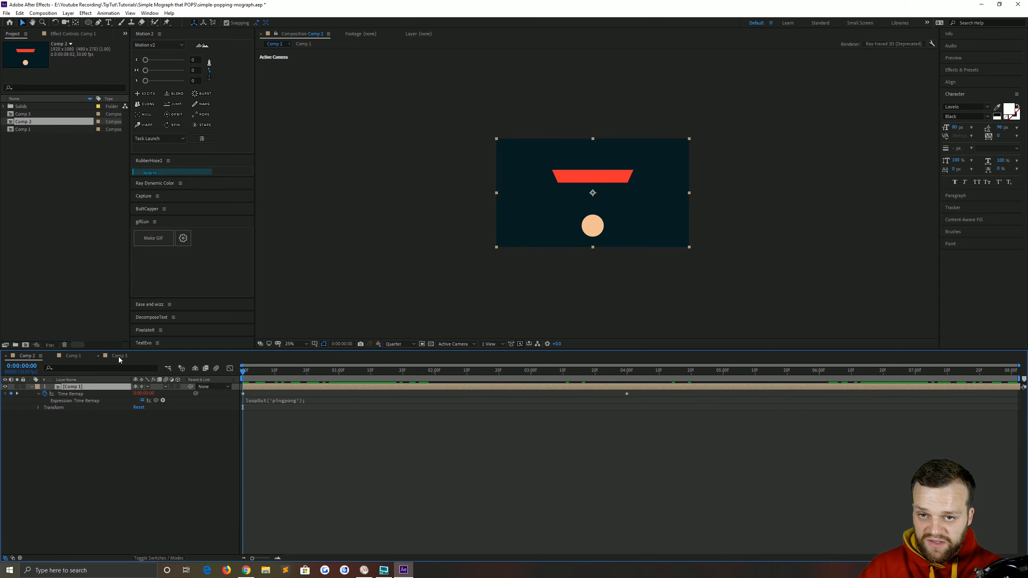
pyautogui.click(118, 355)
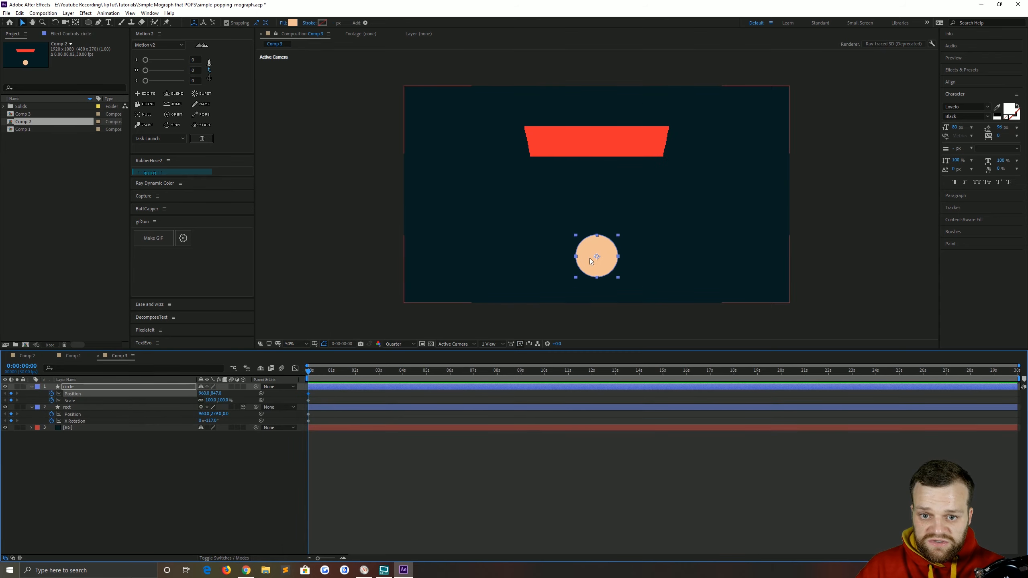
pyautogui.moveTo(606, 100)
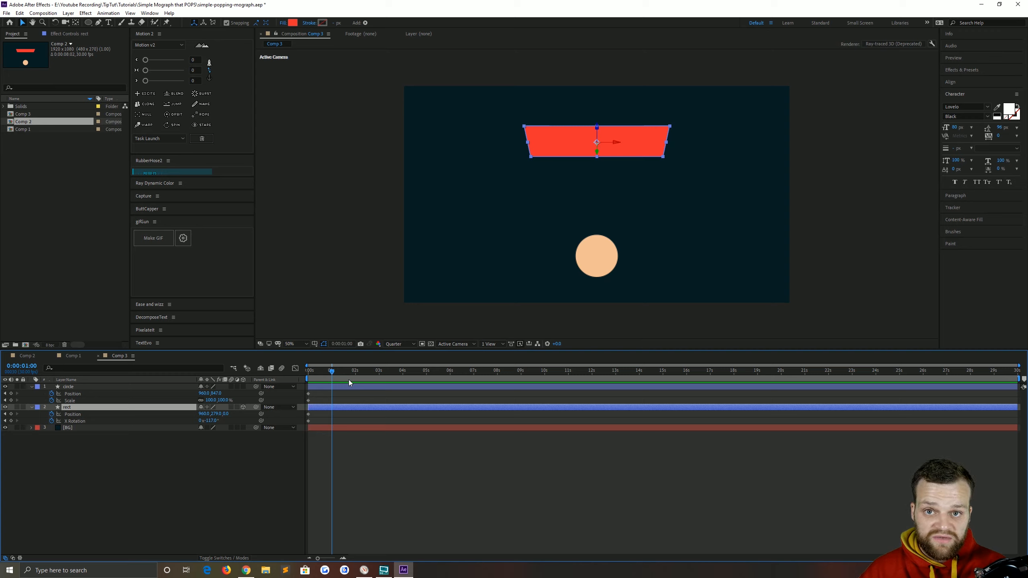
# Keyframe Position, Scale and X Rotation on circle and rect at 0 and 1 second
pyautogui.click(342, 409)
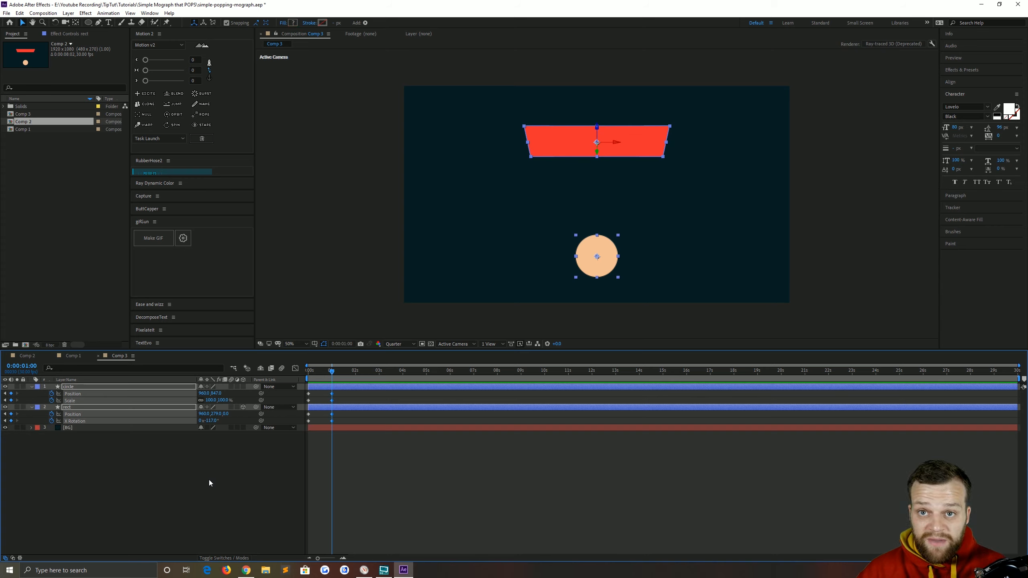
pyautogui.click(323, 370)
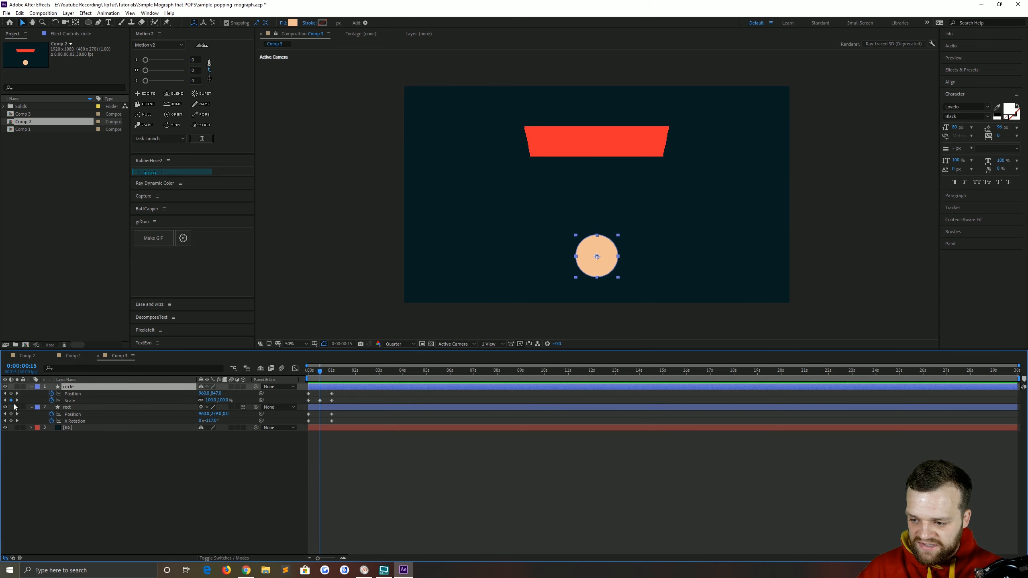
pyautogui.click(207, 485)
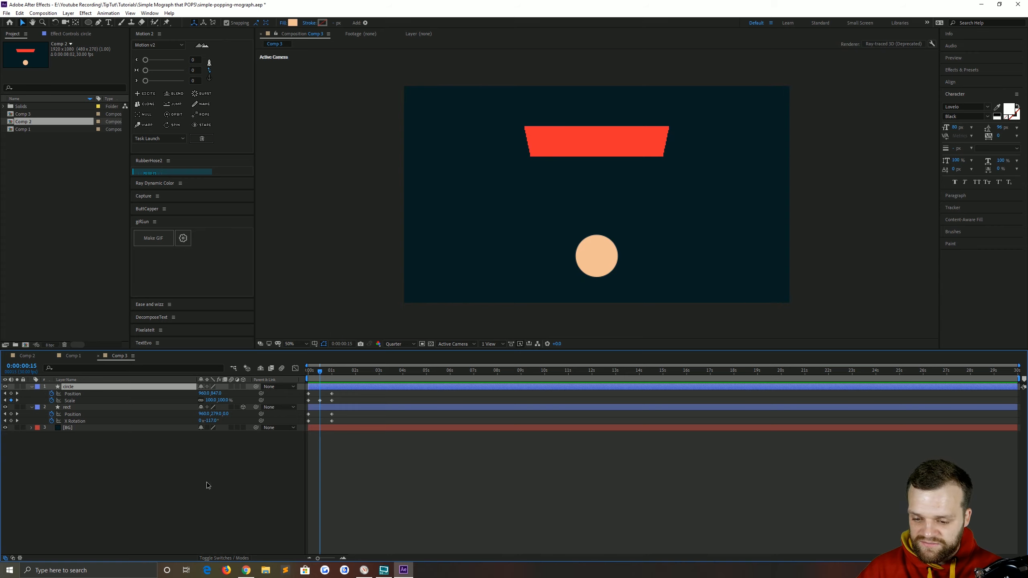
# Keyframe the circle's Scale at 0:00:00:15 to stretch it into a tall oval between uniform keys
pyautogui.click(67, 387)
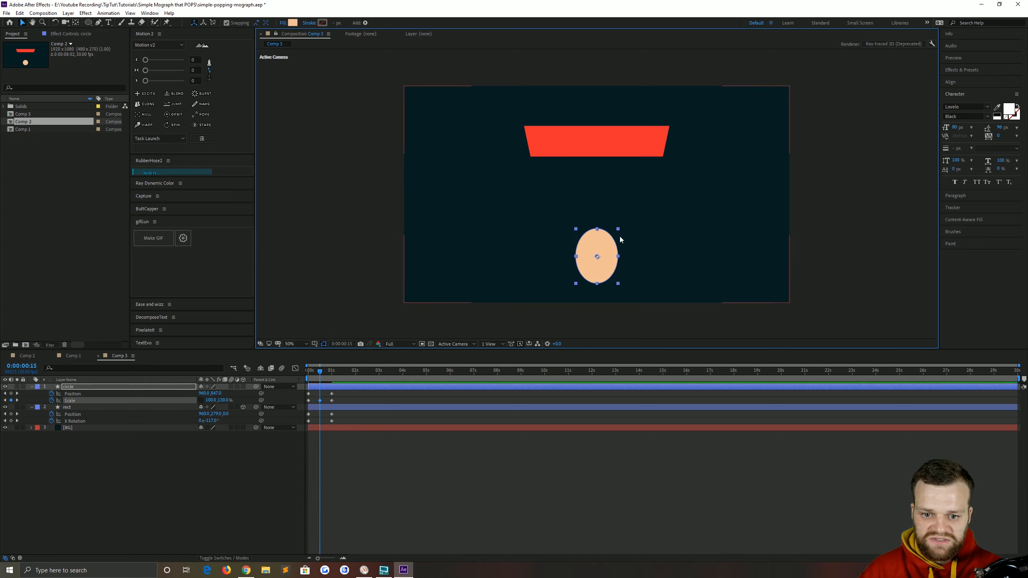
pyautogui.doubleClick(211, 400)
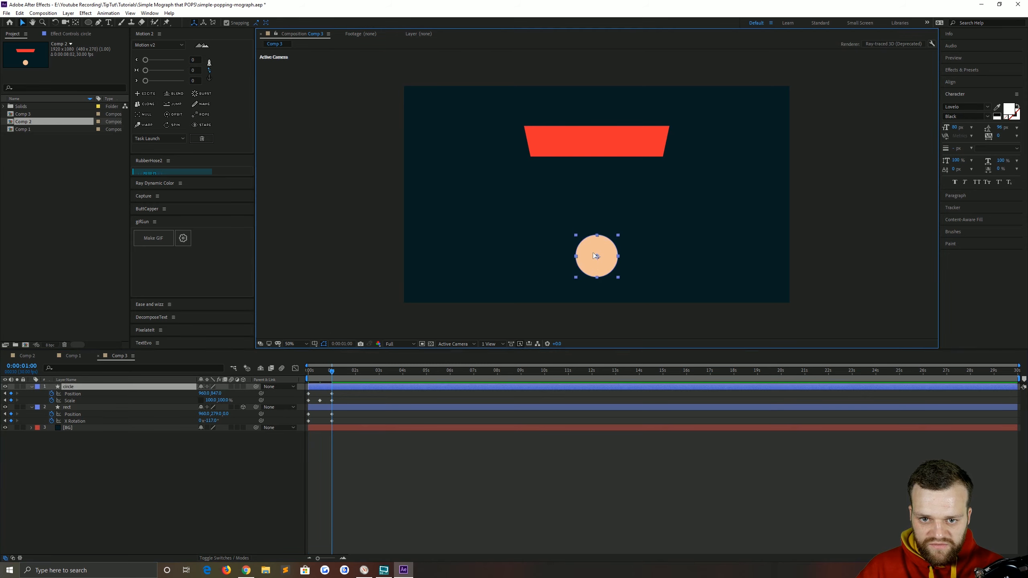
# Drag the circle upward in the comp to keyframe its rise toward the rectangle
pyautogui.moveTo(595, 255); pyautogui.dragTo(595, 146)
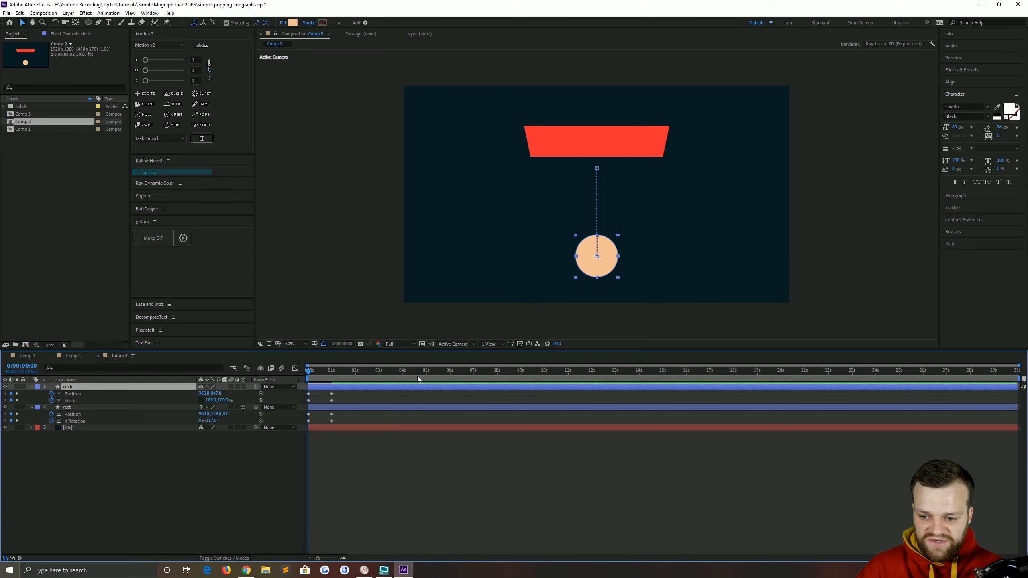
# Select the animated layers so their keyframes show as curves in the Graph Editor
pyautogui.click(67, 407)
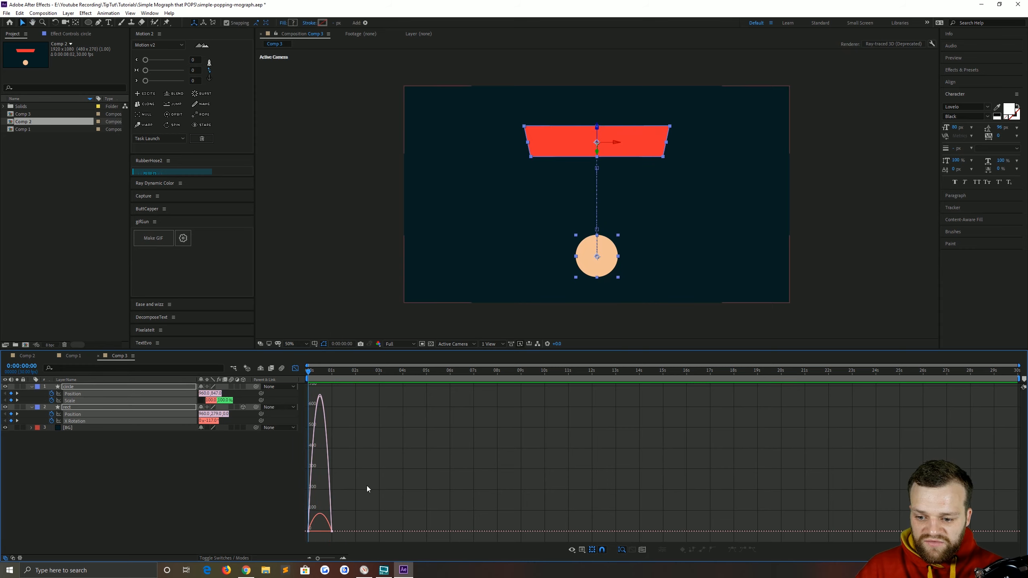
# Switch the Graph Editor display between value and speed graphs
pyautogui.click(581, 549)
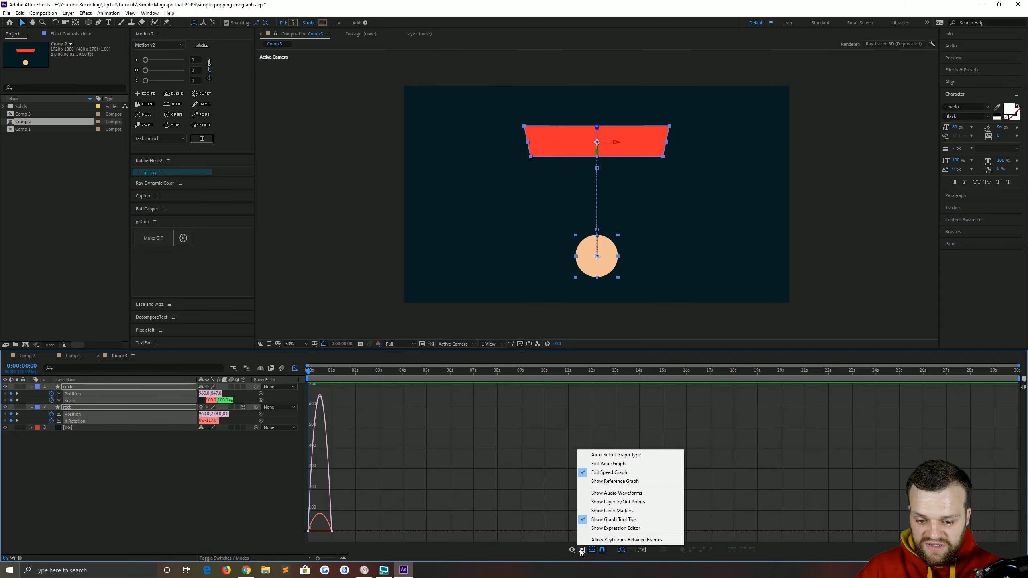
pyautogui.click(608, 464)
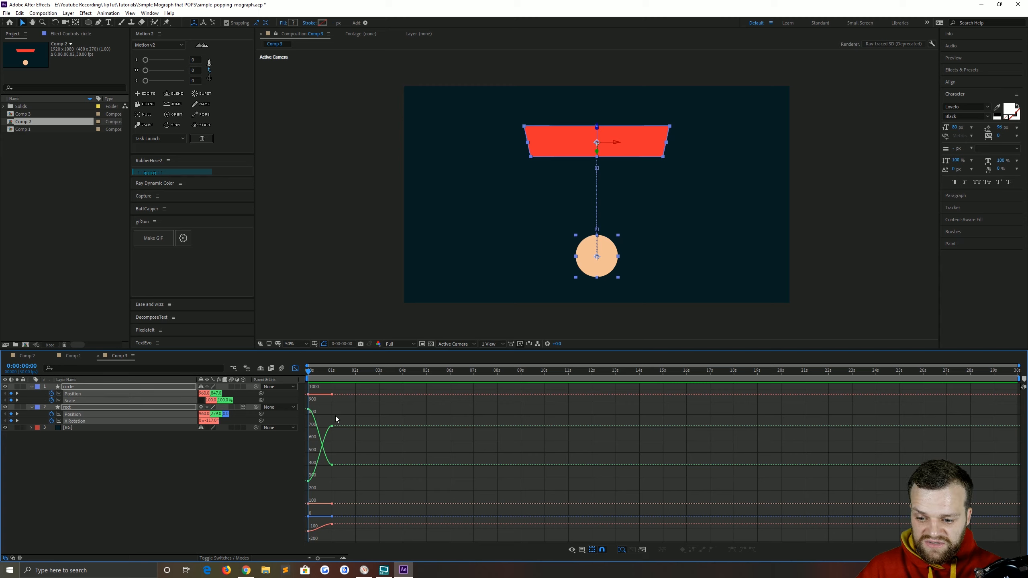
pyautogui.click(582, 550)
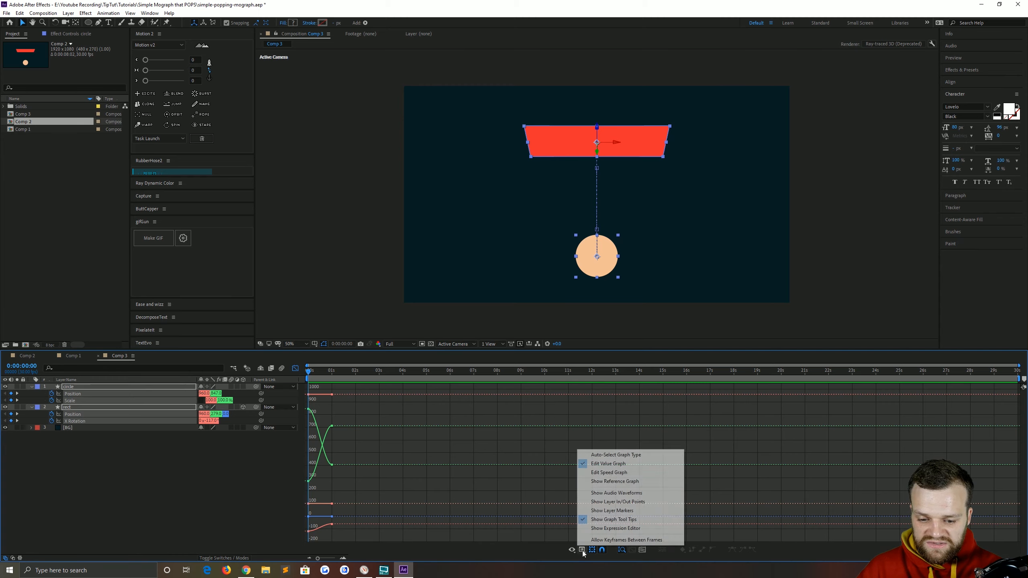
pyautogui.click(609, 473)
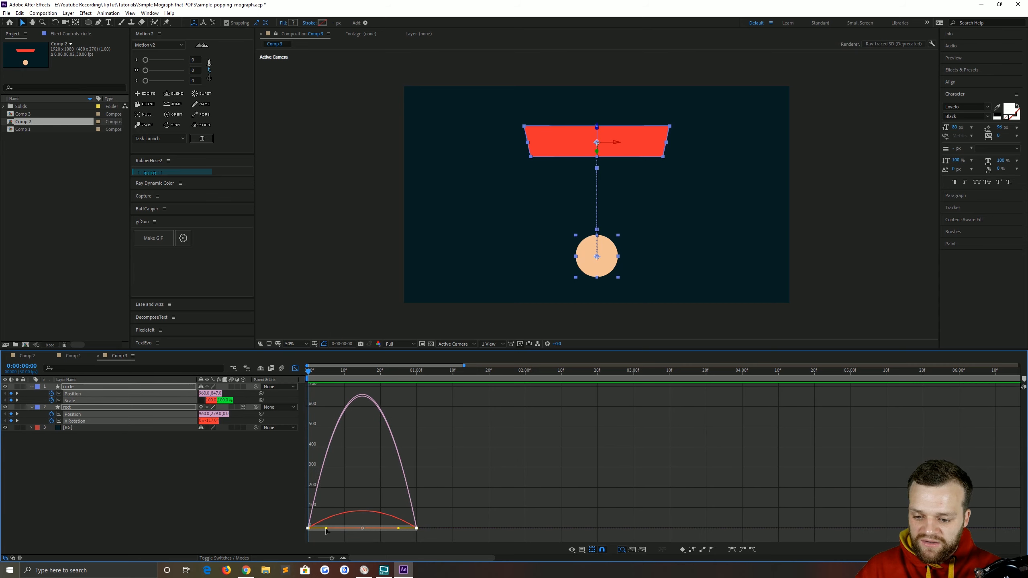
# Drag the first and last keyframe handles to sharpen the easing into one second
pyautogui.moveTo(326, 528); pyautogui.dragTo(361, 529)
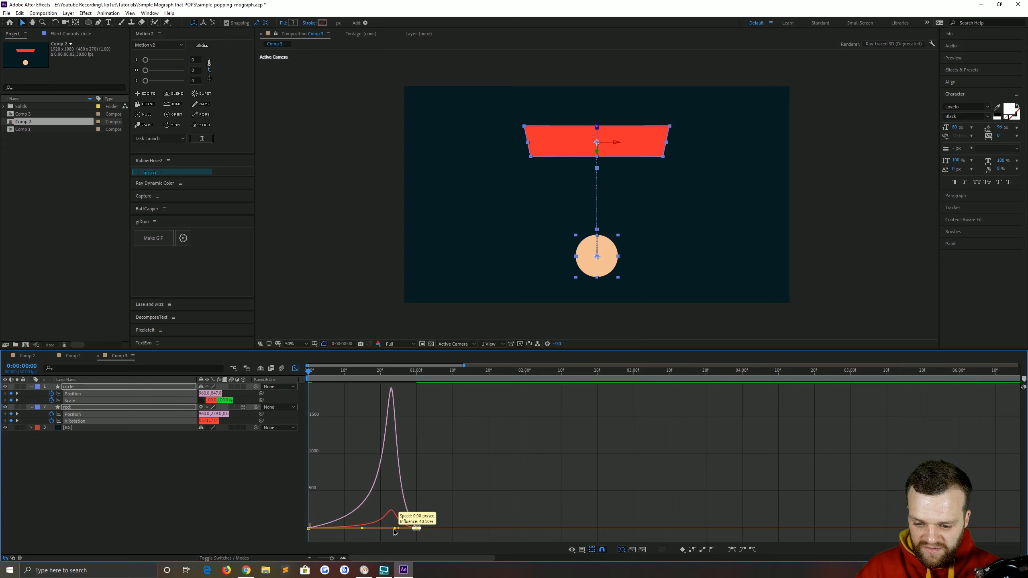
pyautogui.moveTo(416, 528); pyautogui.dragTo(371, 528)
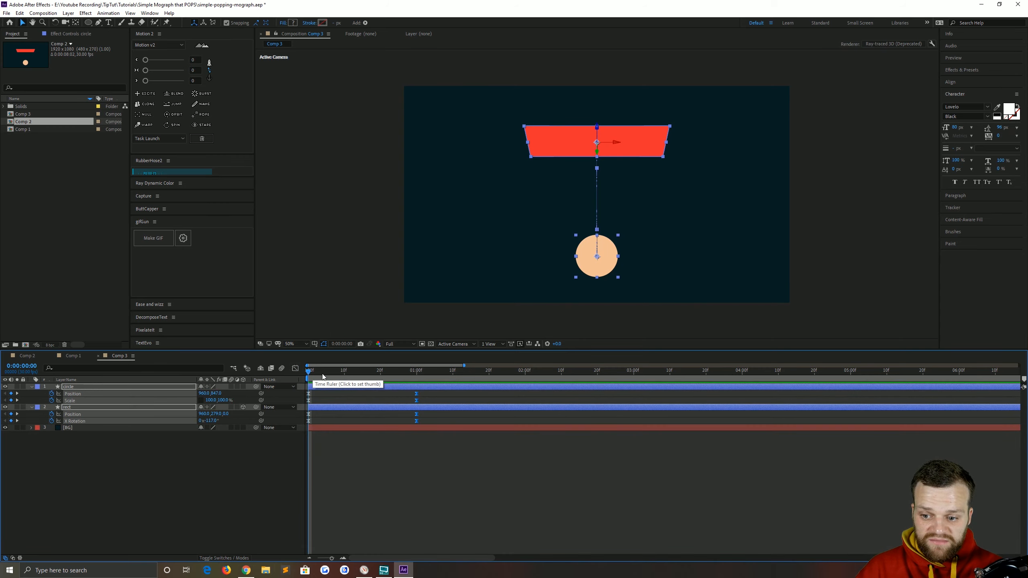
# Move the playhead a few frames past the start on the time ruler
pyautogui.click(323, 370)
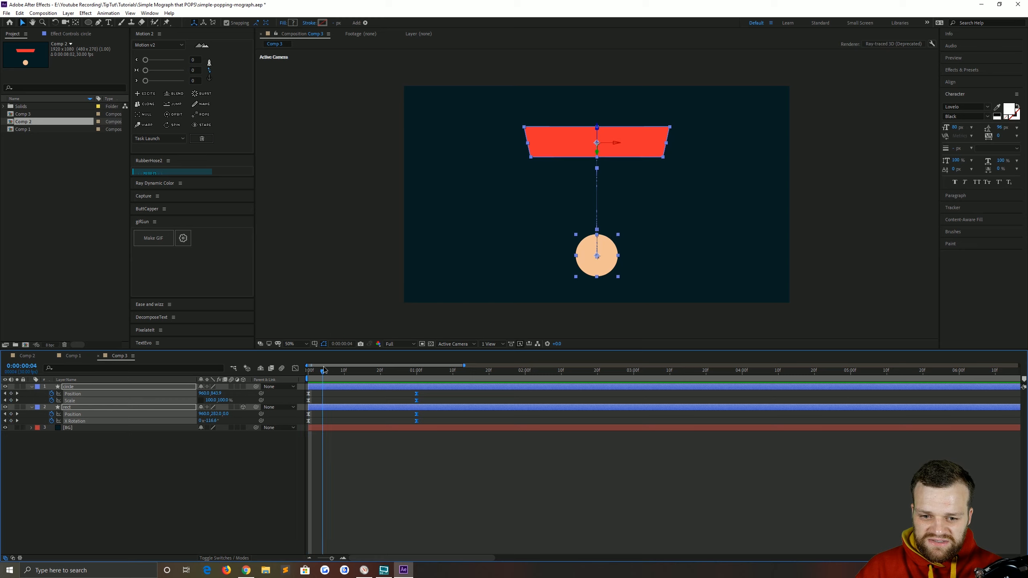
# Scrub around frames 10-14 to preview the ball and door motion before adding stretch keys
pyautogui.click(343, 371)
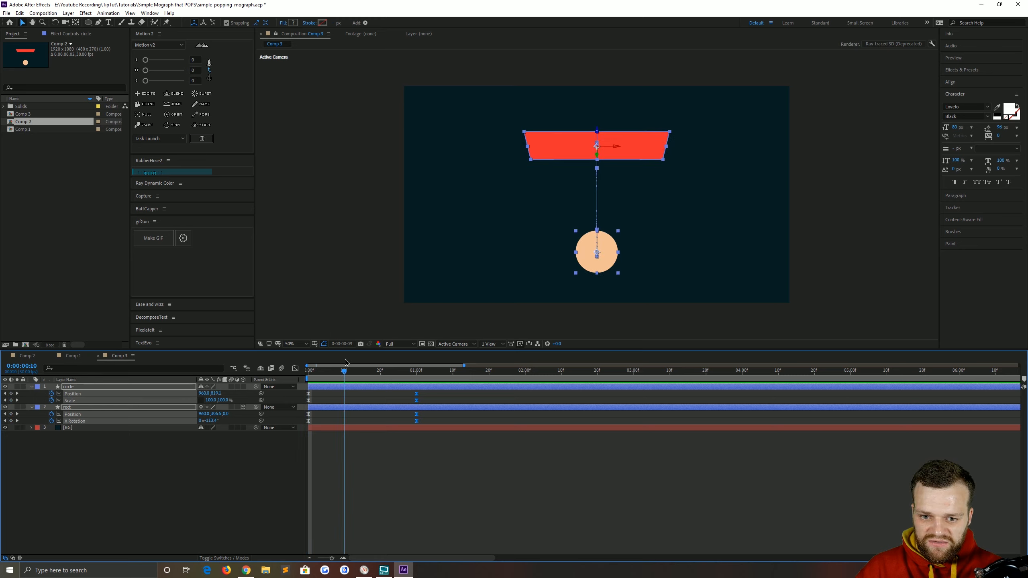
pyautogui.click(359, 370)
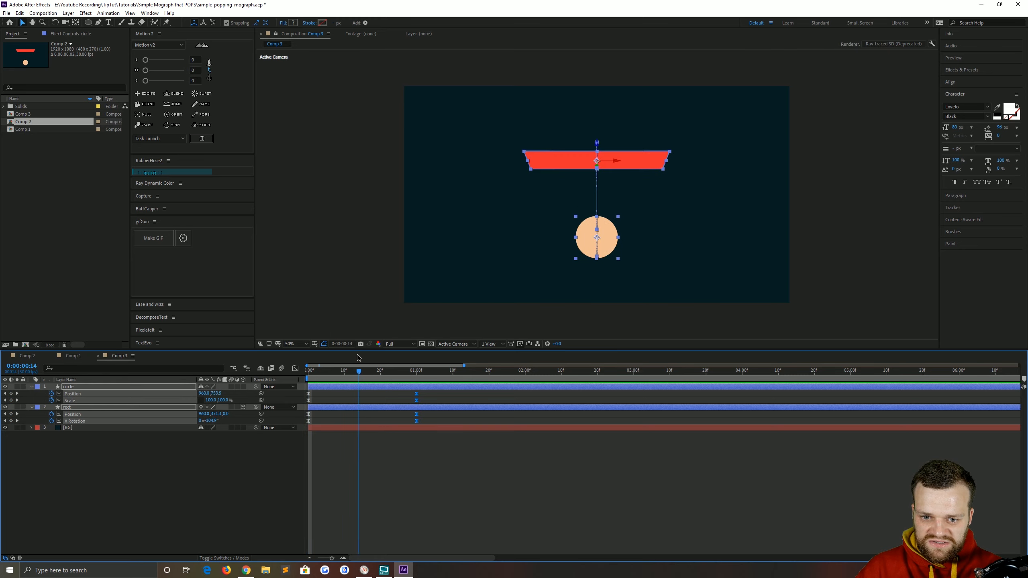
pyautogui.moveTo(359, 372); pyautogui.dragTo(348, 372)
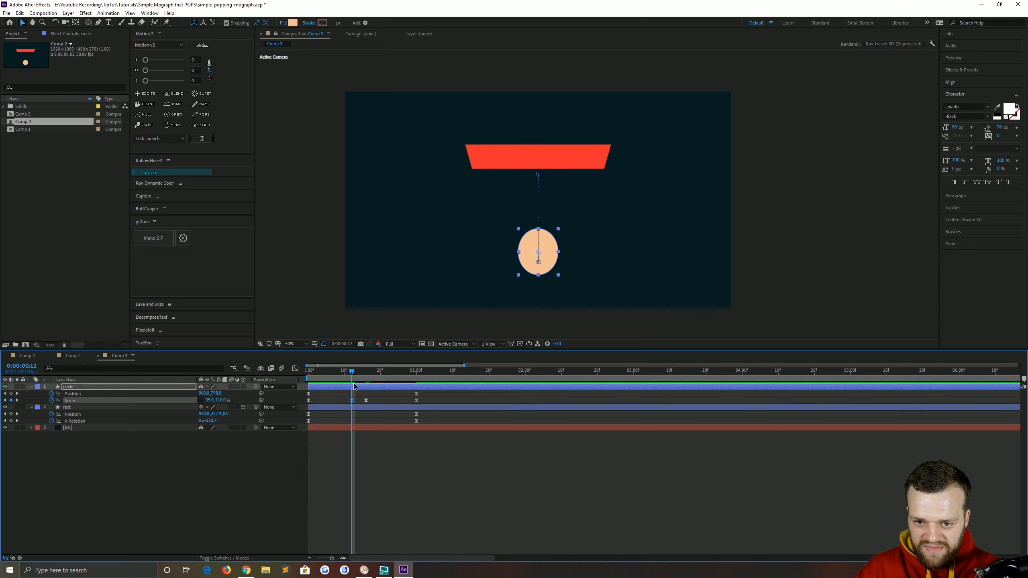
# Move to frame 16 and edit the ball's Scale keyframe there
pyautogui.click(366, 370)
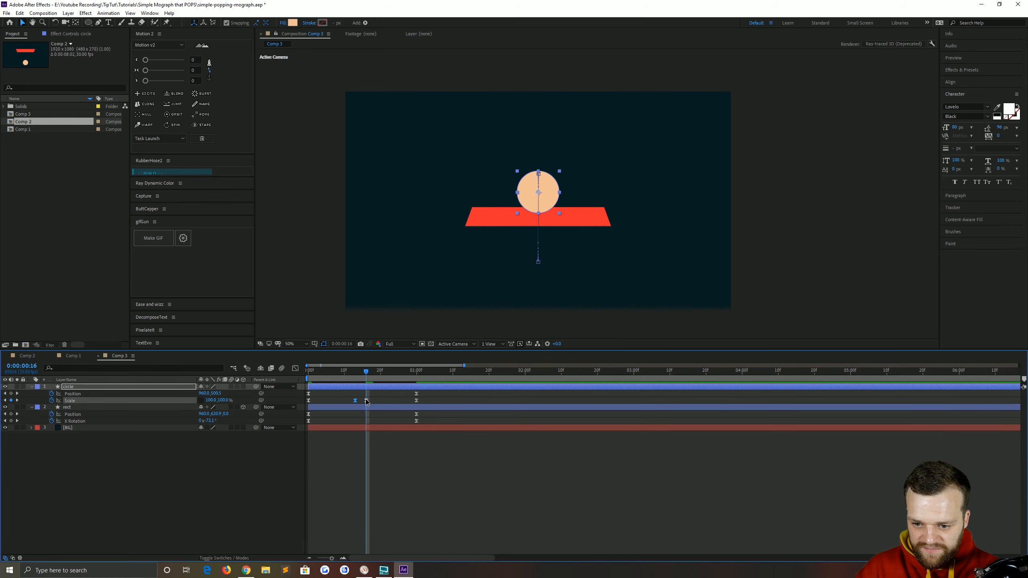
pyautogui.doubleClick(228, 400)
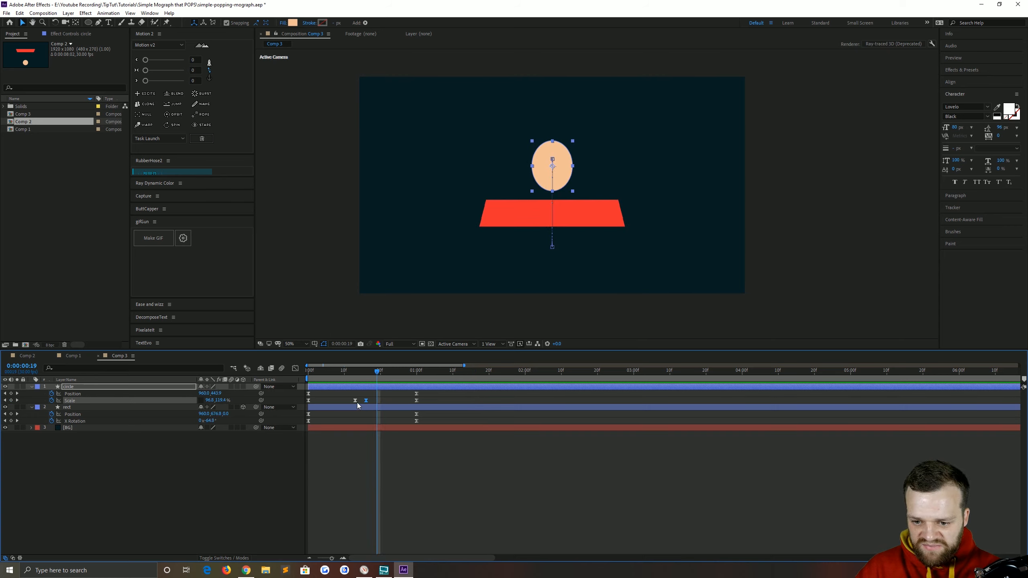
pyautogui.moveTo(372, 386)
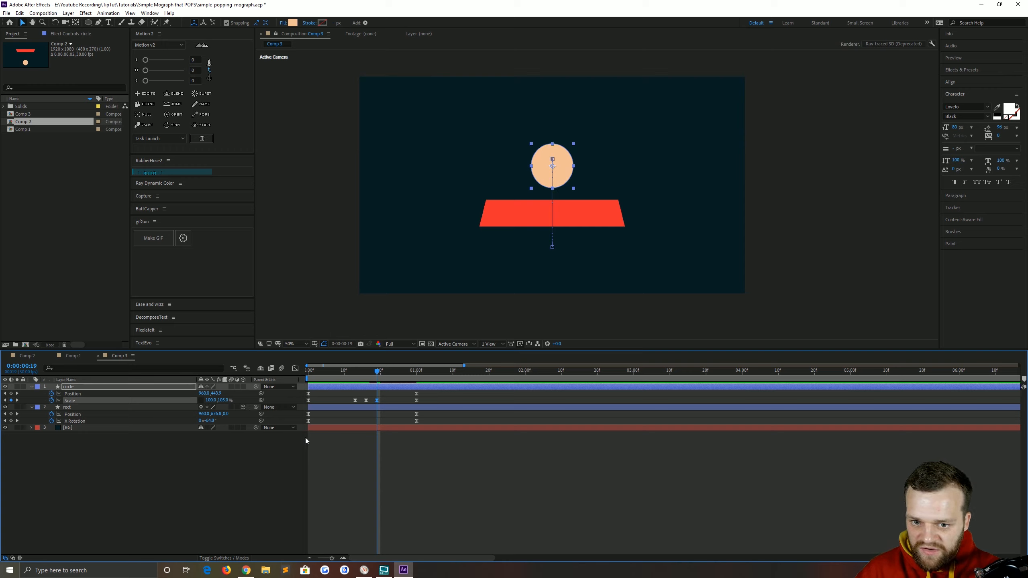
# Set the circle's Scale back to 100,100% at frame 19
pyautogui.doubleClick(211, 400)
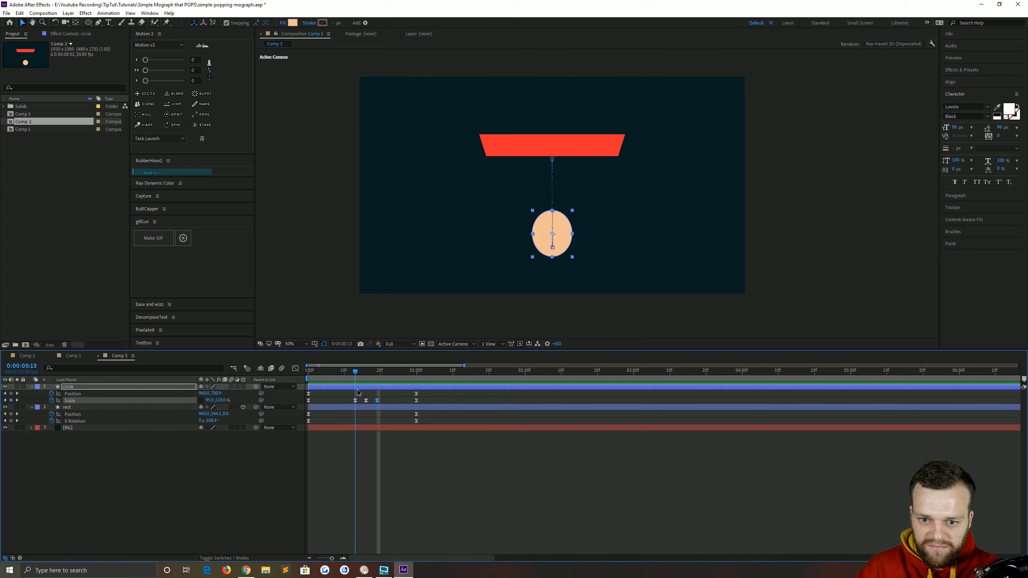
pyautogui.click(378, 370)
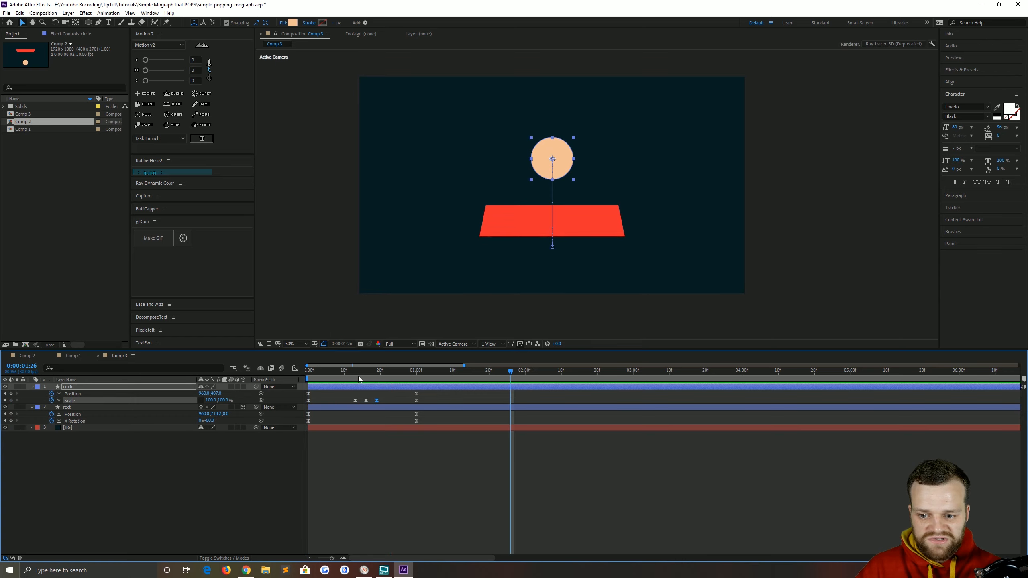
pyautogui.click(418, 370)
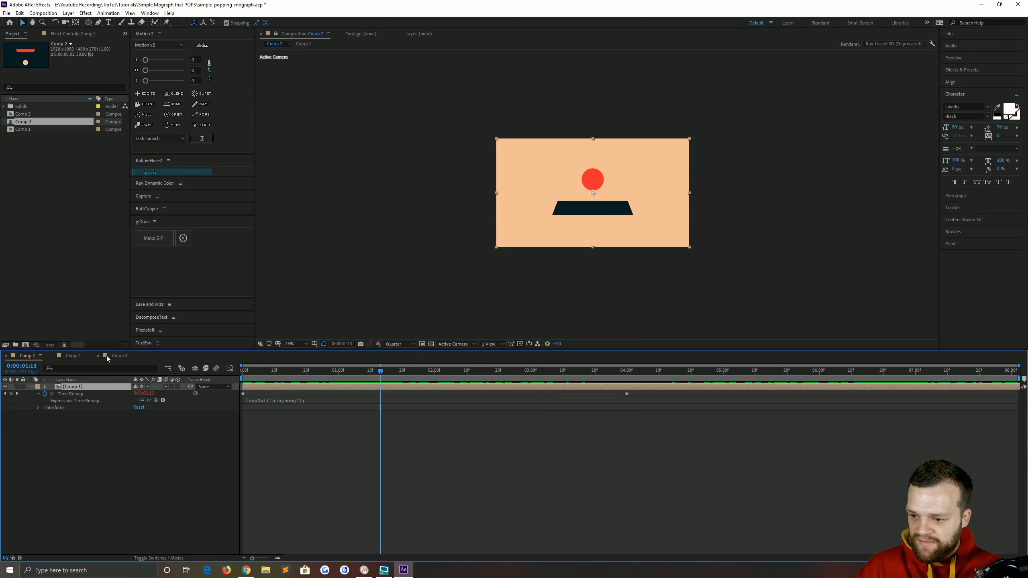
pyautogui.click(119, 355)
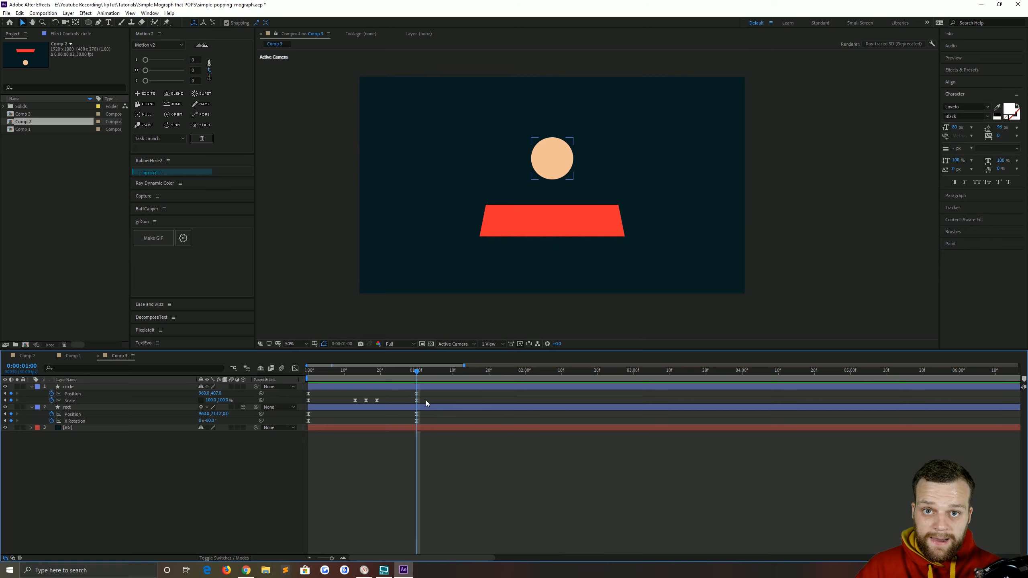
pyautogui.click(68, 407)
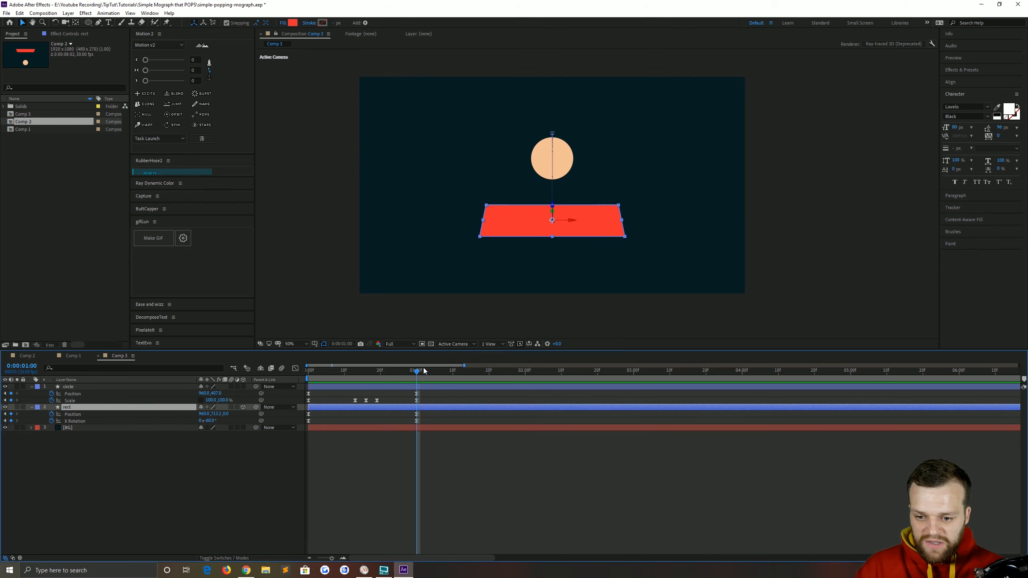
pyautogui.moveTo(413, 370)
pyautogui.write('corn')
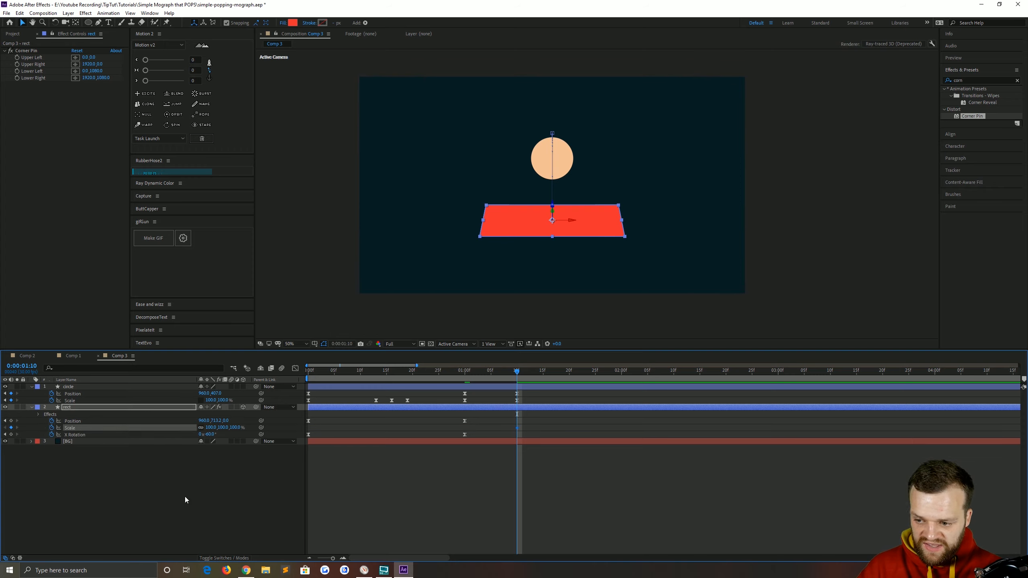
pyautogui.moveTo(11, 434)
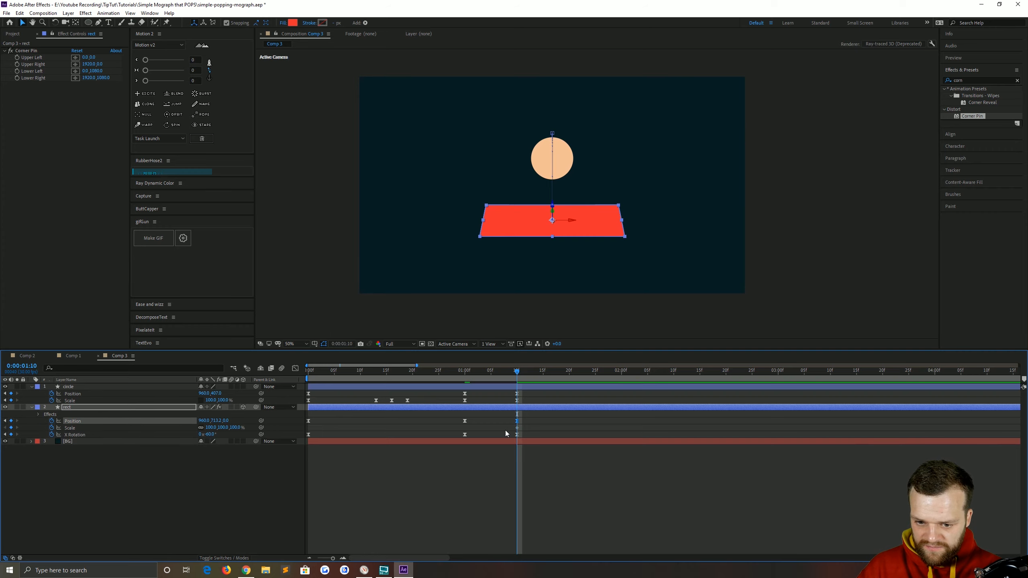
# Deselect in the timeline around applying Corner Pin to the rect layer
pyautogui.click(68, 387)
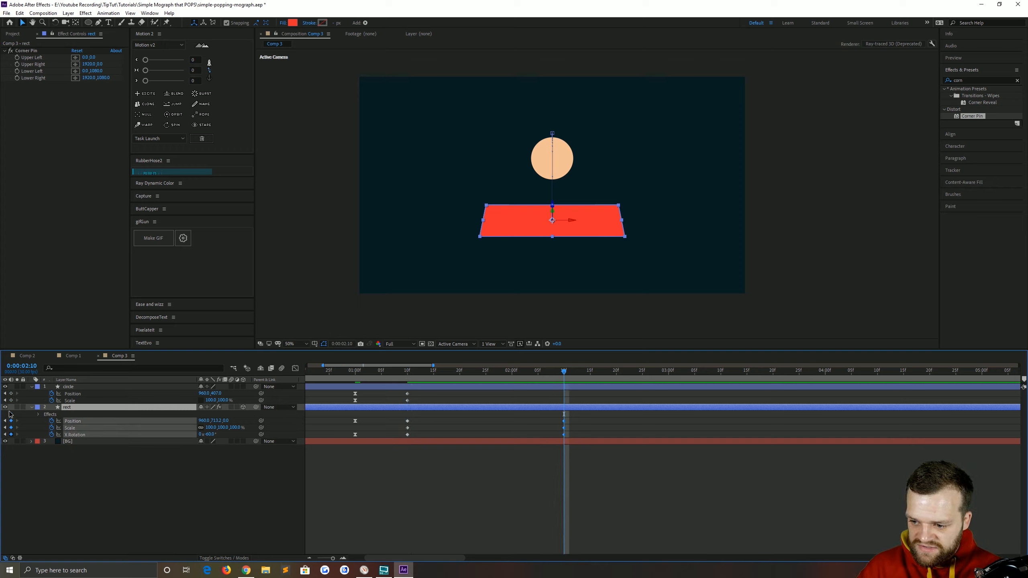
pyautogui.click(67, 386)
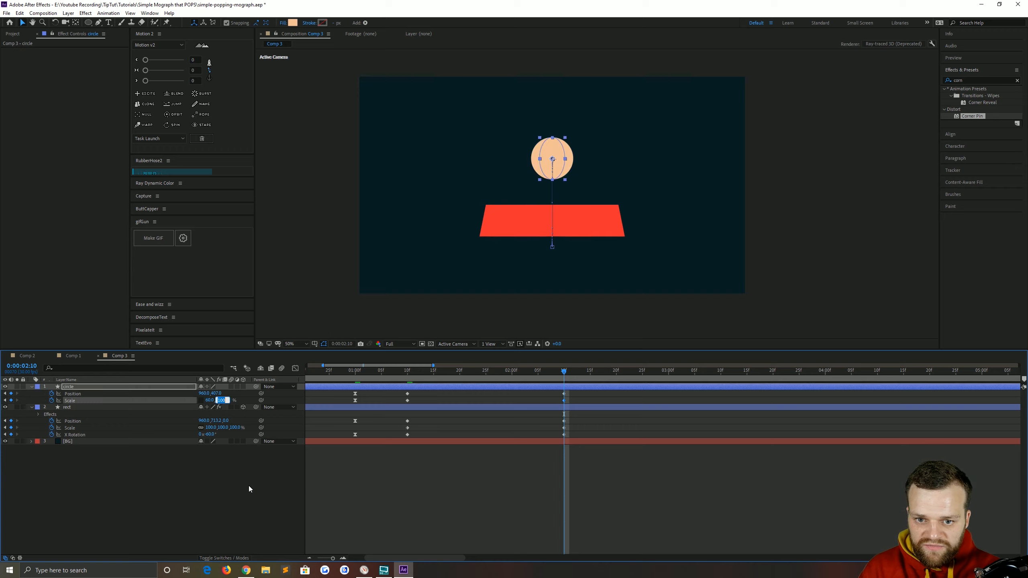
# Set the circle's Scale to 60% and confirm
pyautogui.write('60.')
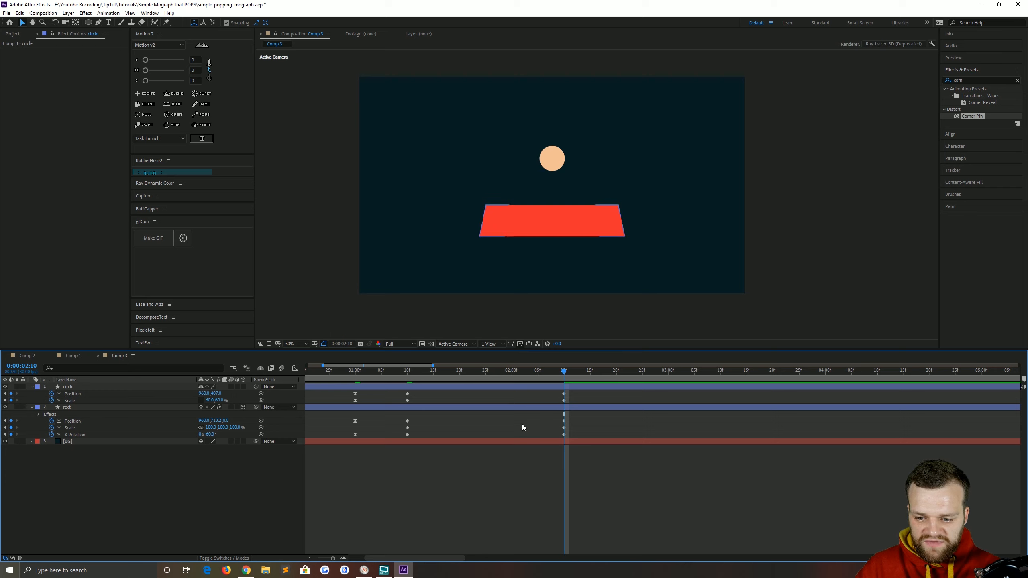
pyautogui.click(66, 407)
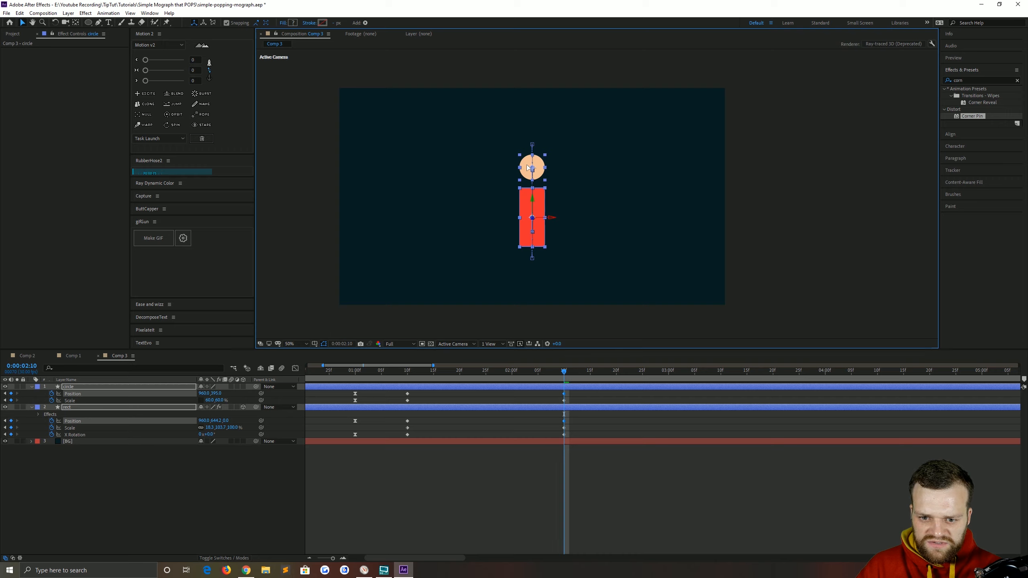
# Select the ball and rect keyframes at 1:10 where the upright bar forms the i
pyautogui.click(430, 305)
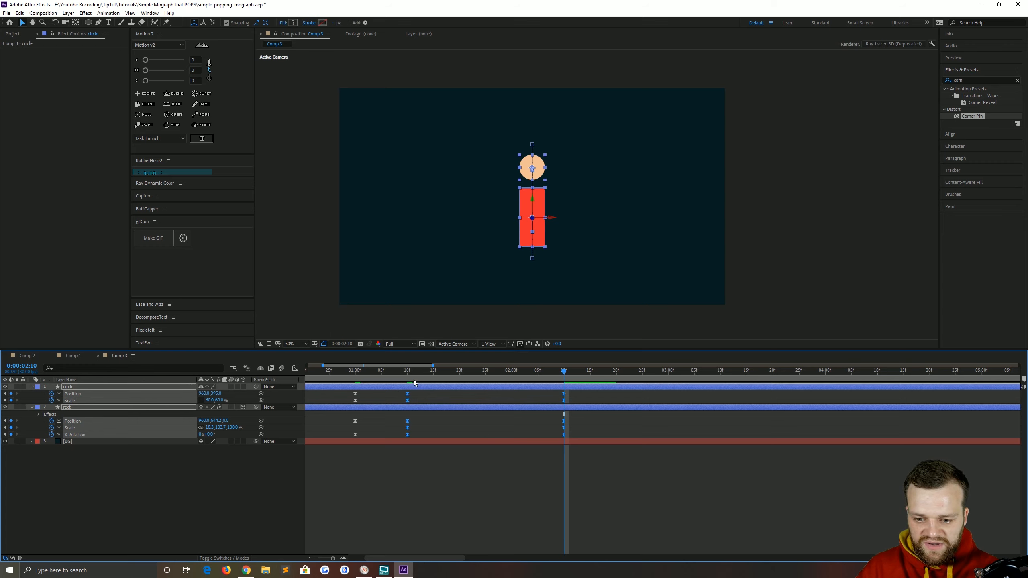
pyautogui.click(295, 369)
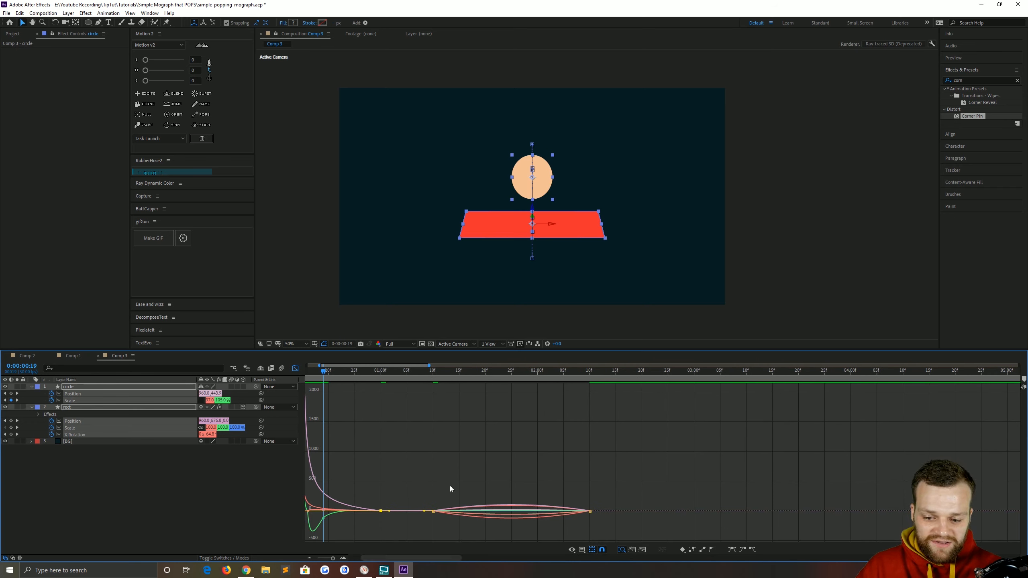
# Sharpen the rectangle's Scale speed-curve easing so it squashes wide and springs back upright
pyautogui.click(433, 371)
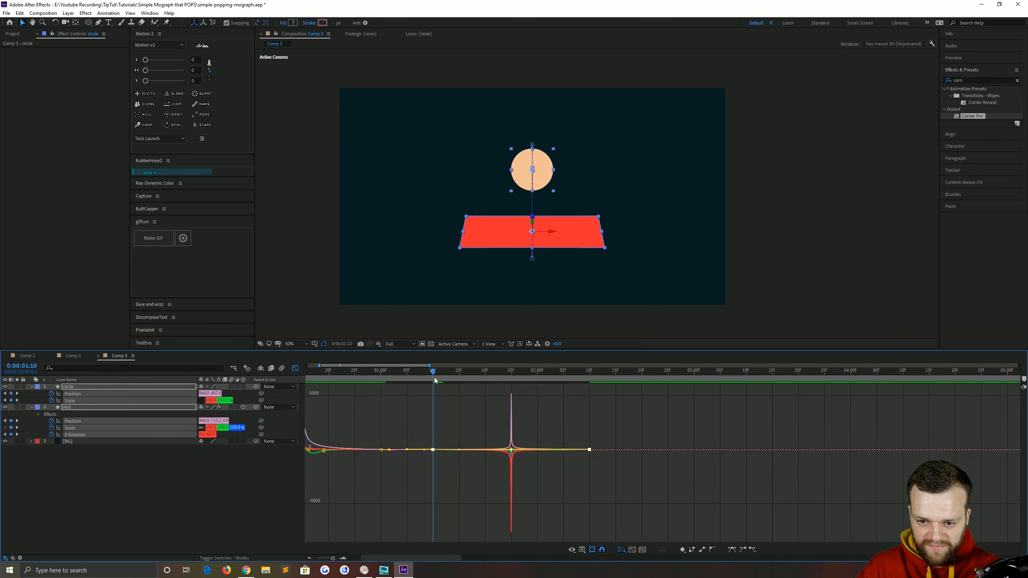
pyautogui.click(442, 375)
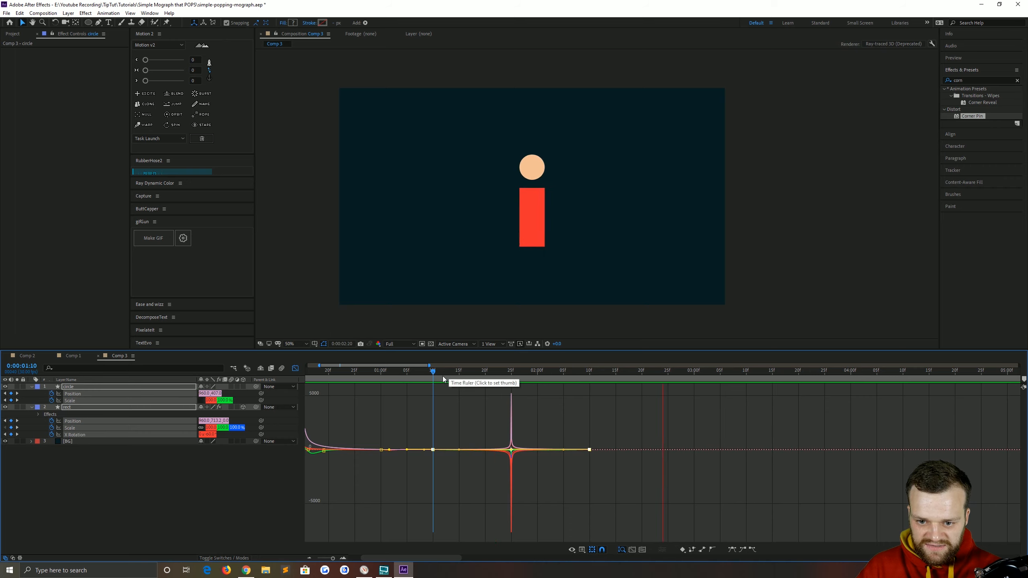
pyautogui.click(521, 370)
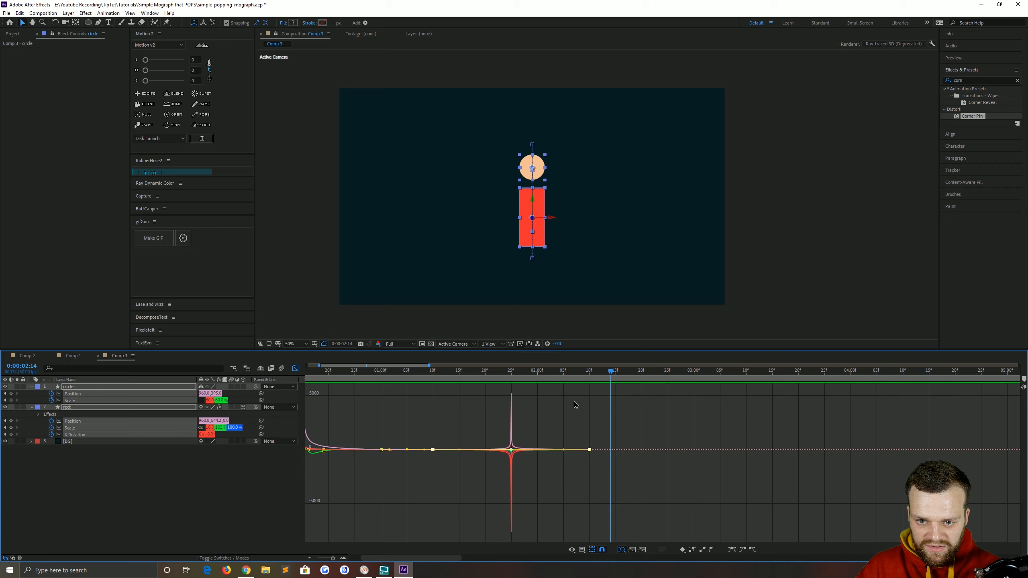
pyautogui.click(508, 370)
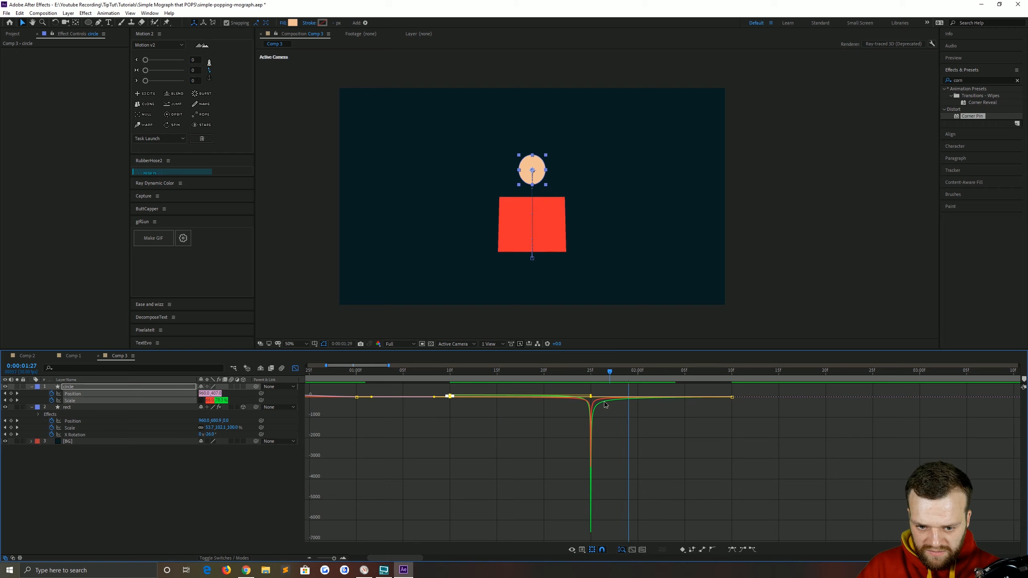
pyautogui.moveTo(609, 371); pyautogui.dragTo(749, 370)
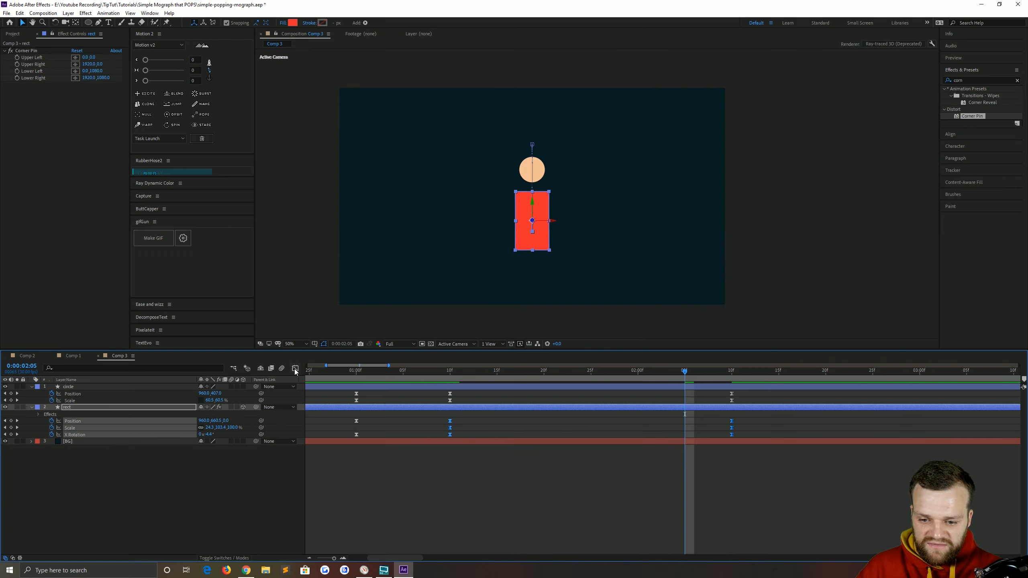
# Adjust the rect keyframe curves around the trapezoid squash in the Graph Editor
pyautogui.click(295, 368)
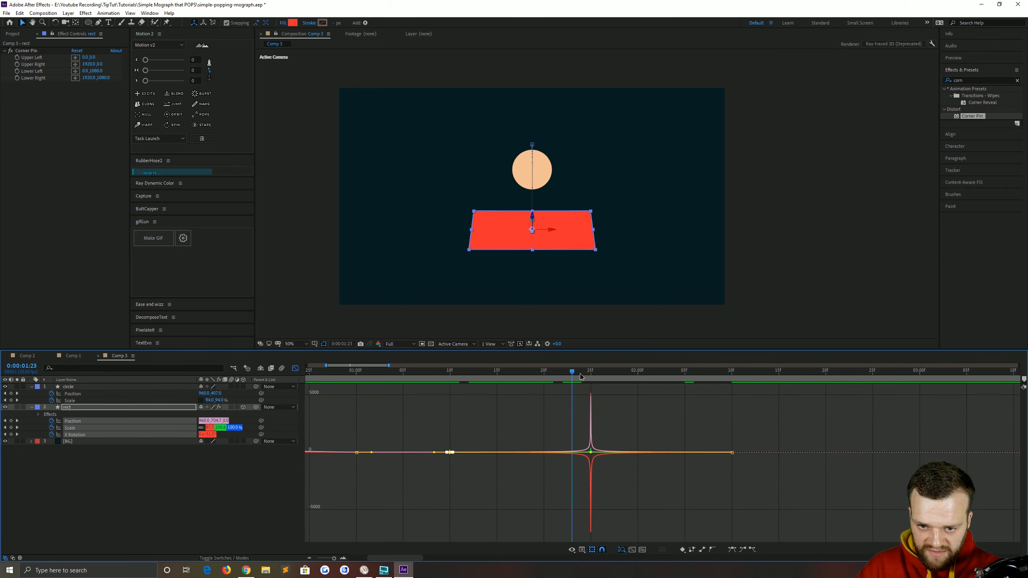
pyautogui.click(732, 372)
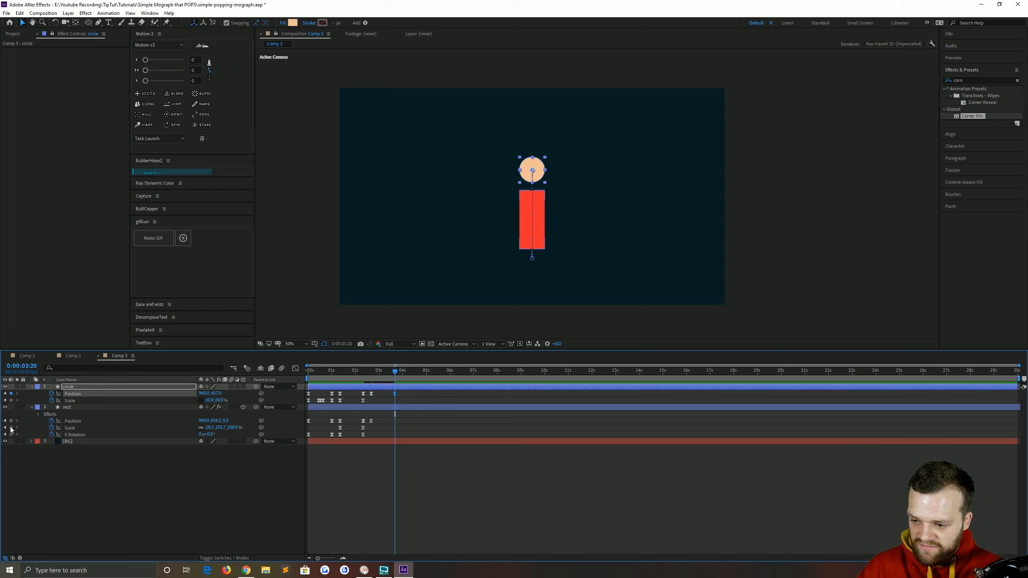
# Centre the circle over the upright bar at 3:20 so it sinks back inside
pyautogui.click(65, 407)
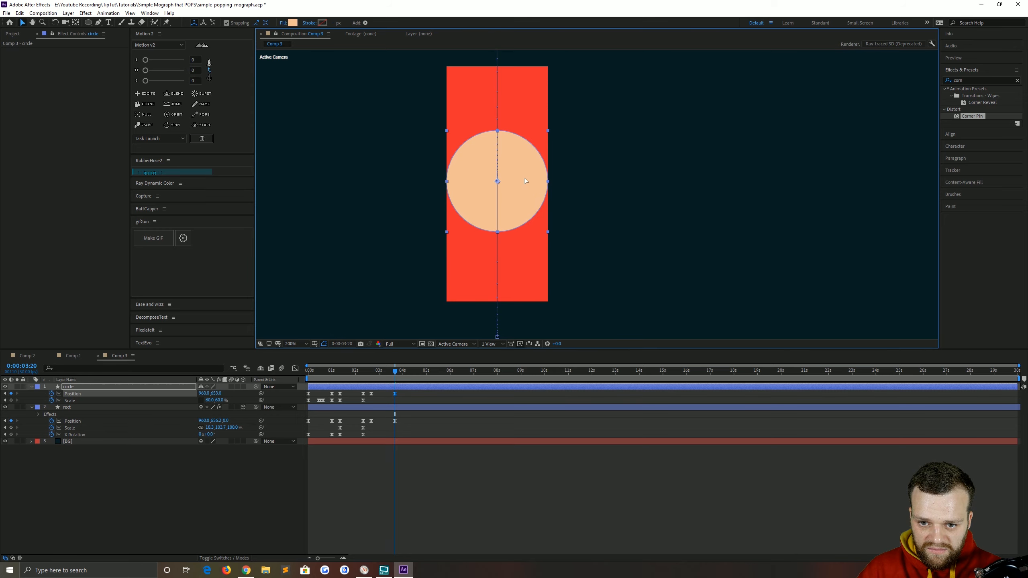
pyautogui.click(292, 344)
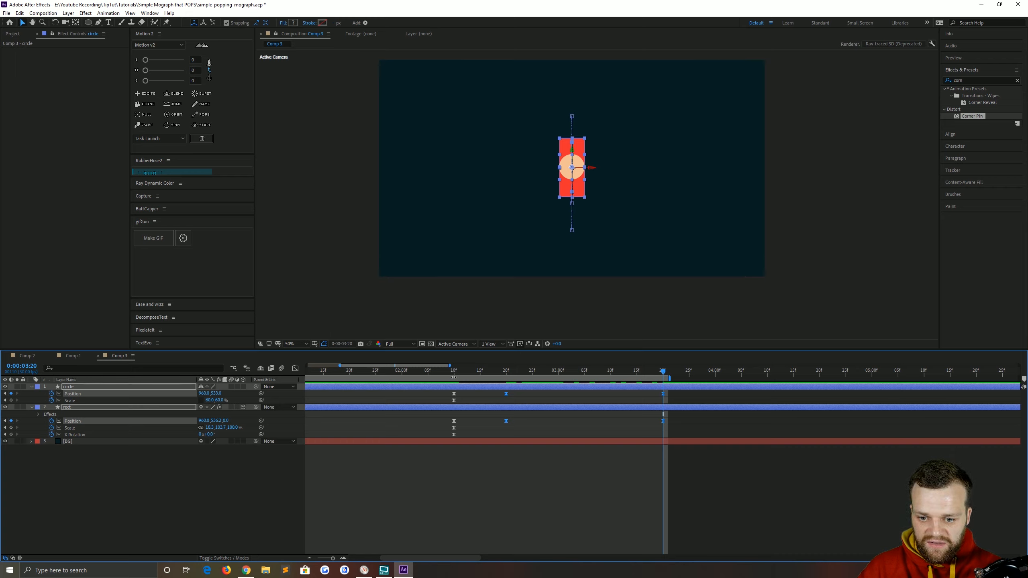
# Trim Comp 3 to its roughly three-second work area and shift the pop keyframes later
pyautogui.rightClick(452, 376)
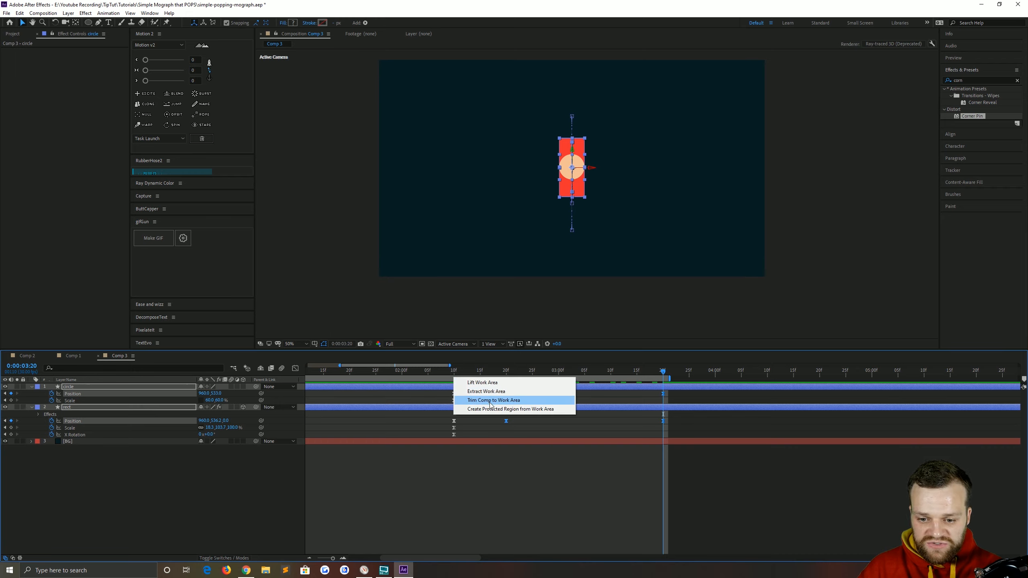
pyautogui.click(493, 400)
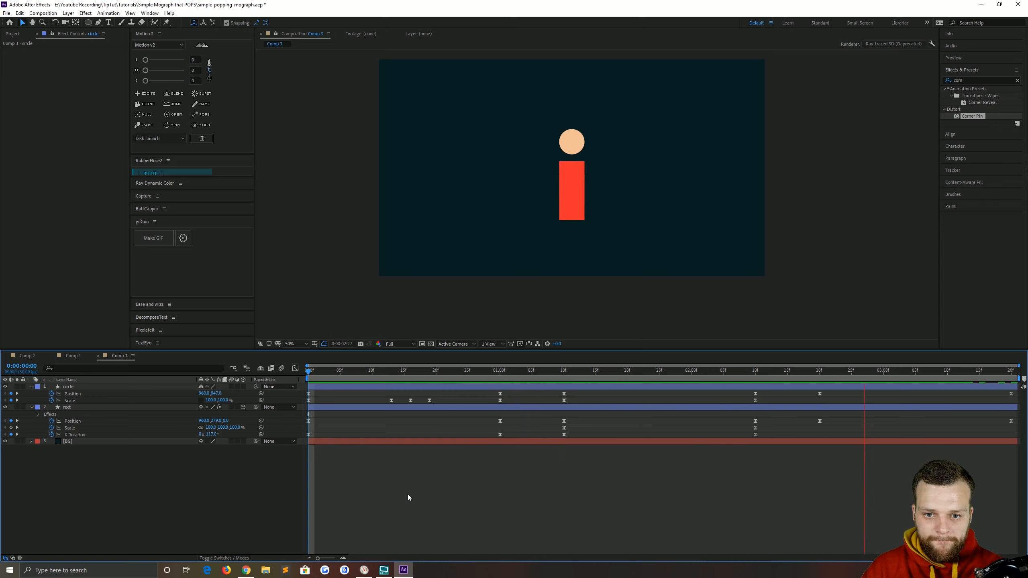
pyautogui.moveTo(308, 370); pyautogui.dragTo(346, 370)
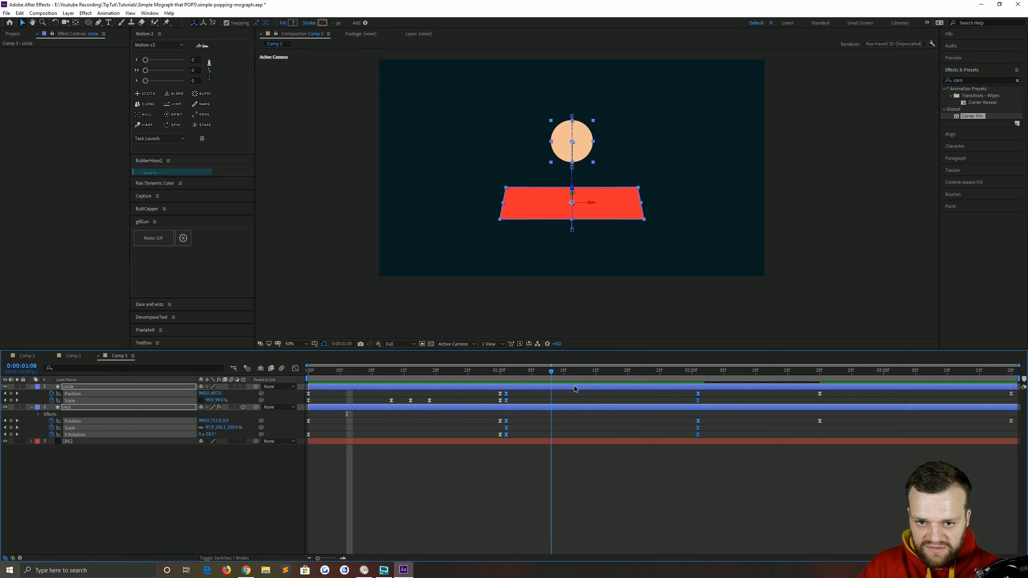
pyautogui.click(634, 371)
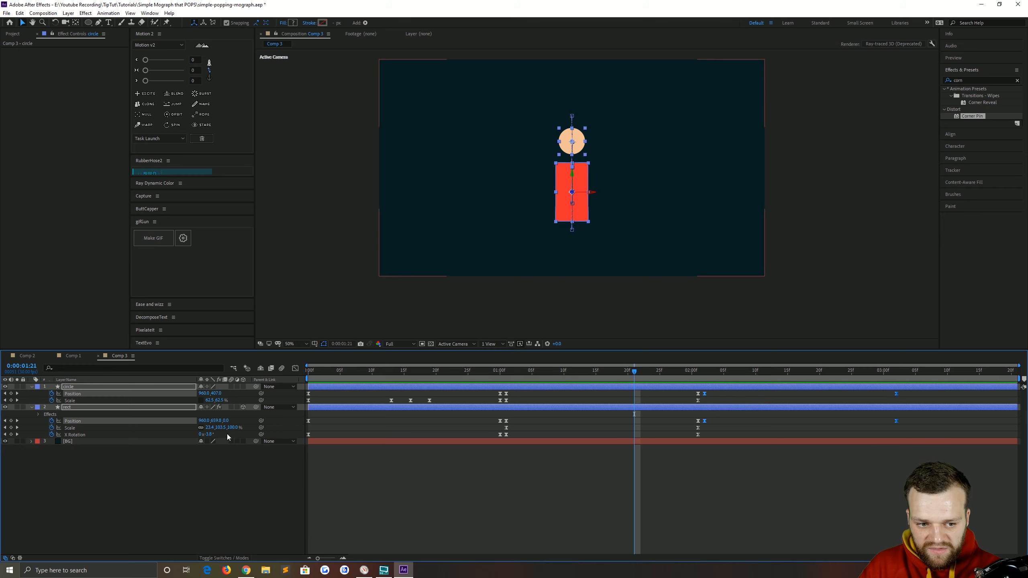
pyautogui.click(705, 370)
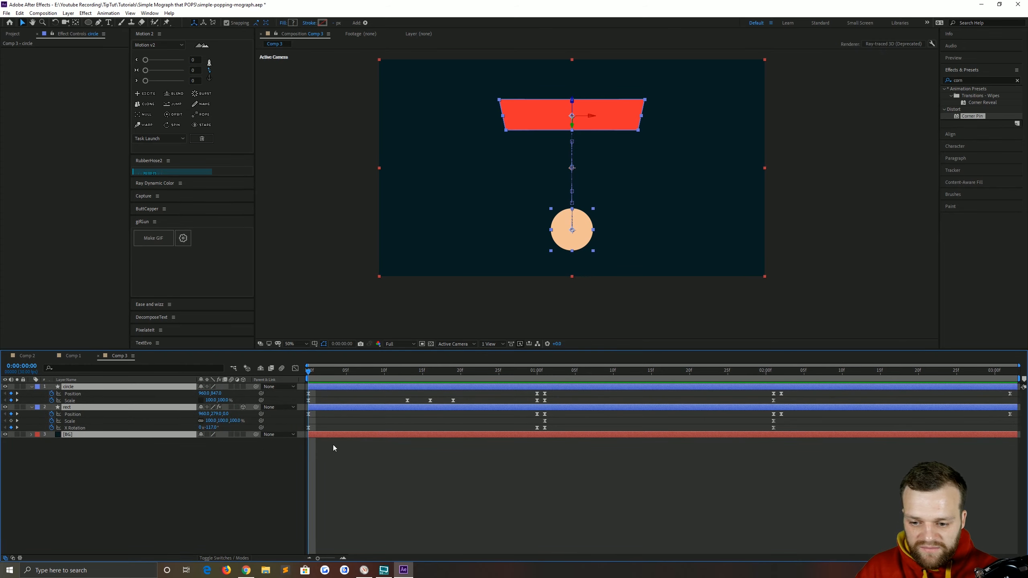
pyautogui.moveTo(605, 251)
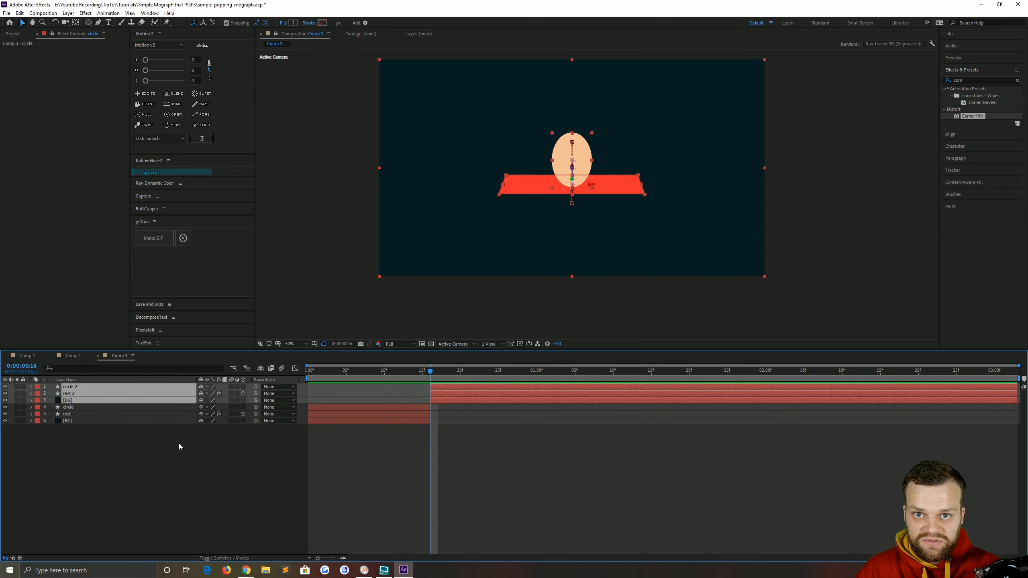
pyautogui.moveTo(424, 431)
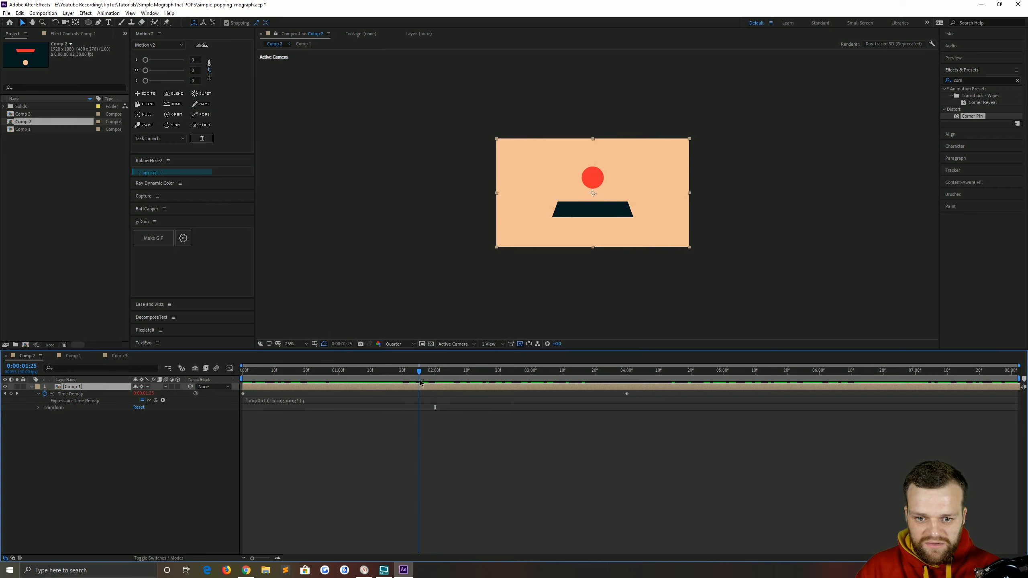
# Make BG 2 peach and recolour rect 2's fill to dark teal
pyautogui.moveTo(419, 371); pyautogui.dragTo(364, 371)
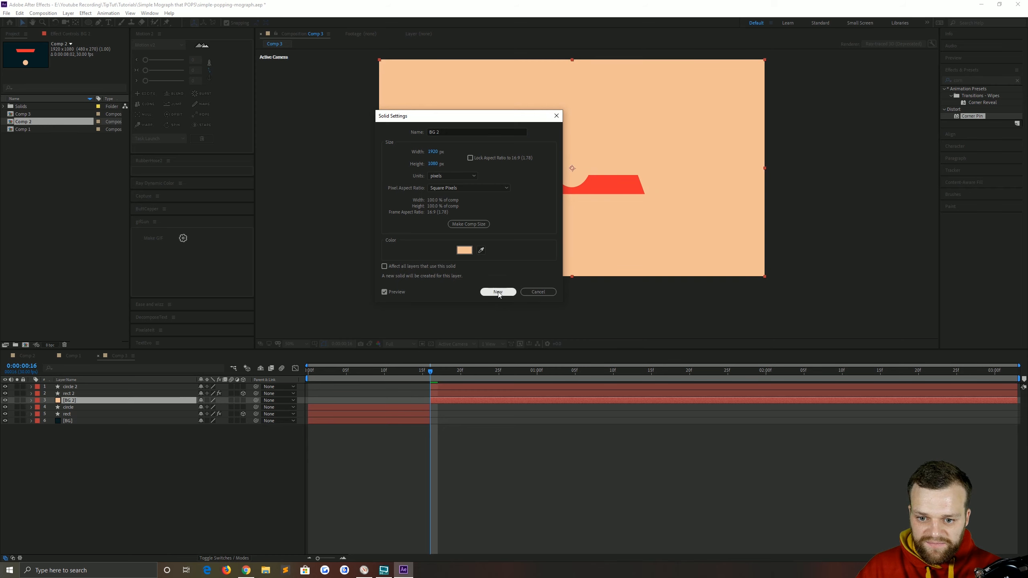
pyautogui.click(497, 292)
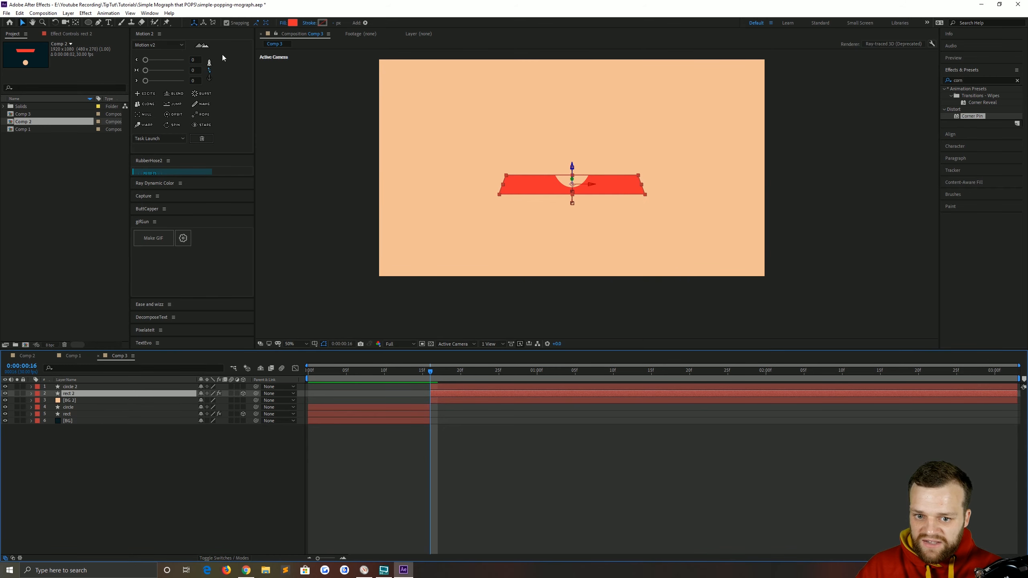
pyautogui.click(293, 22)
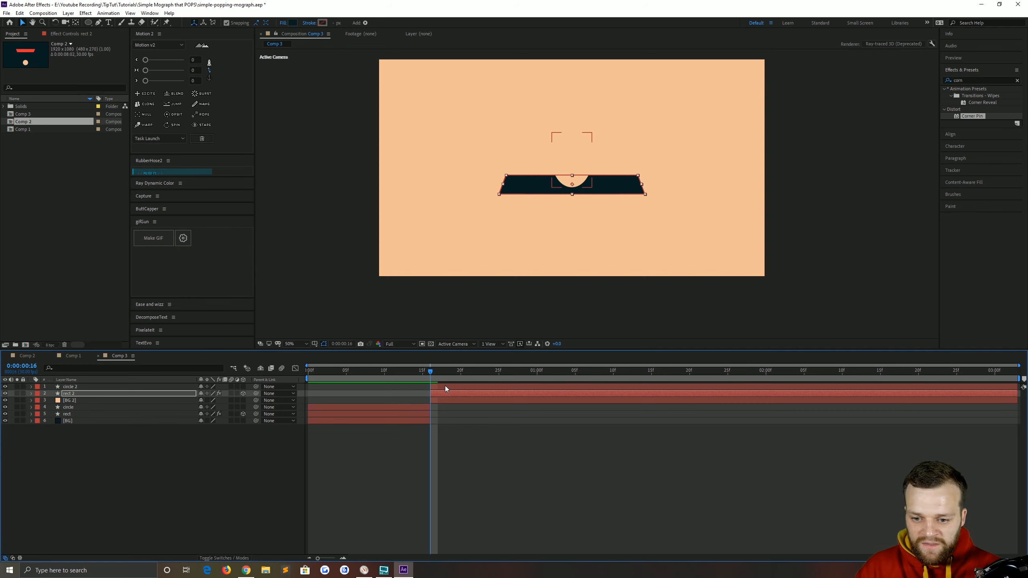
pyautogui.click(293, 22)
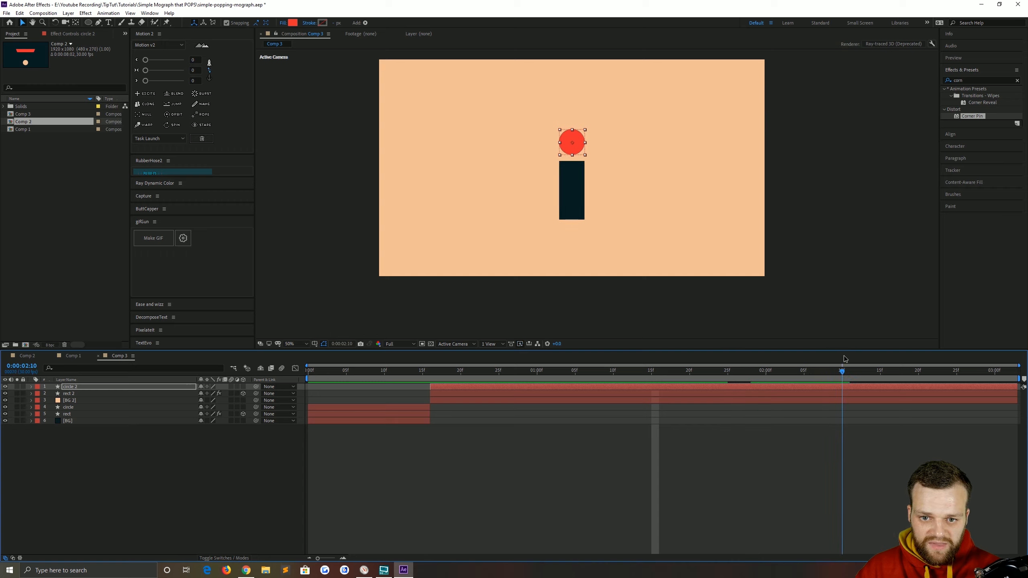
# Give the third background BG 3 a teal solid colour
pyautogui.moveTo(842, 370); pyautogui.dragTo(894, 370)
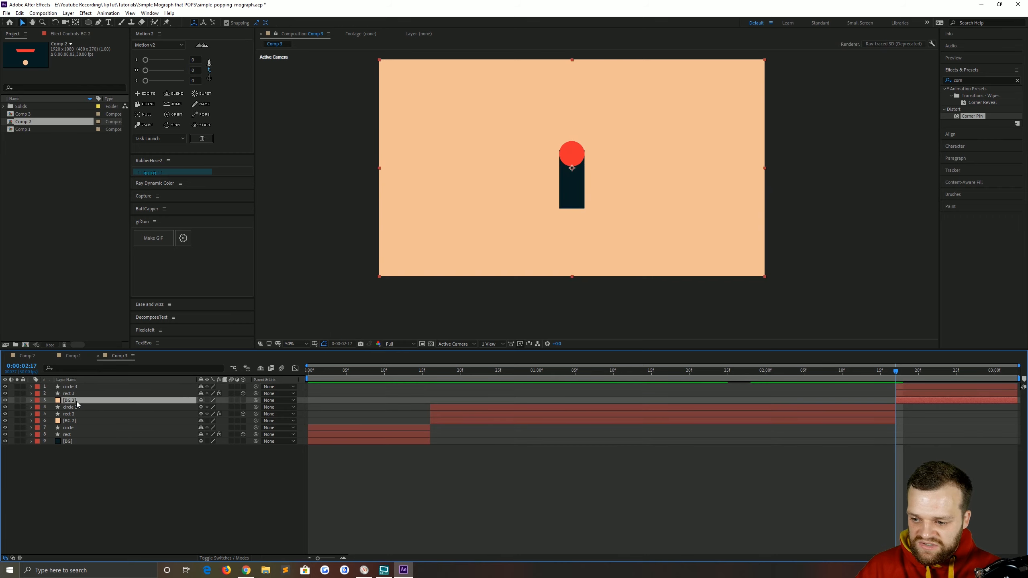
pyautogui.click(69, 12)
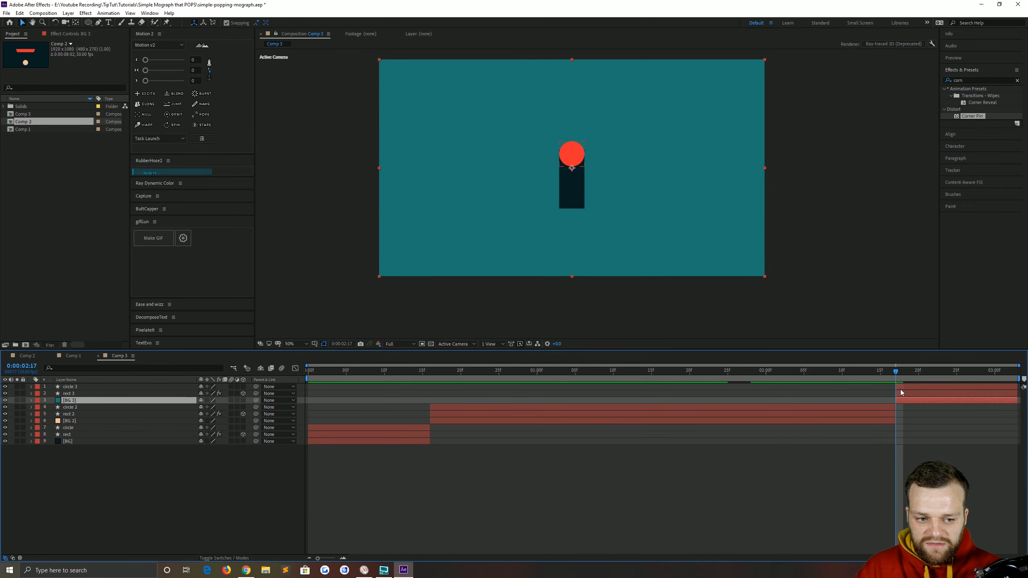
pyautogui.click(69, 394)
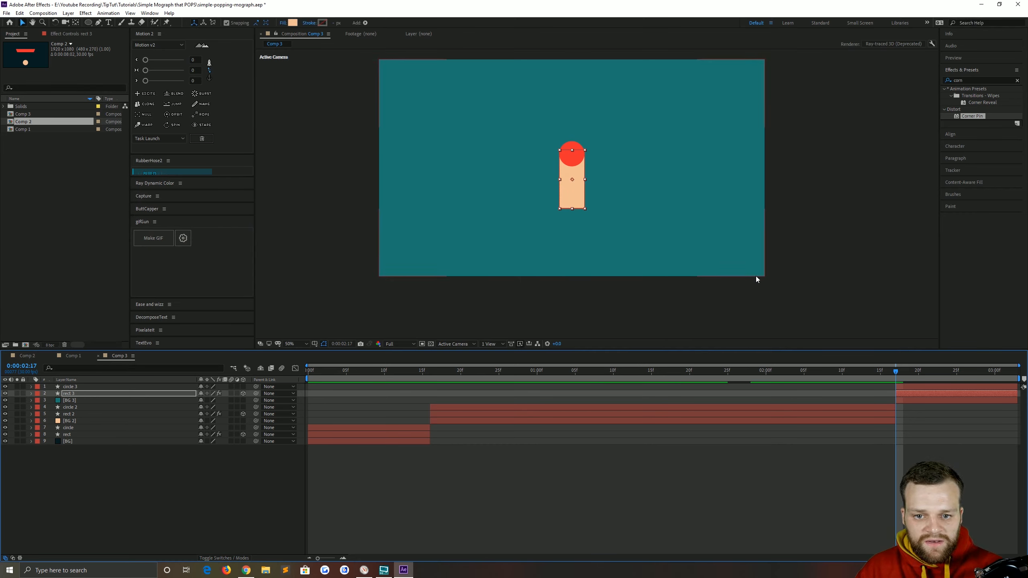
# Set circle 3's fill to dark navy, hex 071E22
pyautogui.click(69, 387)
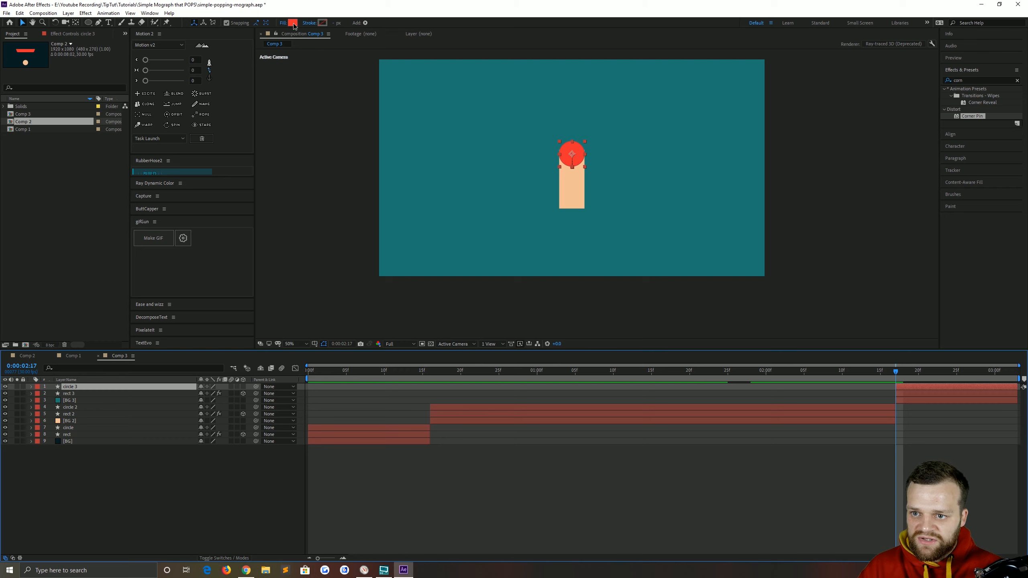
pyautogui.click(294, 23)
pyautogui.write('071E22')
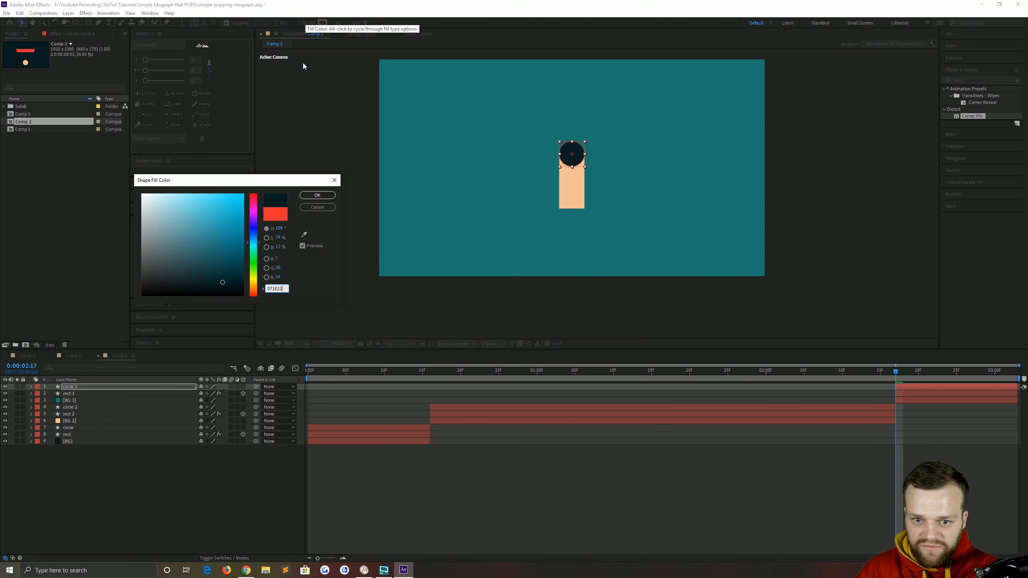
pyautogui.click(316, 195)
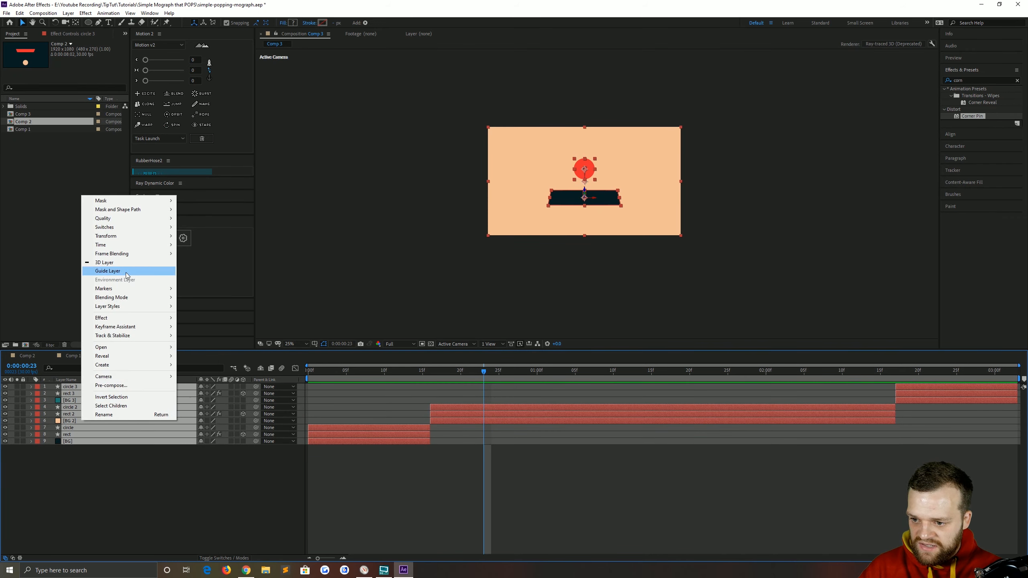
# Pre-compose all nine layers into 'compinner' and lengthen Comp 3 to about six seconds
pyautogui.click(111, 384)
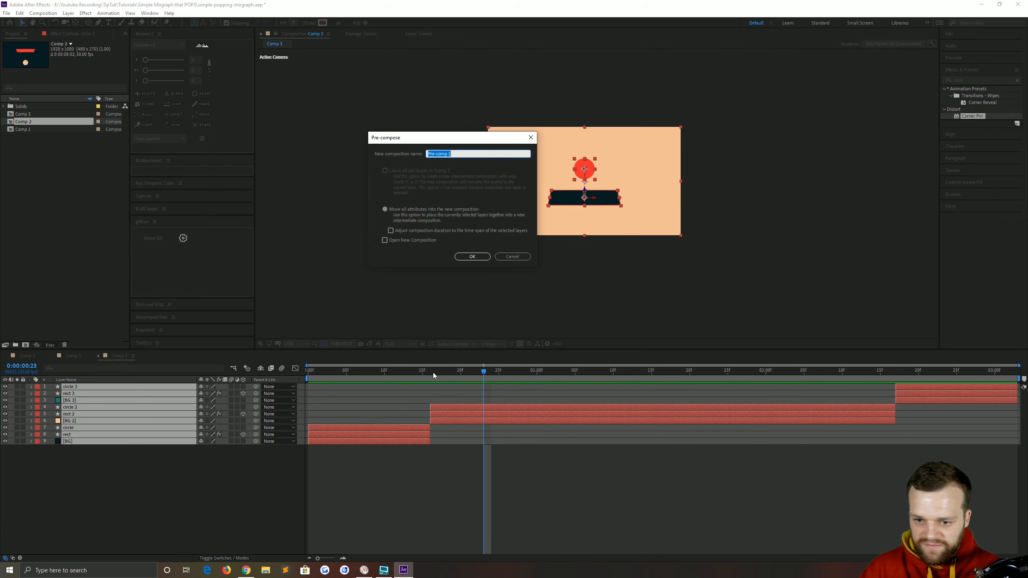
pyautogui.write('comp')
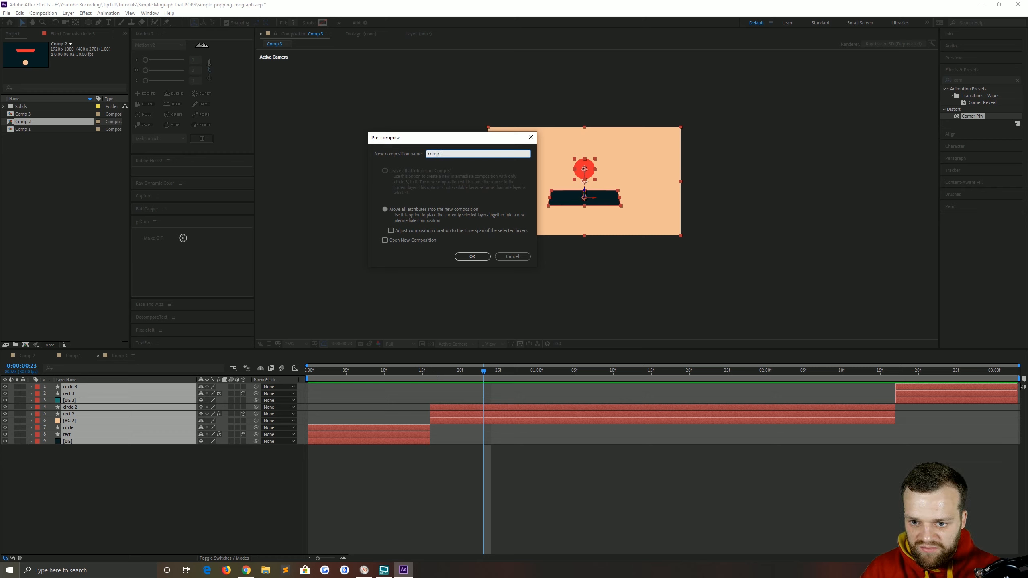
pyautogui.click(472, 257)
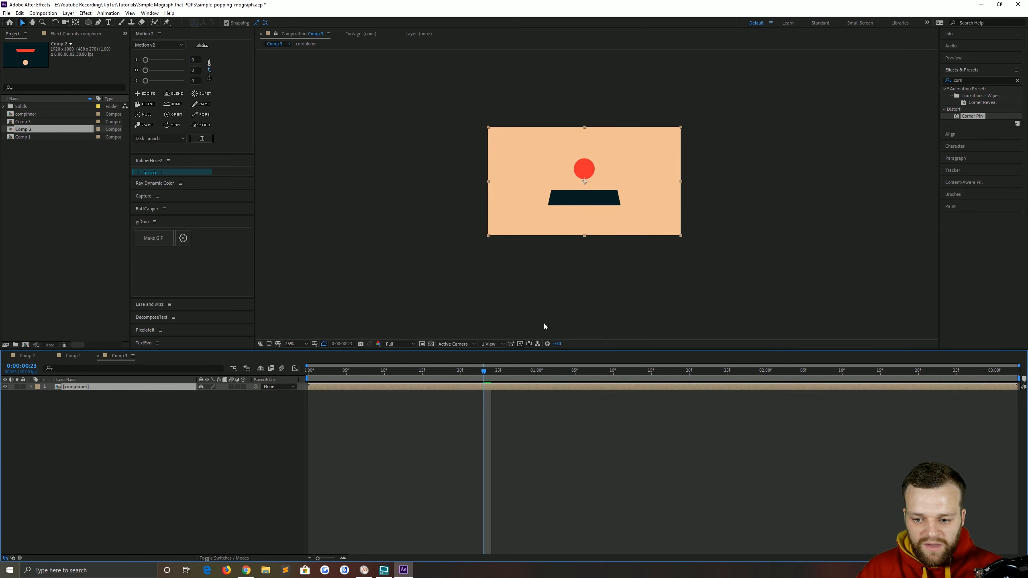
pyautogui.moveTo(430, 148)
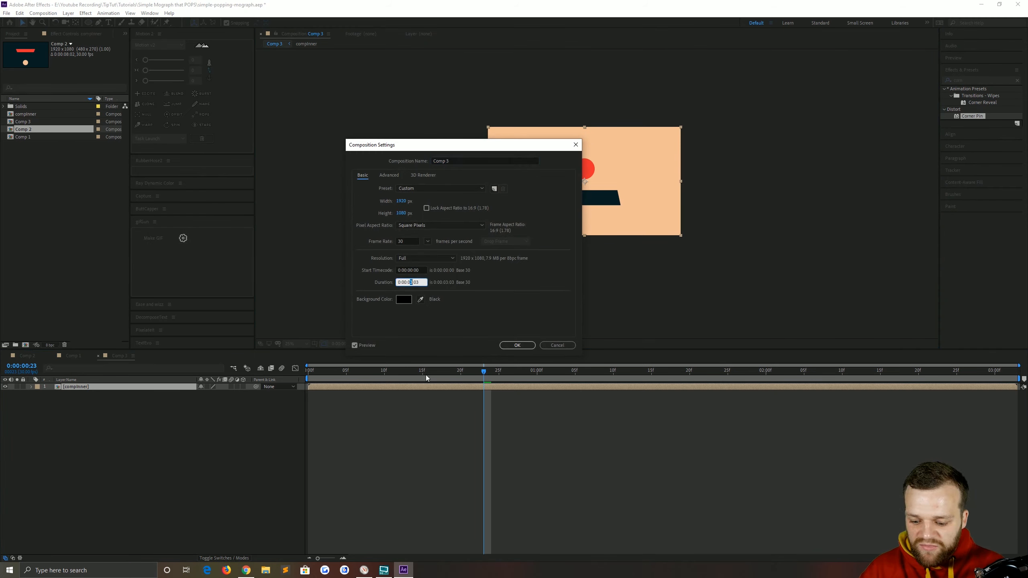
pyautogui.click(517, 344)
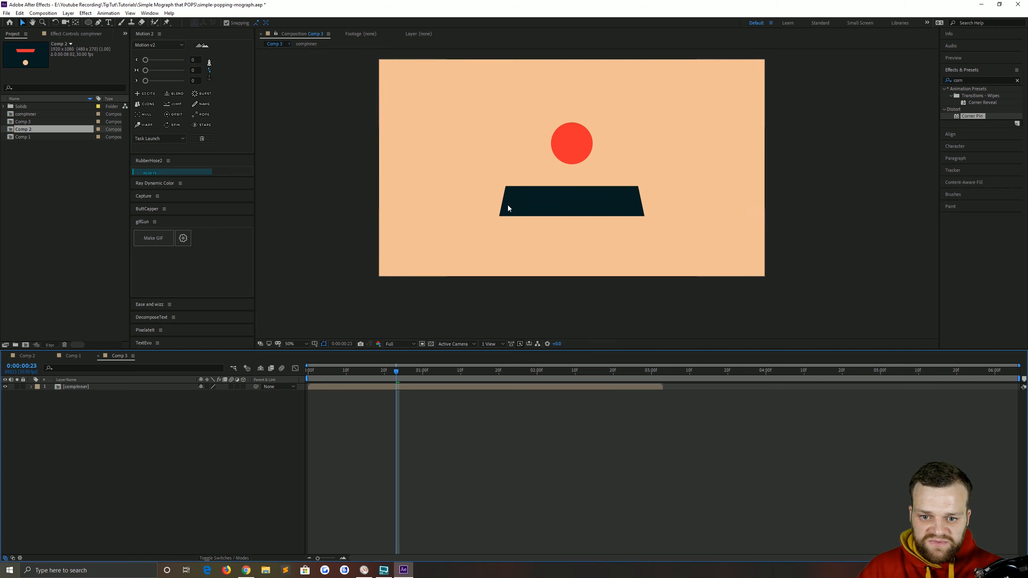
# Apply Noise to the adjustment layer, monochrome, with Amount of Noise 100%
pyautogui.click(68, 13)
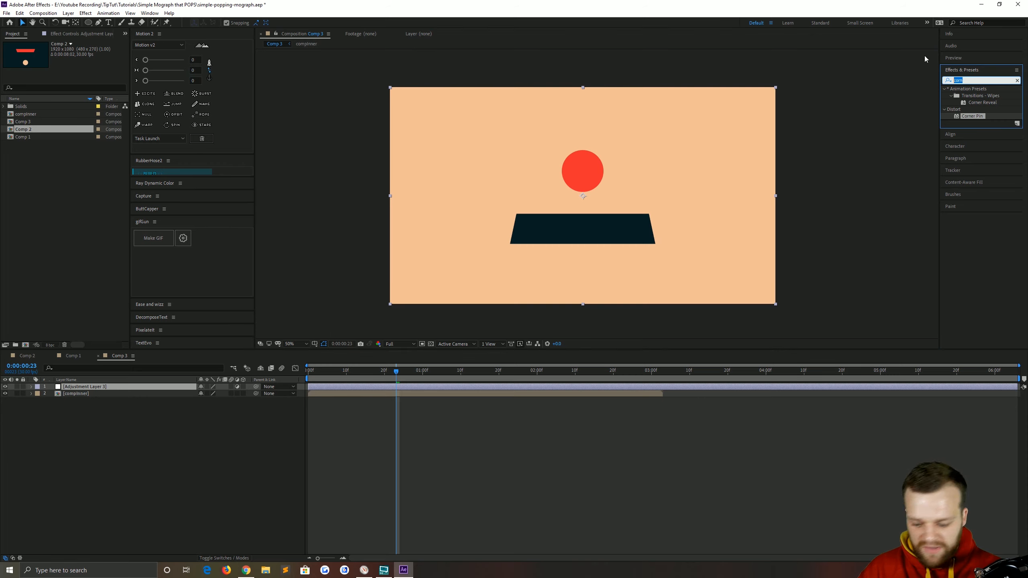
pyautogui.write('noise')
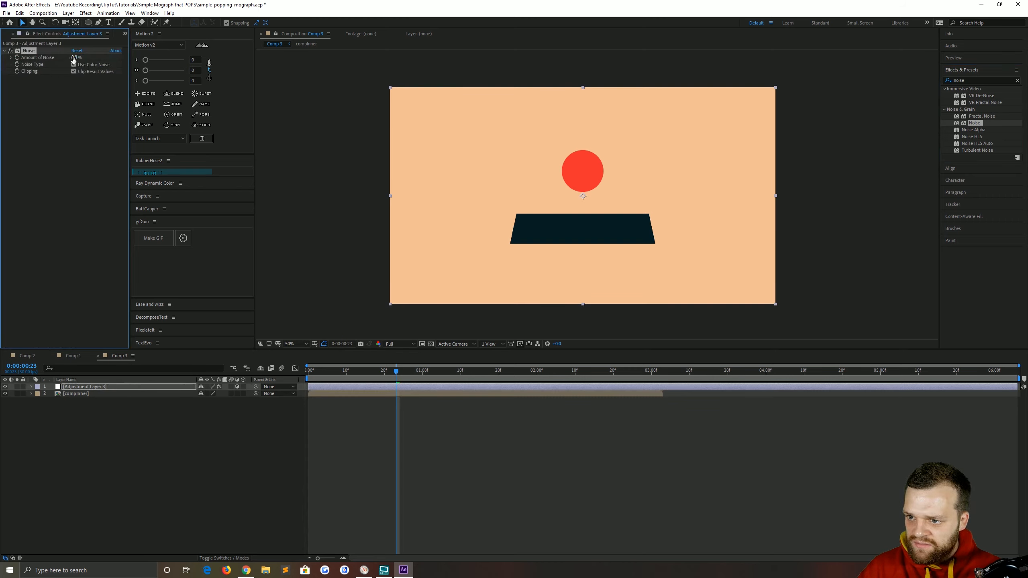
pyautogui.click(74, 57)
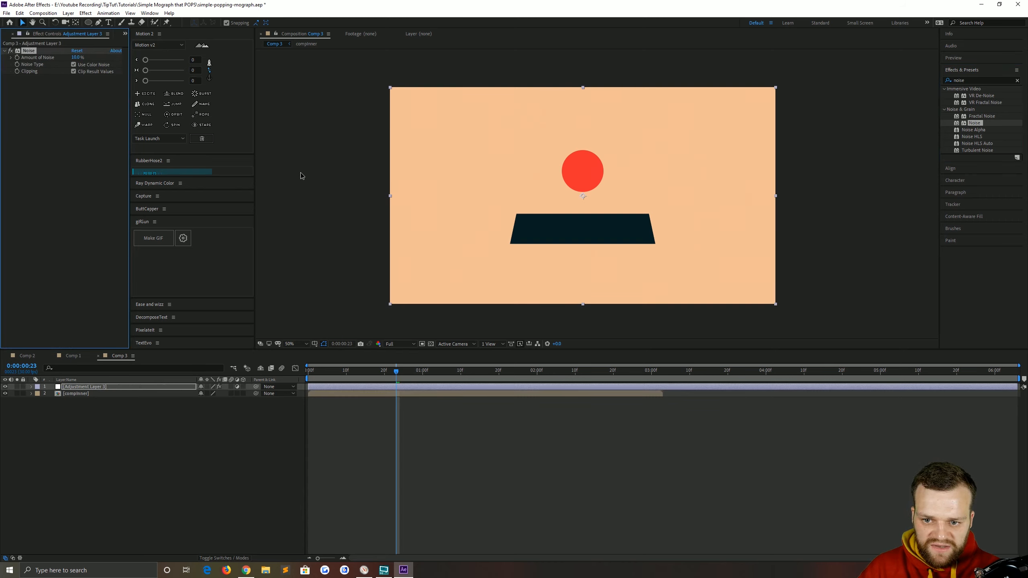
pyautogui.click(291, 344)
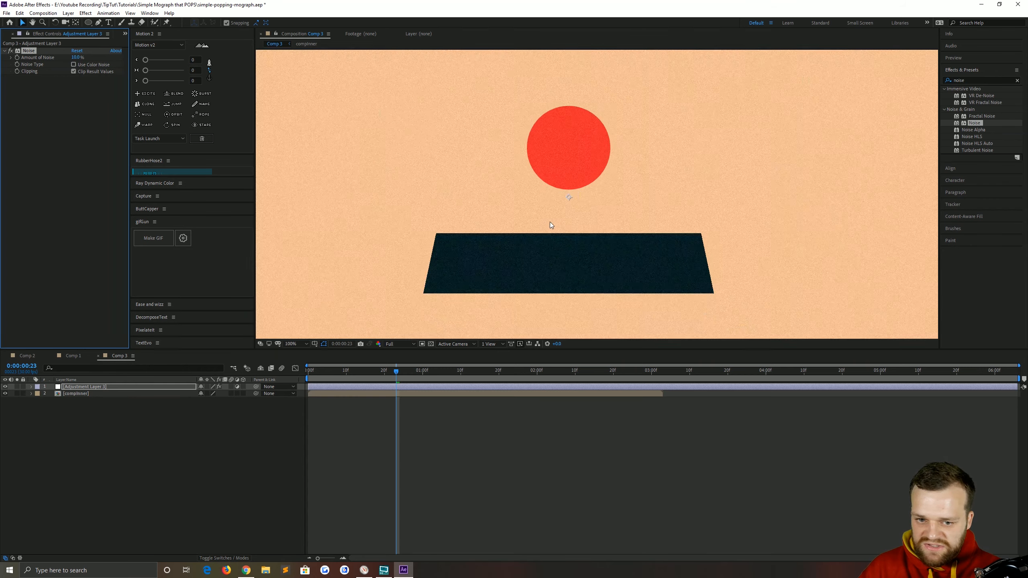
pyautogui.click(290, 344)
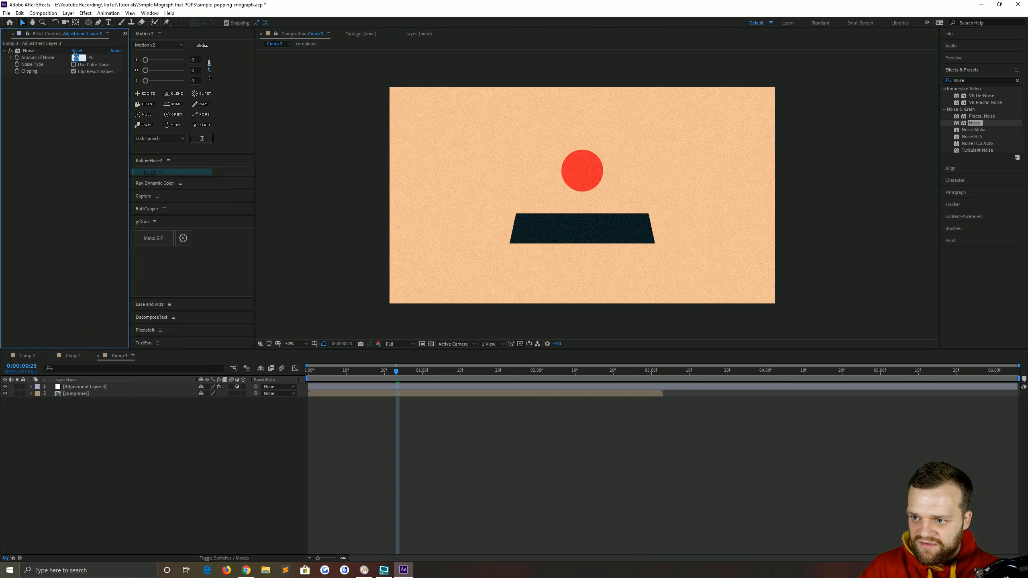
pyautogui.write('100')
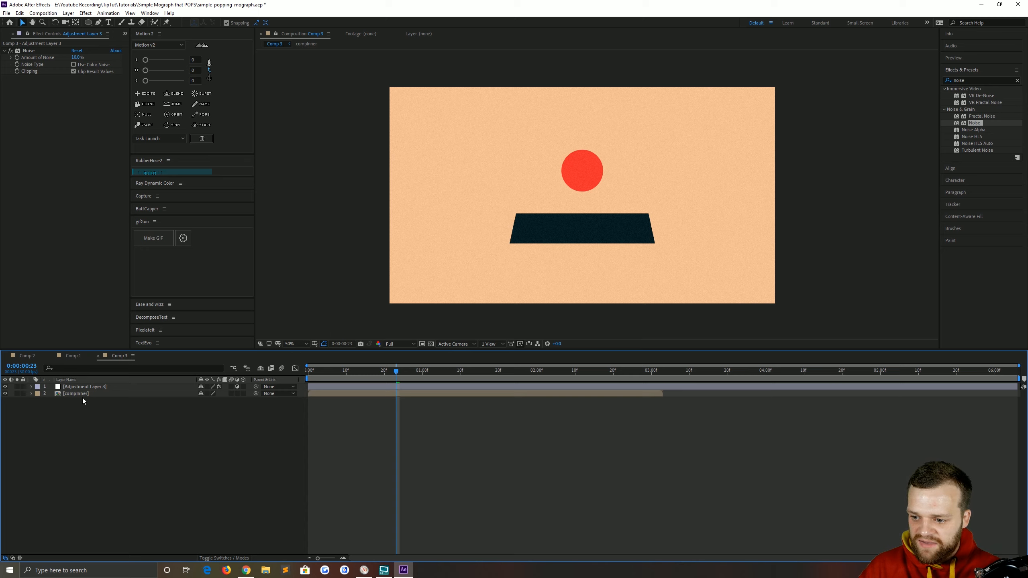
pyautogui.click(74, 394)
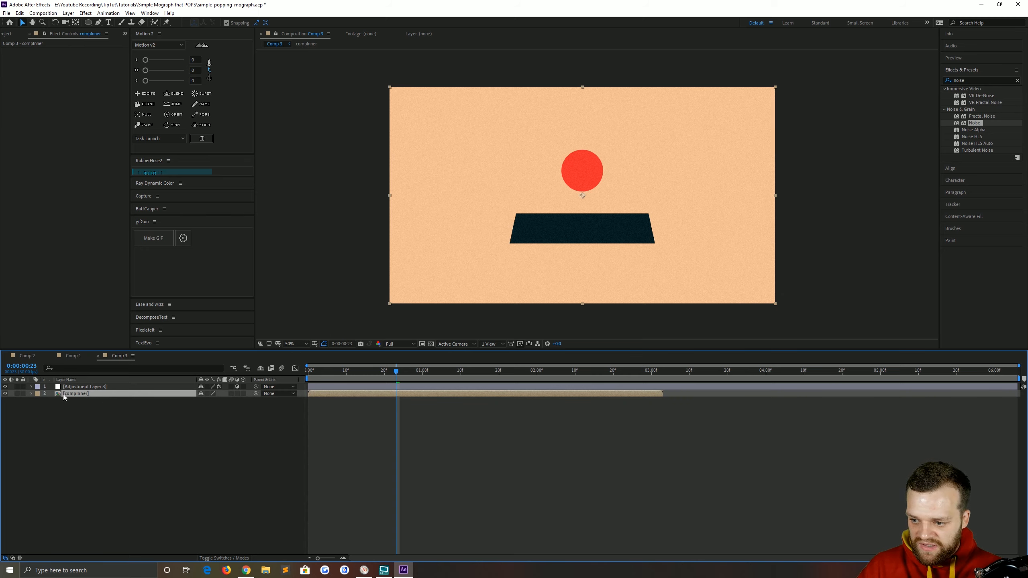
# Enable Time Remapping on the compinner layer
pyautogui.rightClick(74, 393)
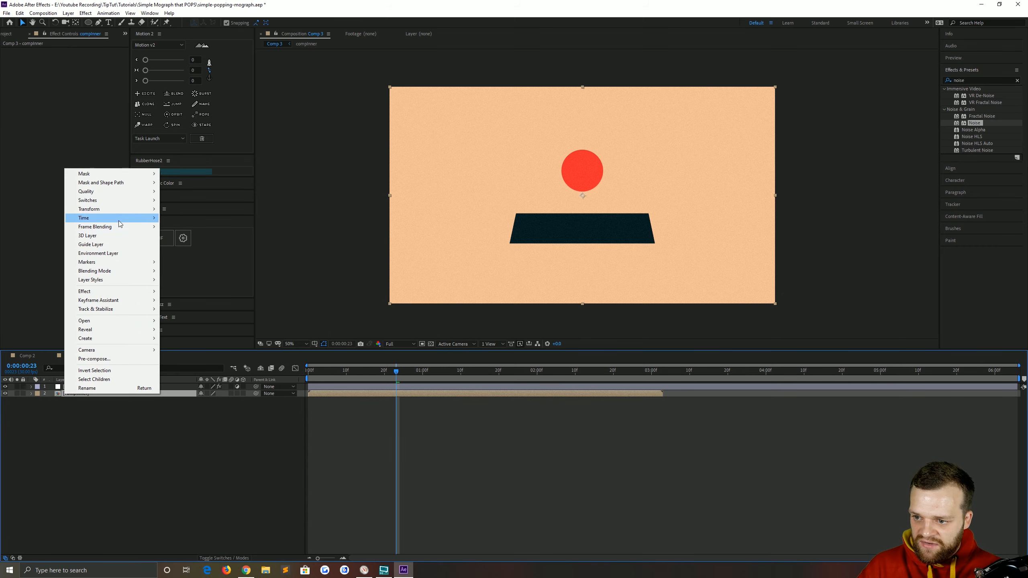
pyautogui.click(194, 218)
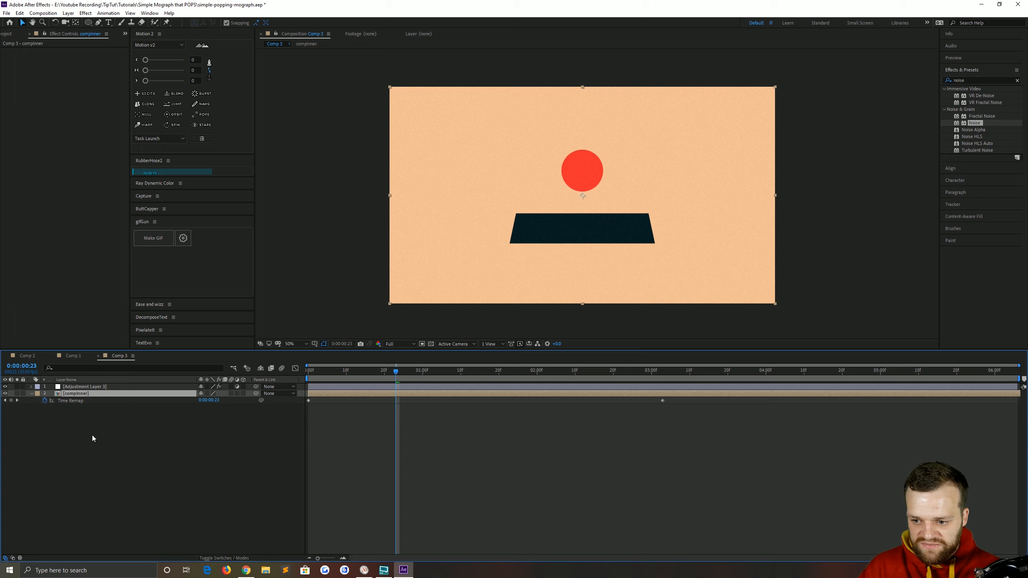
pyautogui.click(662, 371)
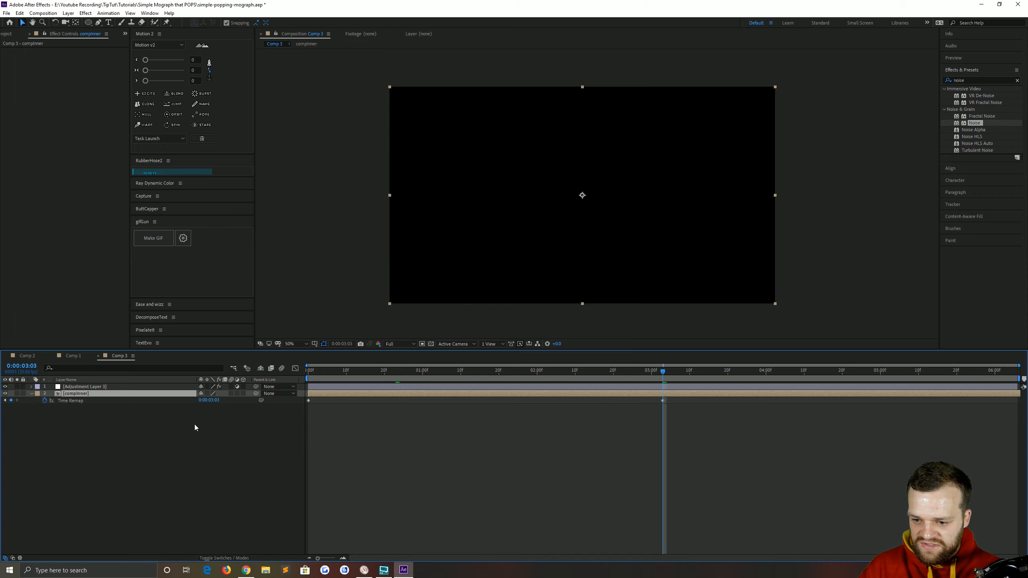
pyautogui.click(75, 394)
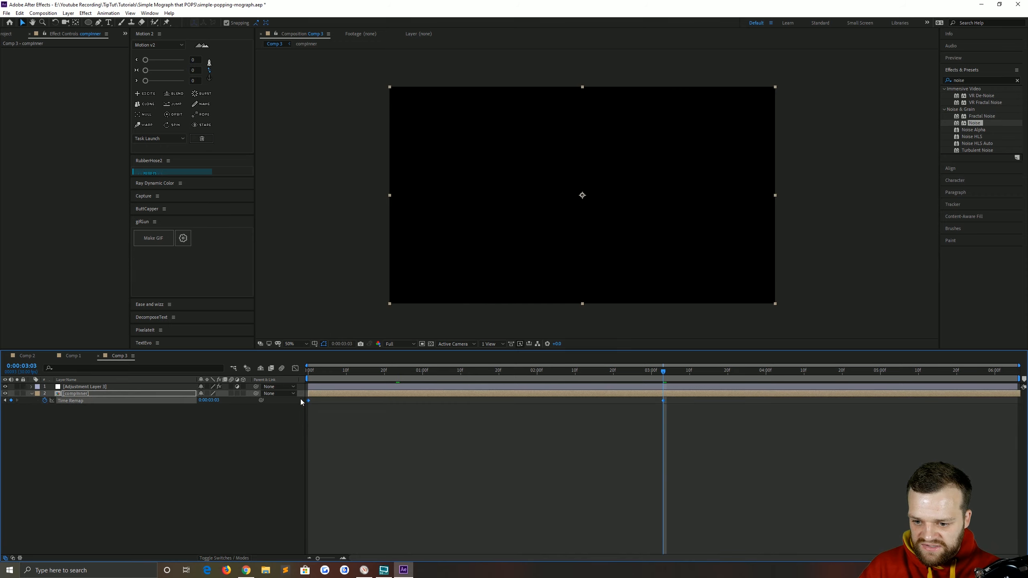
pyautogui.moveTo(45, 400)
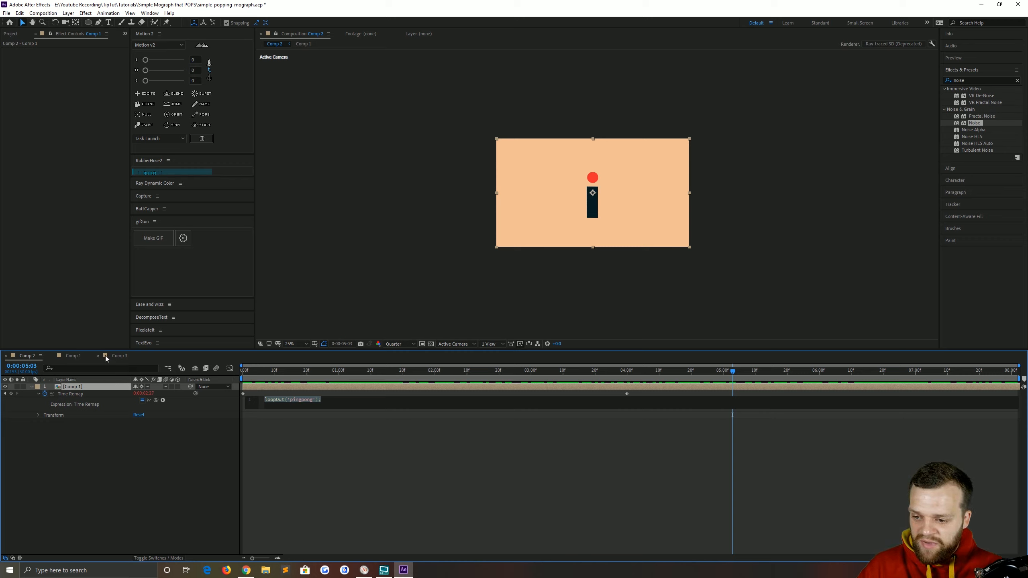
# Give Time Remap a loopOut("pingpong") expression so the animation plays back and forth
pyautogui.click(120, 355)
pyautogui.write('loopOut')
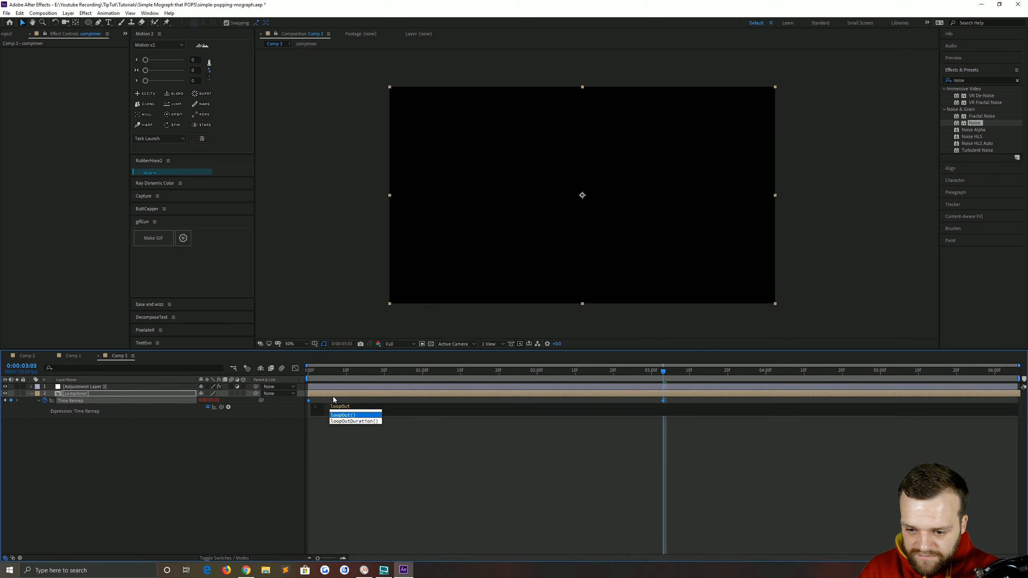
pyautogui.click(343, 415)
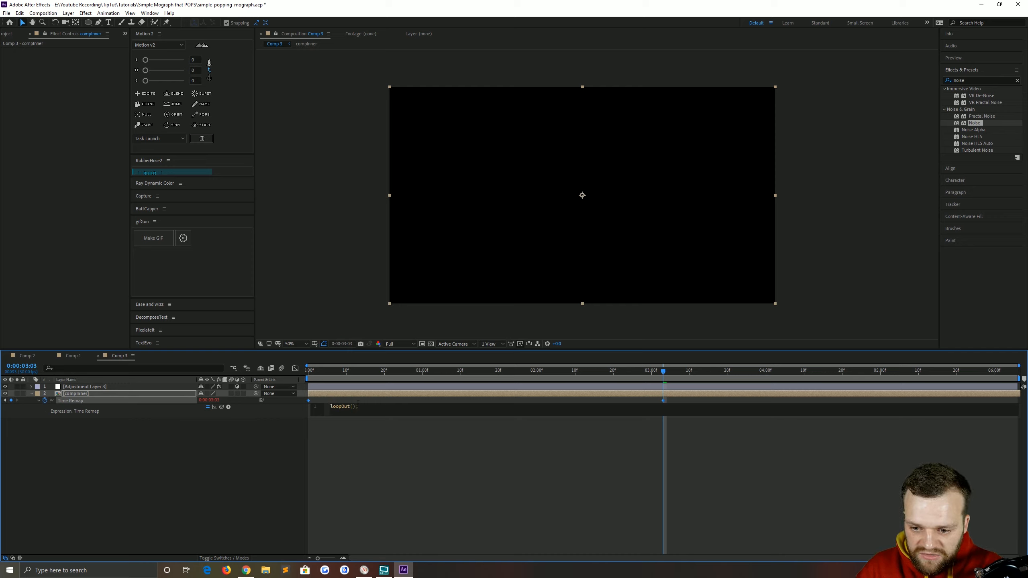
pyautogui.click(343, 406)
pyautogui.write("'pingpong'")
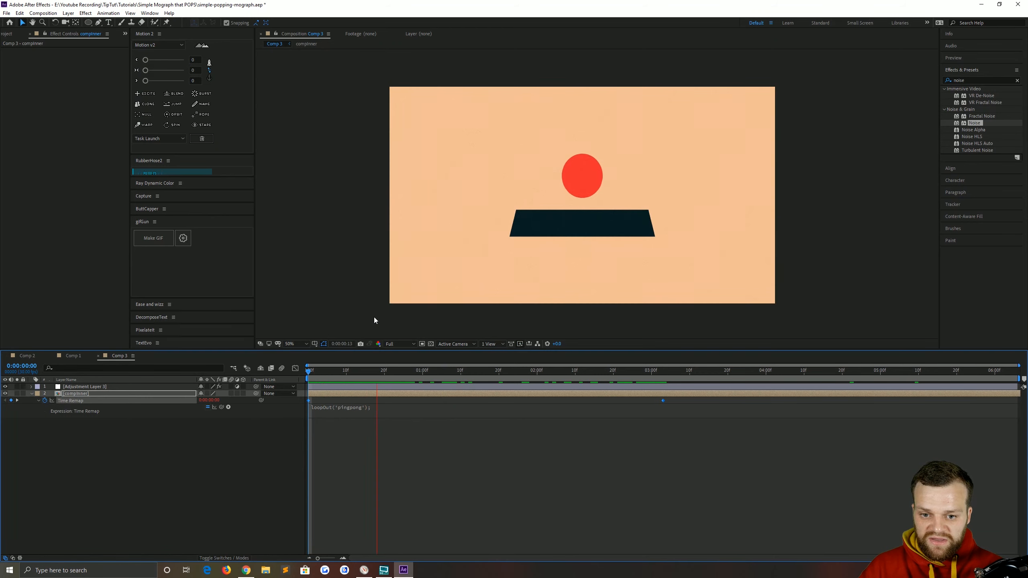
pyautogui.click(609, 369)
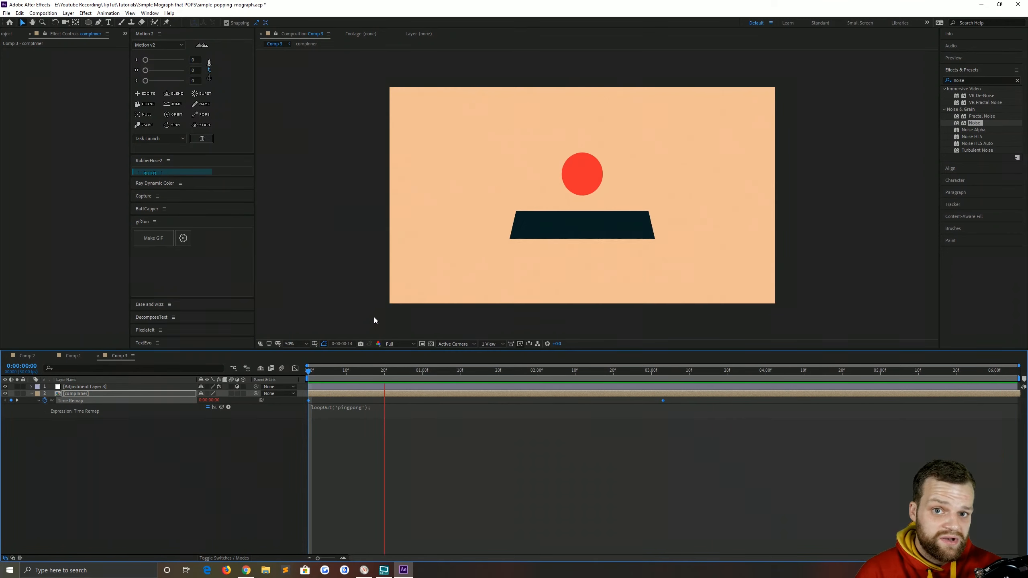
pyautogui.click(609, 369)
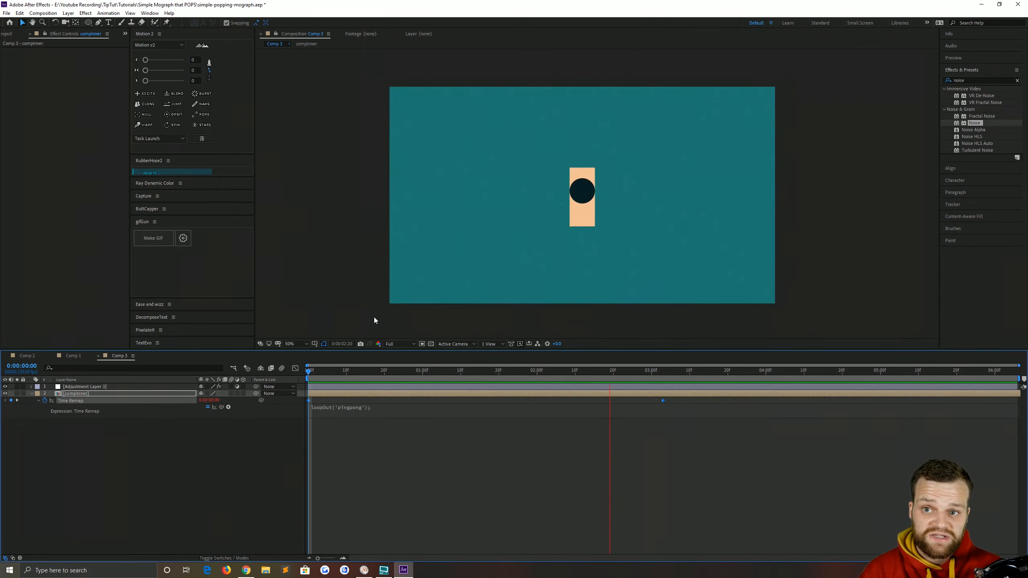